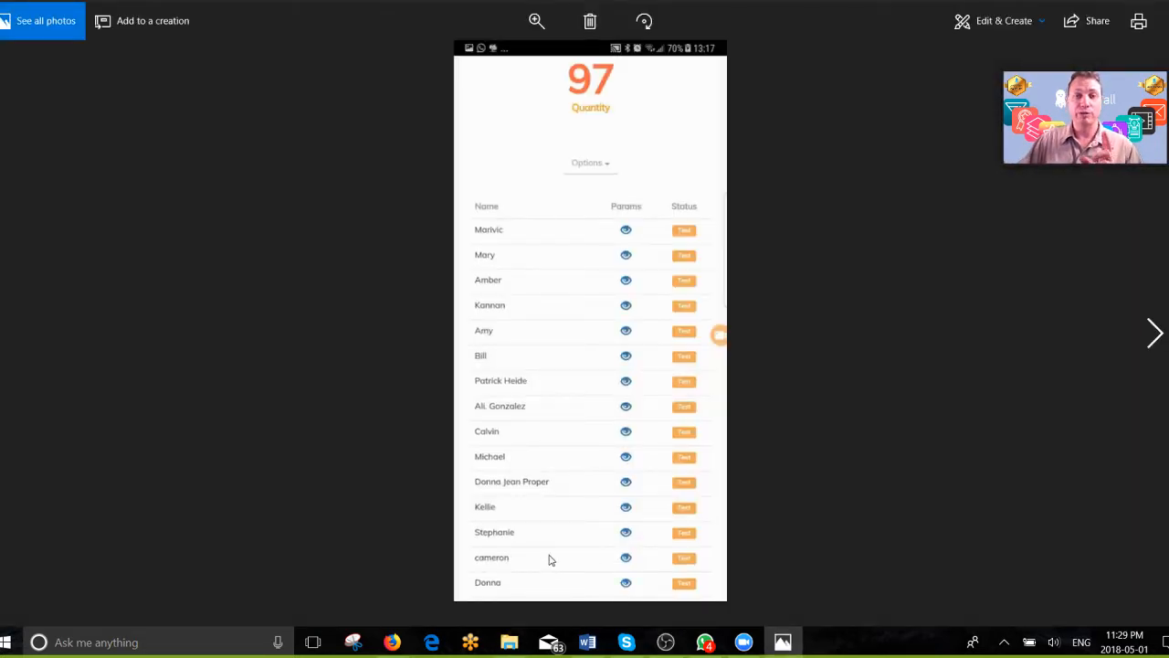
{"action": "mouse_move", "coordinate": [674, 249]}
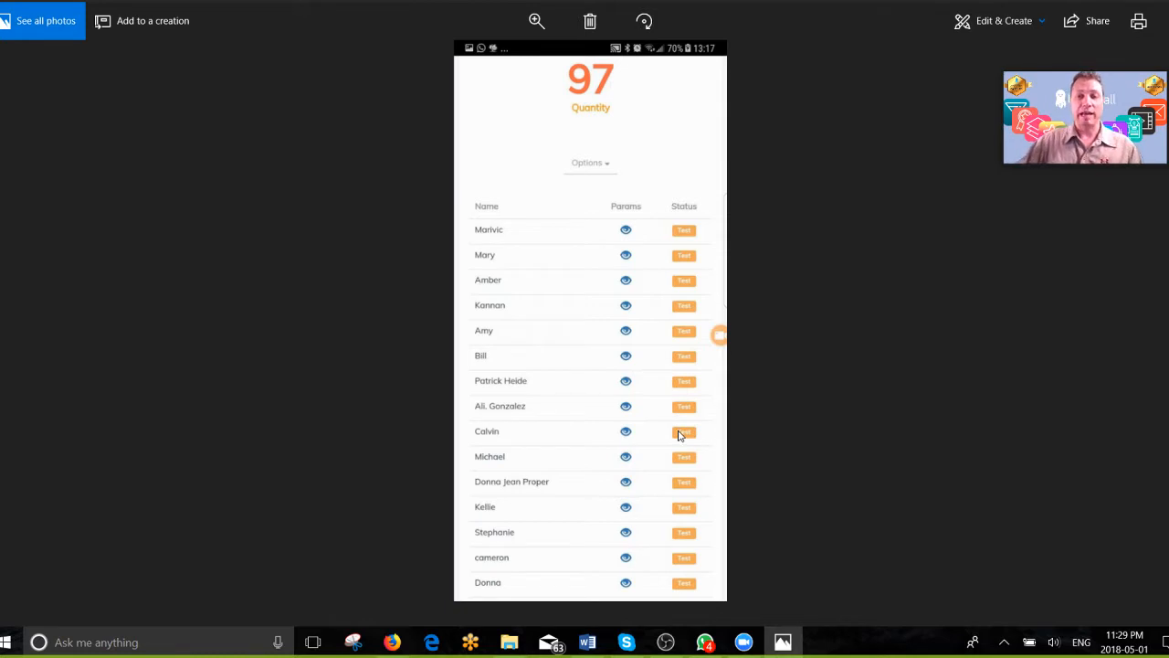
{"action": "mouse_move", "coordinate": [893, 382]}
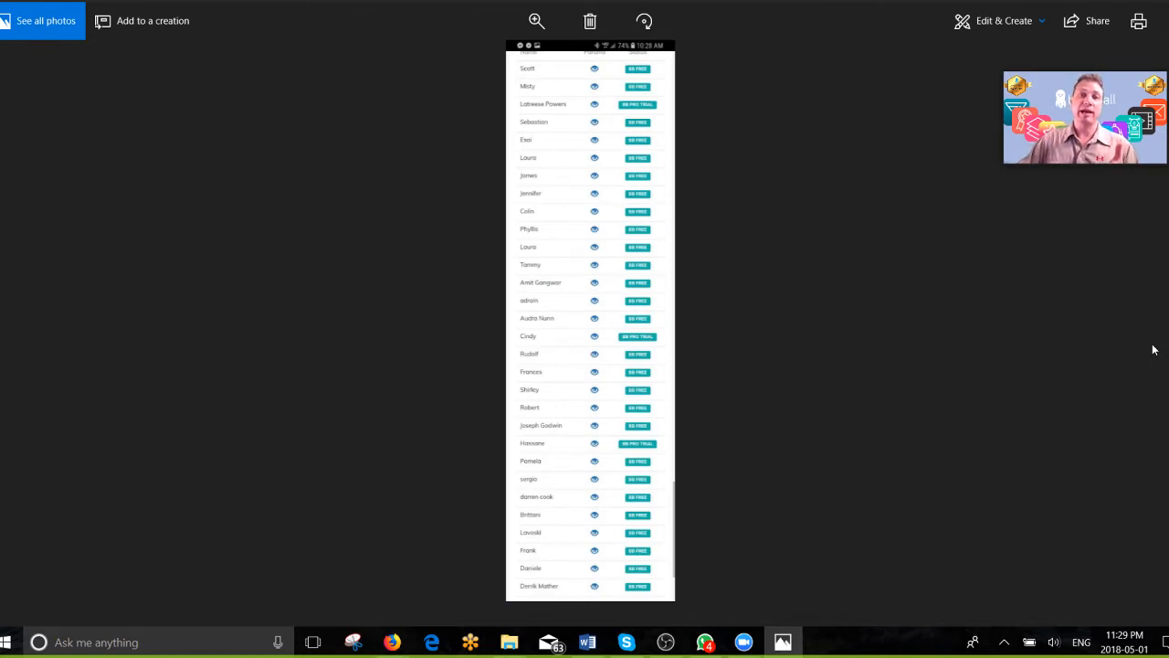
{"action": "mouse_move", "coordinate": [643, 281]}
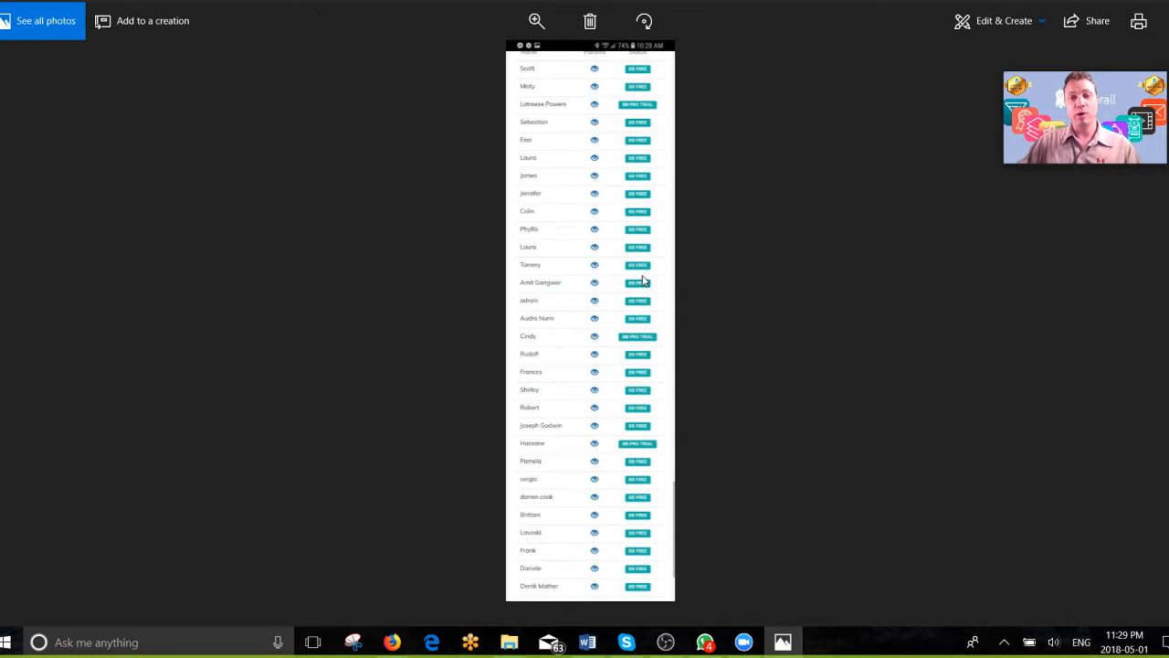
{"action": "mouse_move", "coordinate": [91, 303]}
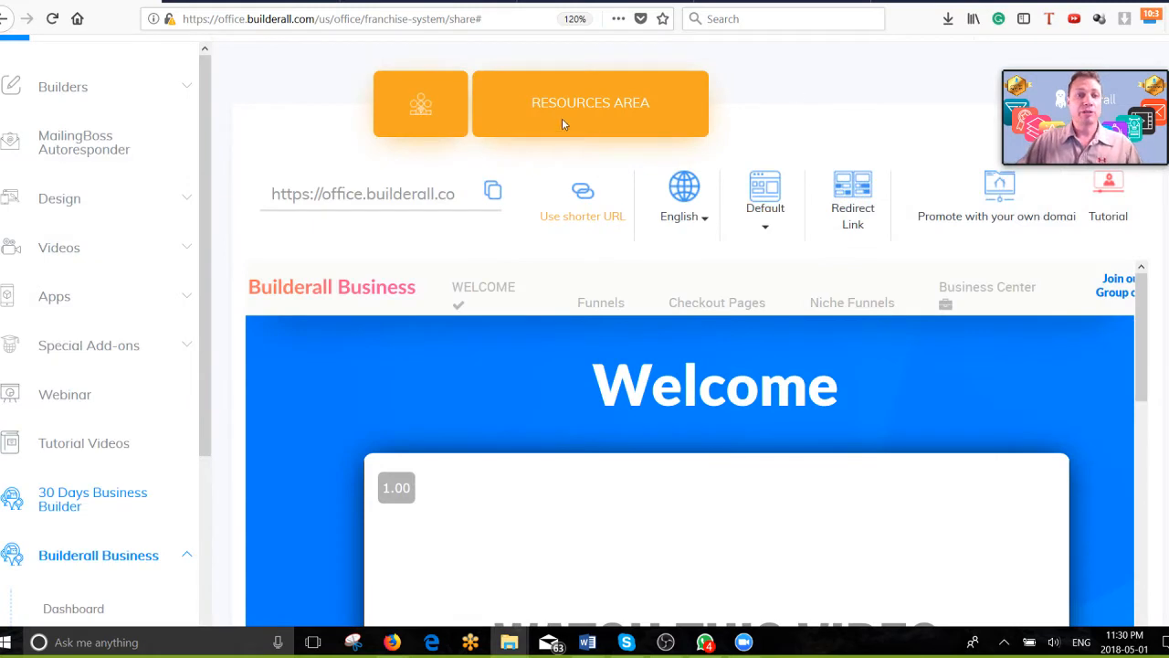
{"action": "scroll", "scroll_direction": "up", "scroll_amount": 3}
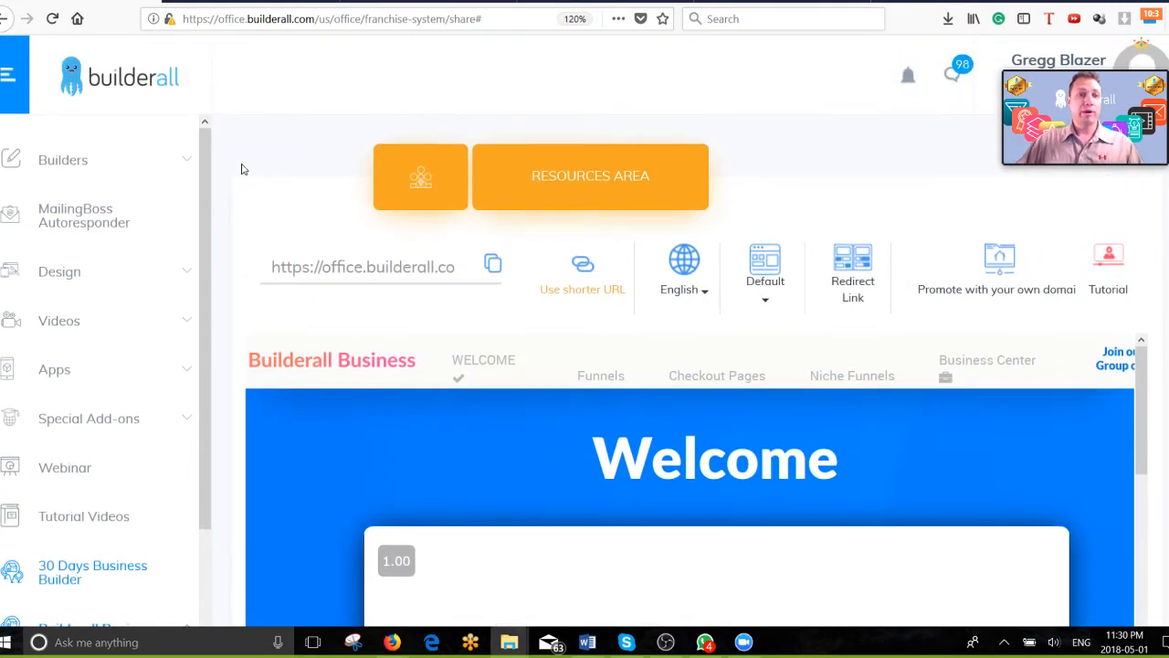
{"action": "mouse_move", "coordinate": [260, 123]}
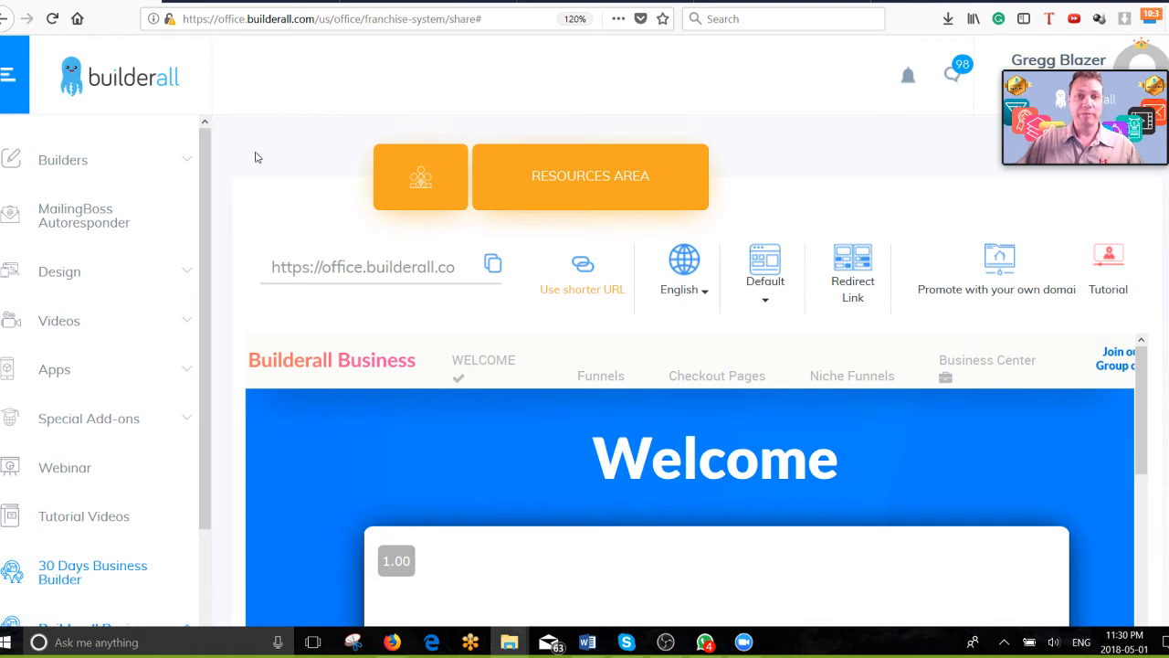
{"action": "scroll", "scroll_direction": "down", "scroll_amount": 3}
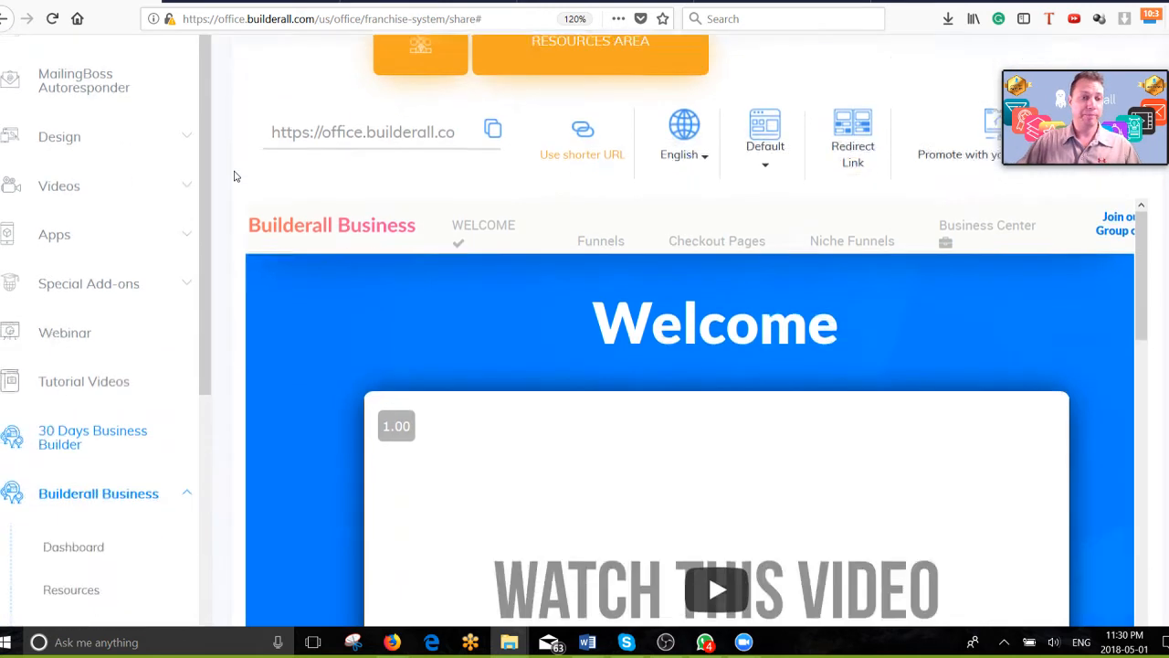
{"action": "scroll", "scroll_direction": "down", "scroll_amount": 3}
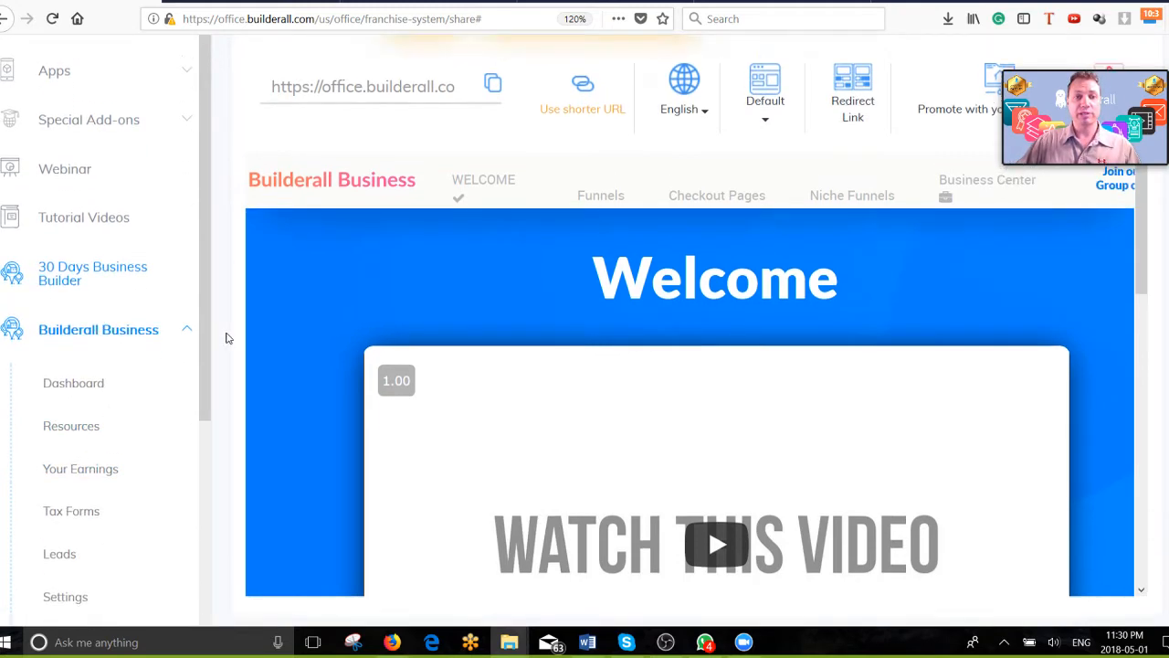
{"action": "scroll", "scroll_direction": "up", "scroll_amount": 3}
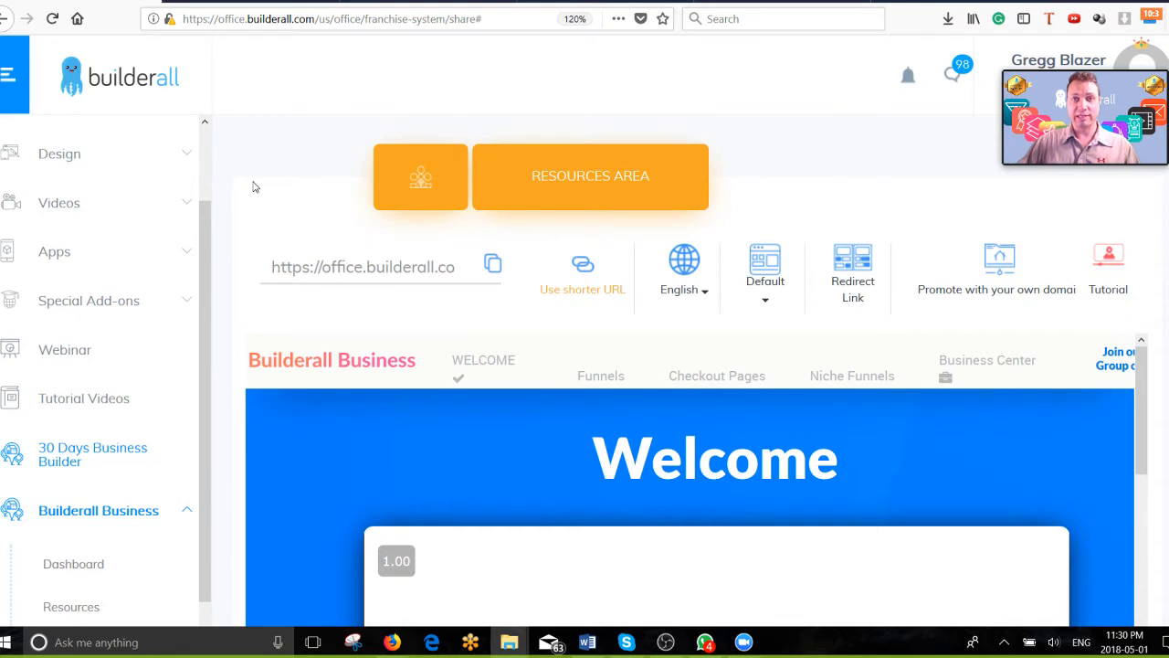
{"action": "mouse_move", "coordinate": [256, 162]}
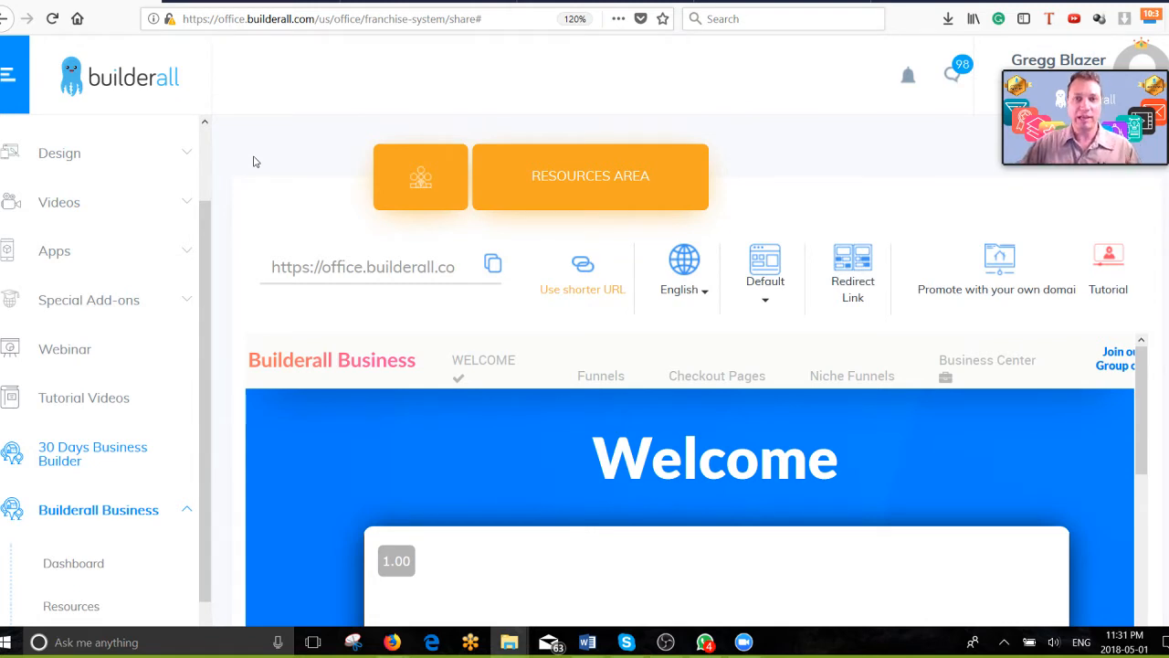
{"action": "mouse_move", "coordinate": [260, 135]}
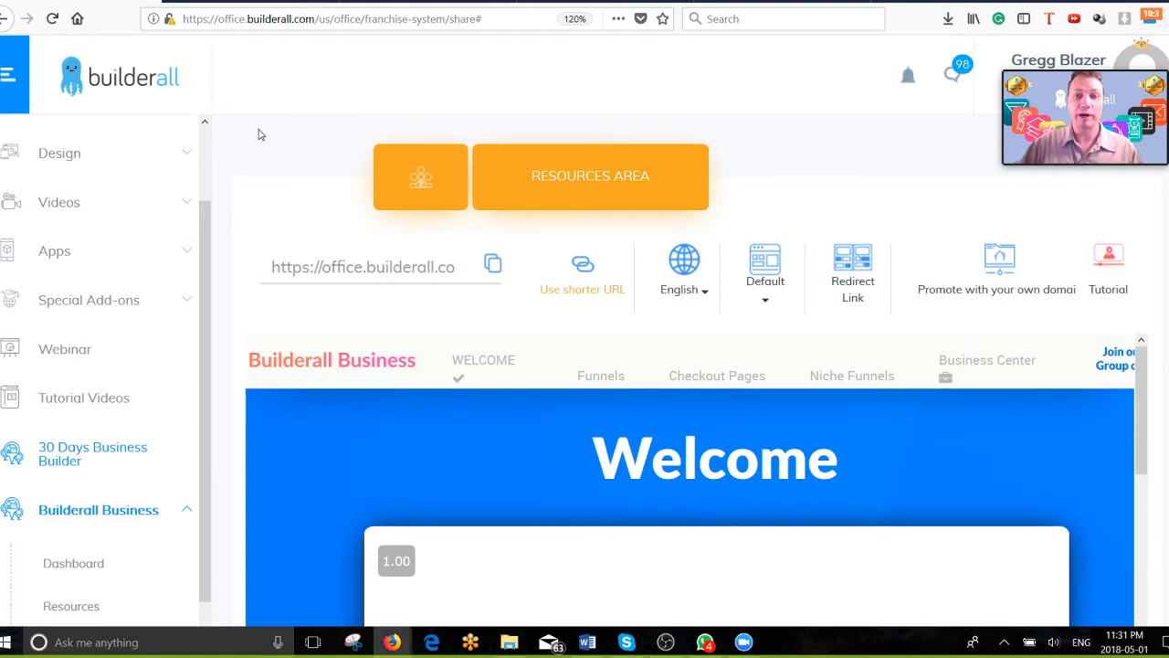
{"action": "mouse_move", "coordinate": [813, 294]}
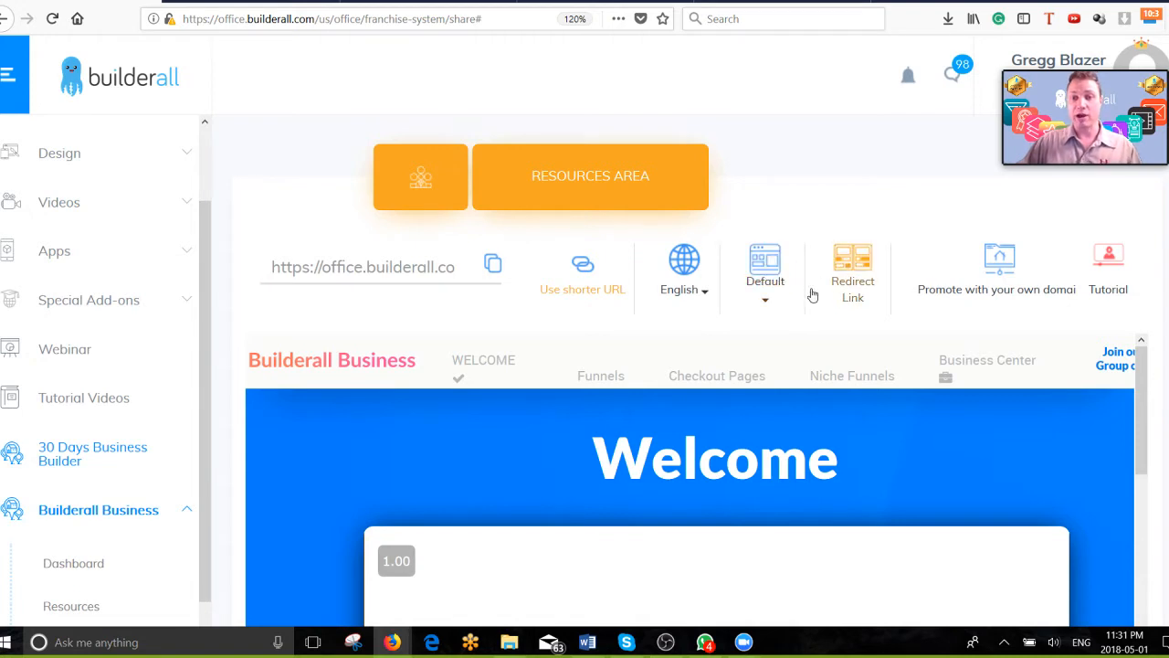
Choose Funnels > Viral Sales Machine as the share link's destination instead of Default.
{"action": "left_click", "coordinate": [766, 274]}
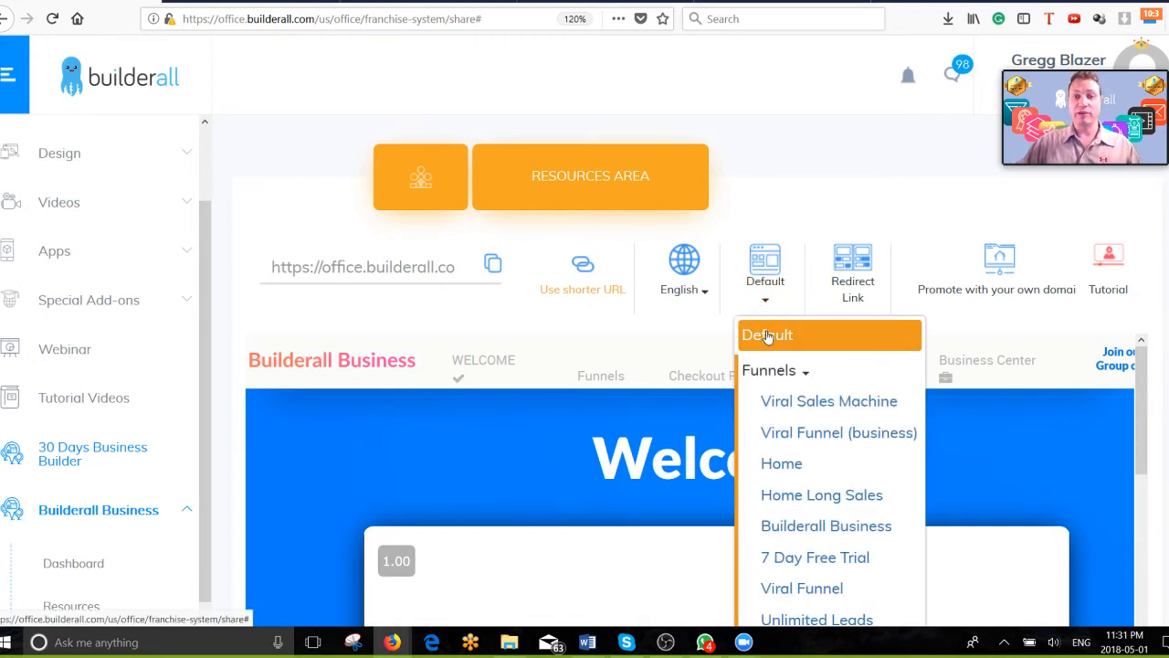
{"action": "mouse_move", "coordinate": [829, 402]}
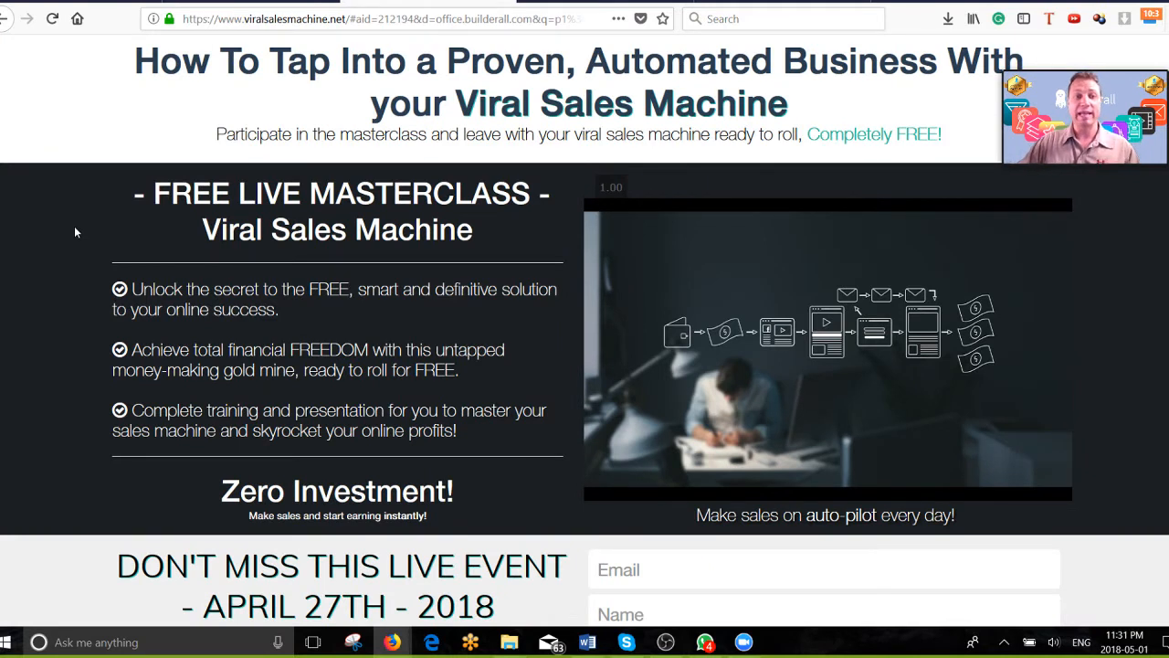
{"action": "mouse_move", "coordinate": [155, 34]}
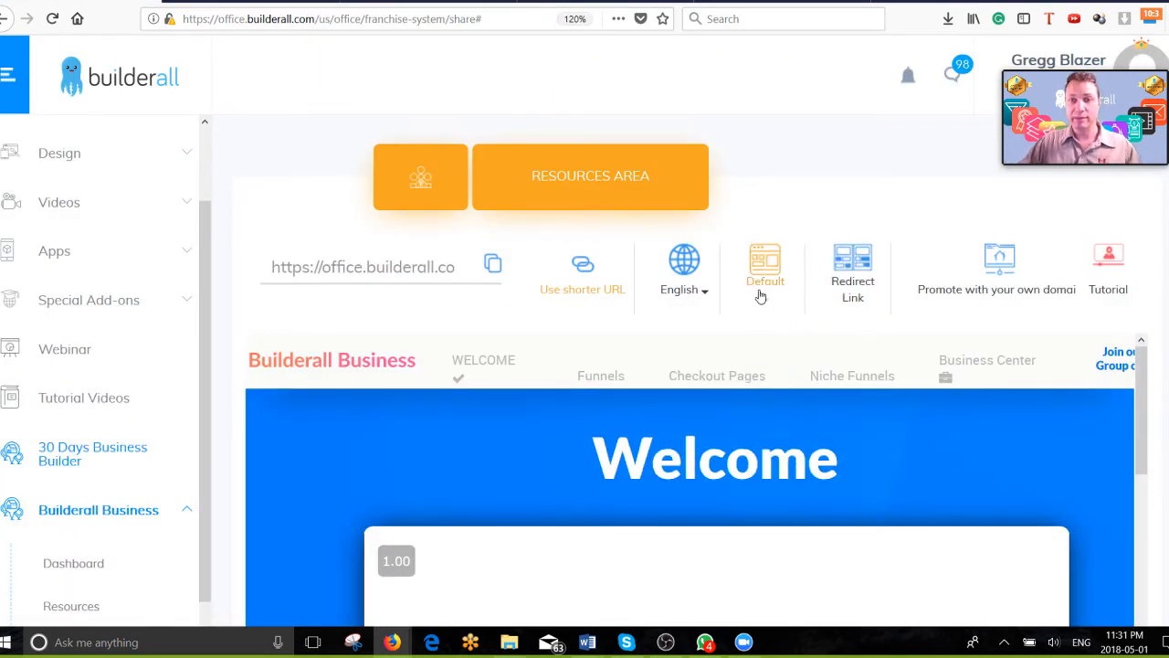
{"action": "left_click", "coordinate": [765, 270]}
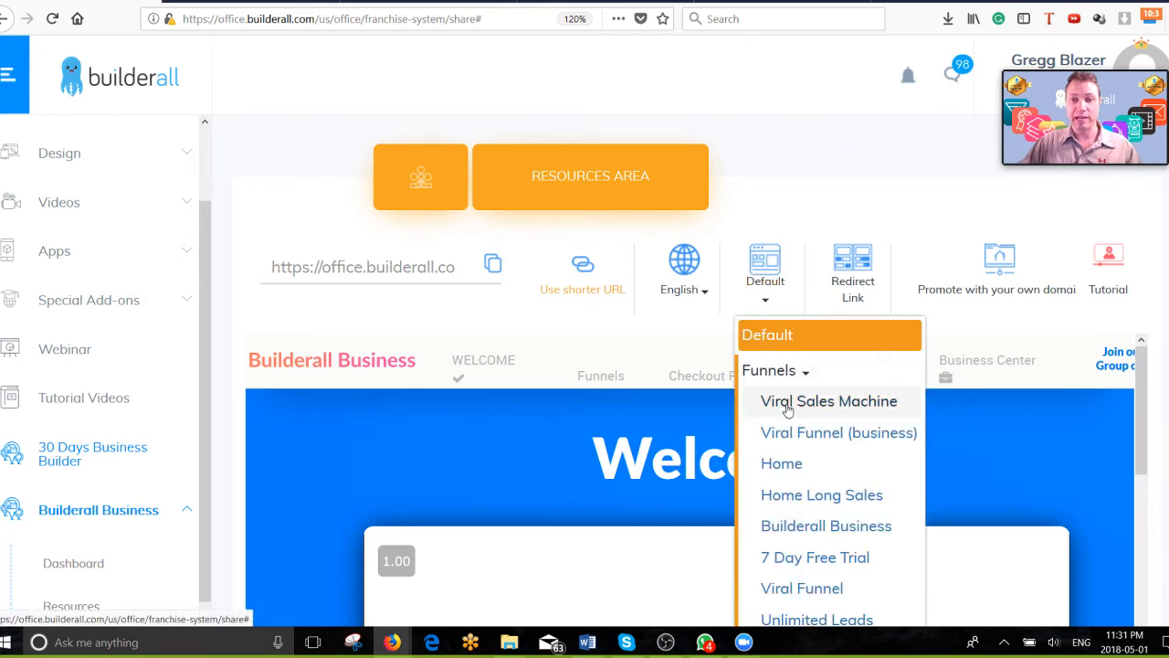
{"action": "left_click", "coordinate": [827, 401]}
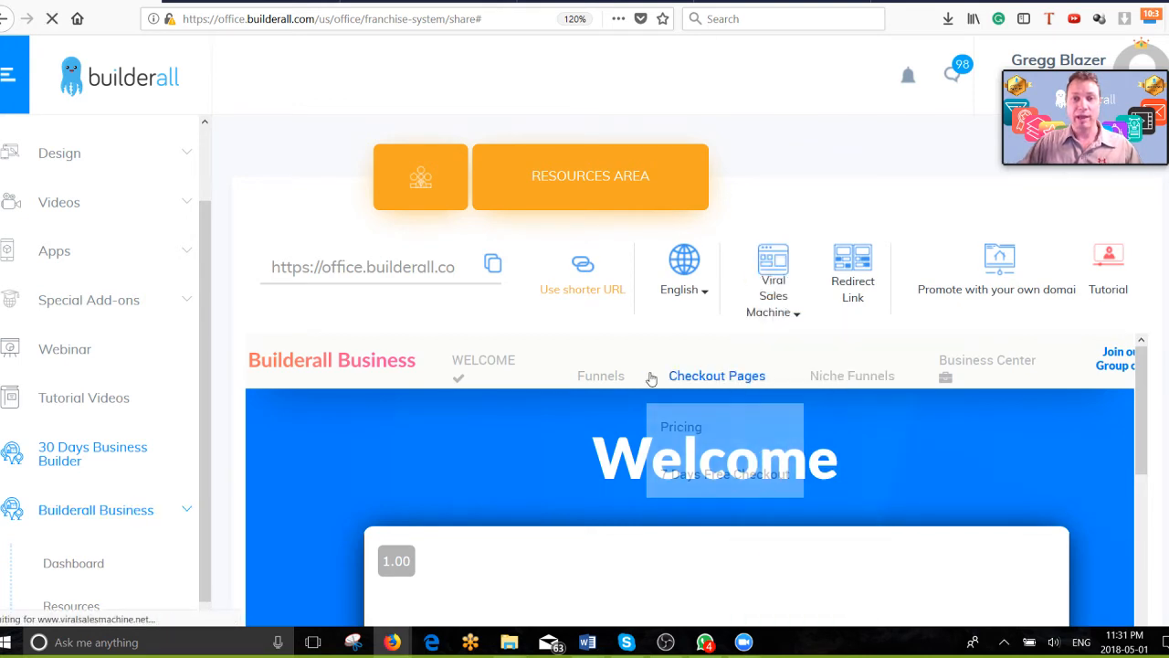
Review the masterclass preview, then select and copy the viralsalesmachine.net referral link.
{"action": "scroll", "scroll_direction": "down", "scroll_amount": 3}
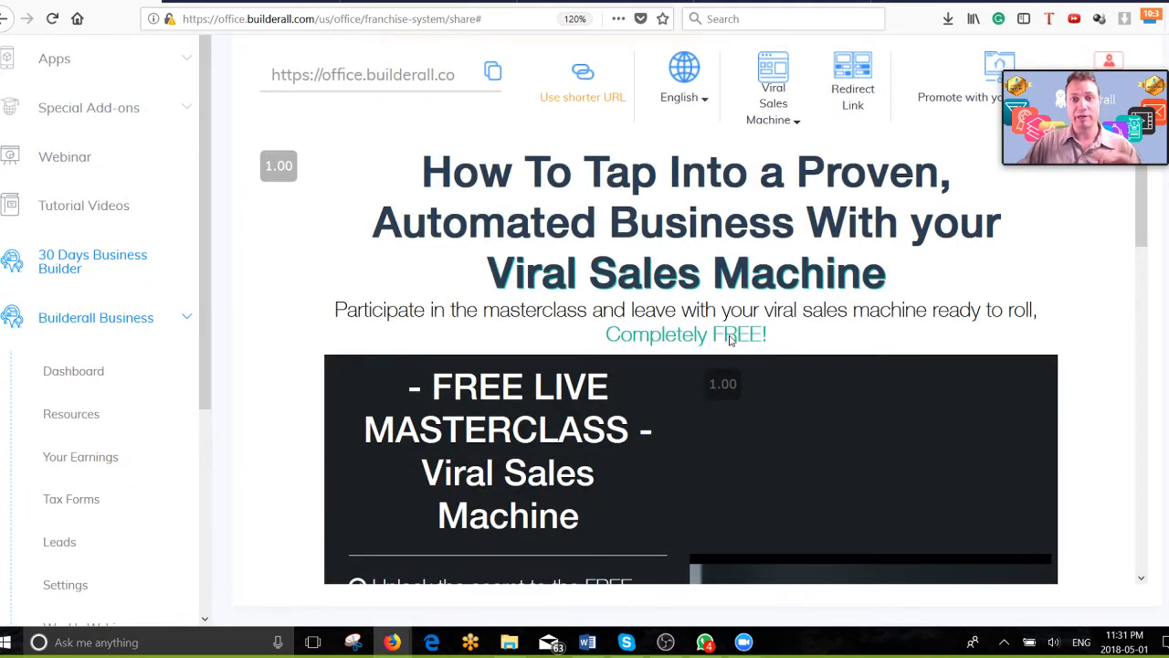
{"action": "scroll", "scroll_direction": "up", "scroll_amount": 3}
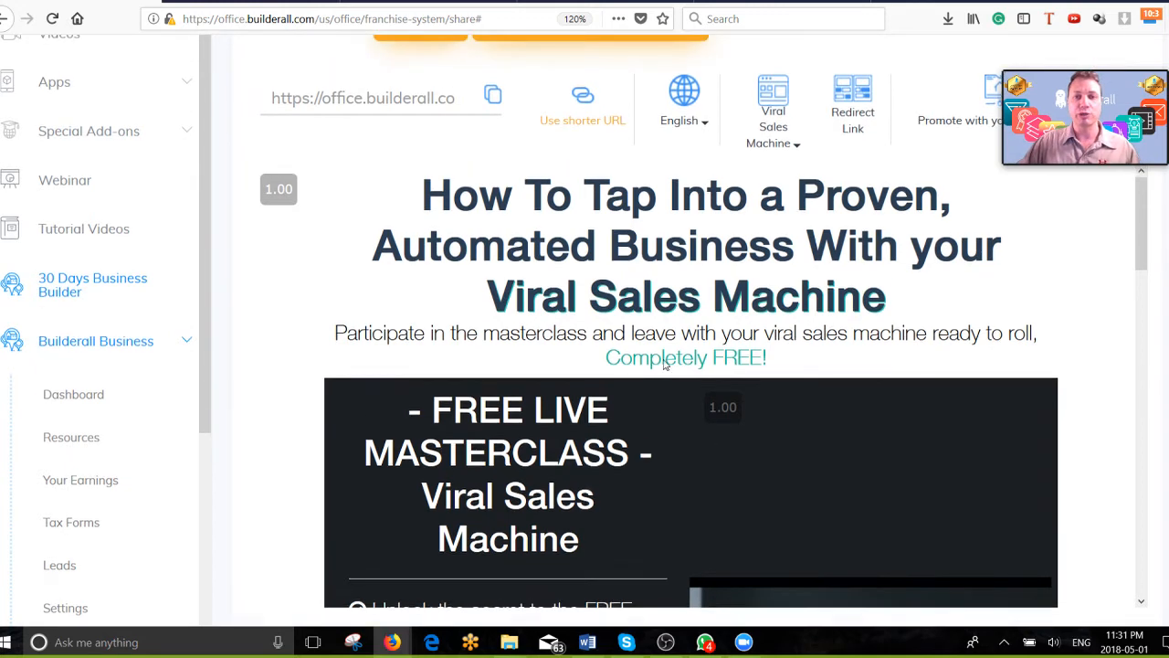
{"action": "scroll", "scroll_direction": "up", "scroll_amount": 3}
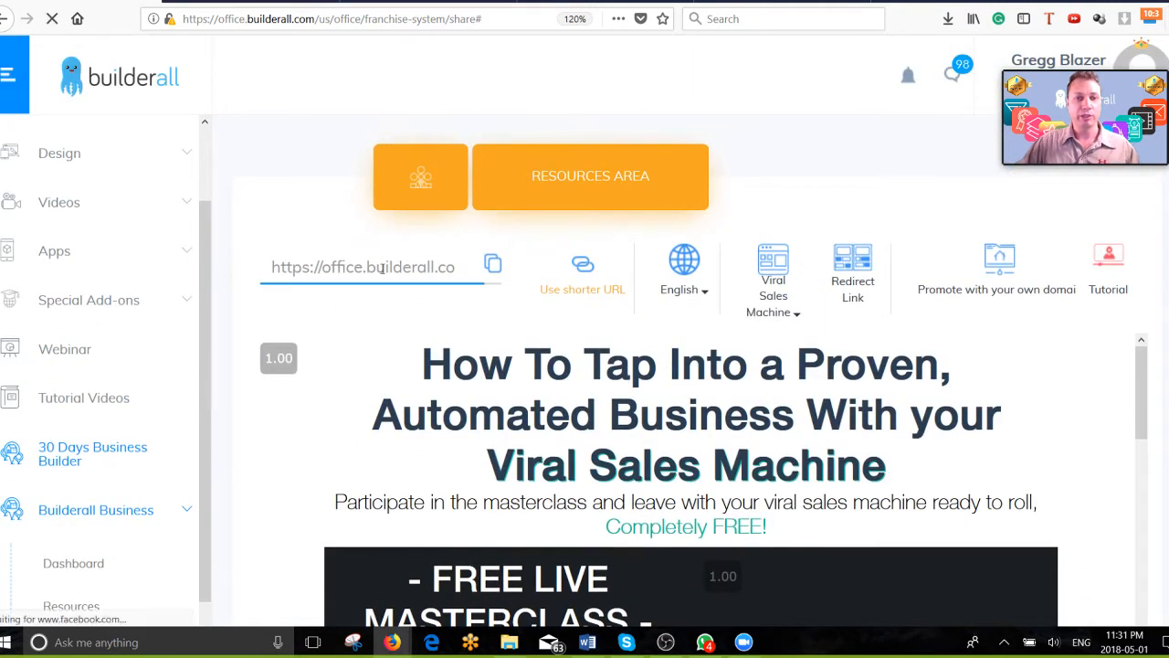
{"action": "triple_click", "coordinate": [363, 267]}
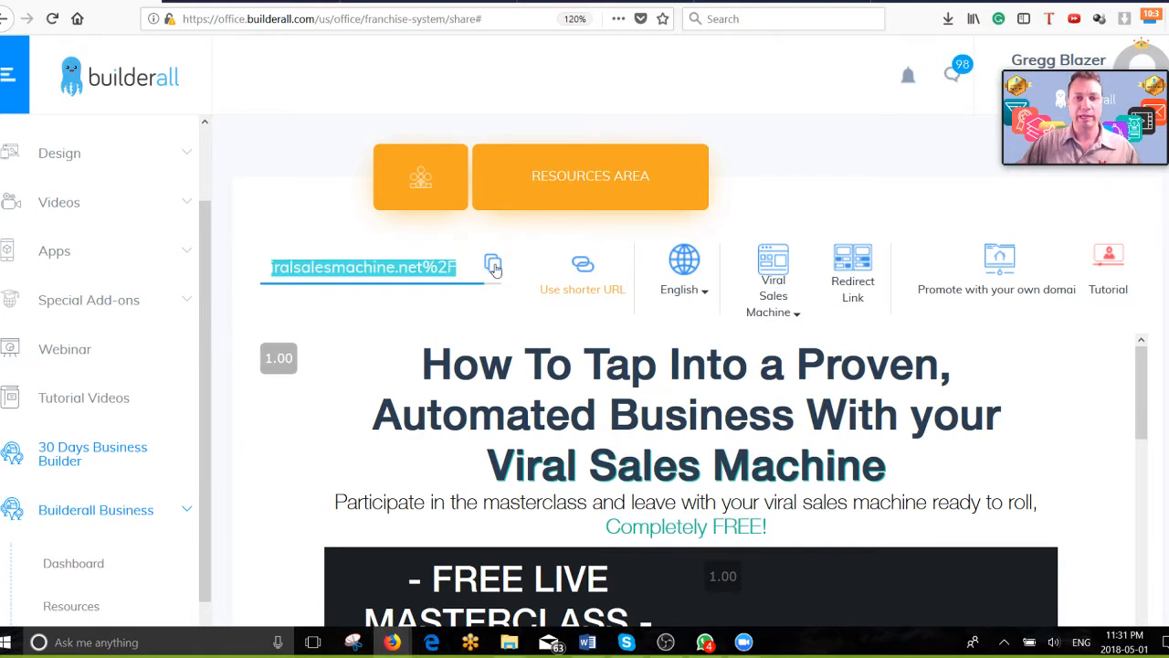
{"action": "right_click", "coordinate": [366, 267]}
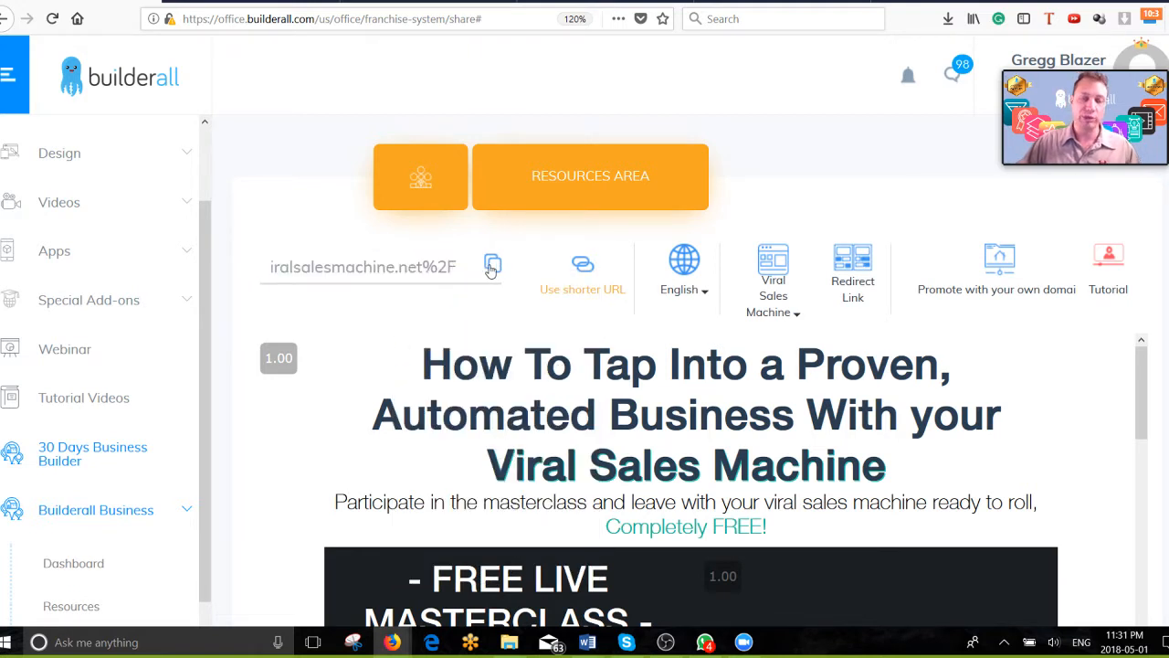
{"action": "mouse_move", "coordinate": [471, 168]}
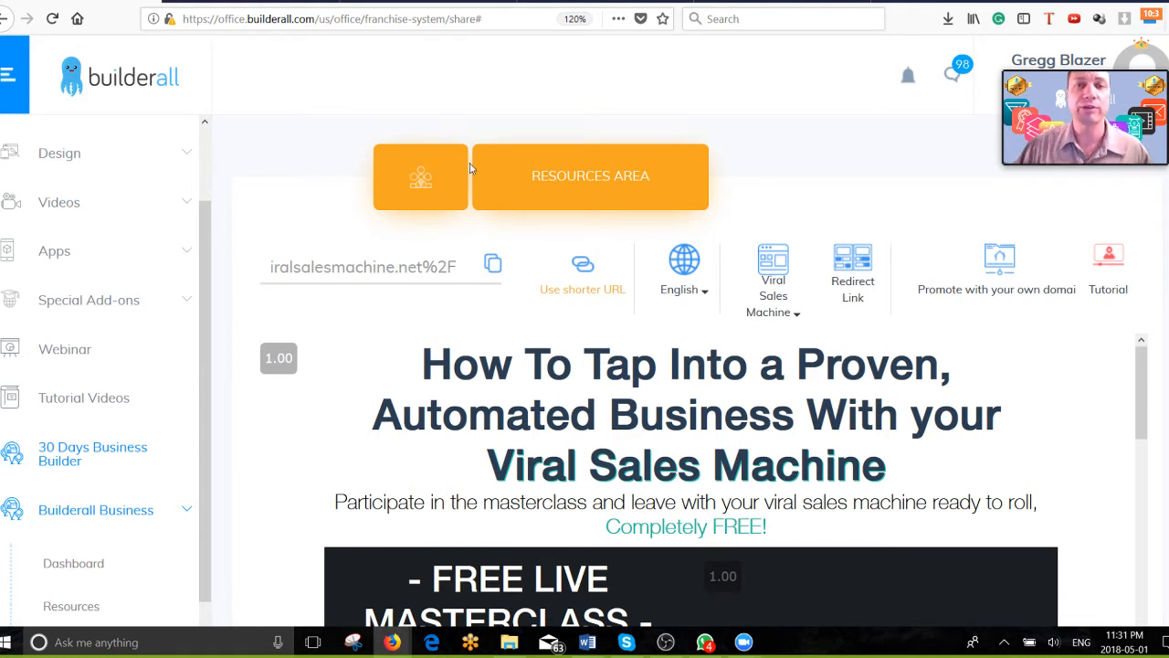
{"action": "mouse_move", "coordinate": [537, 108]}
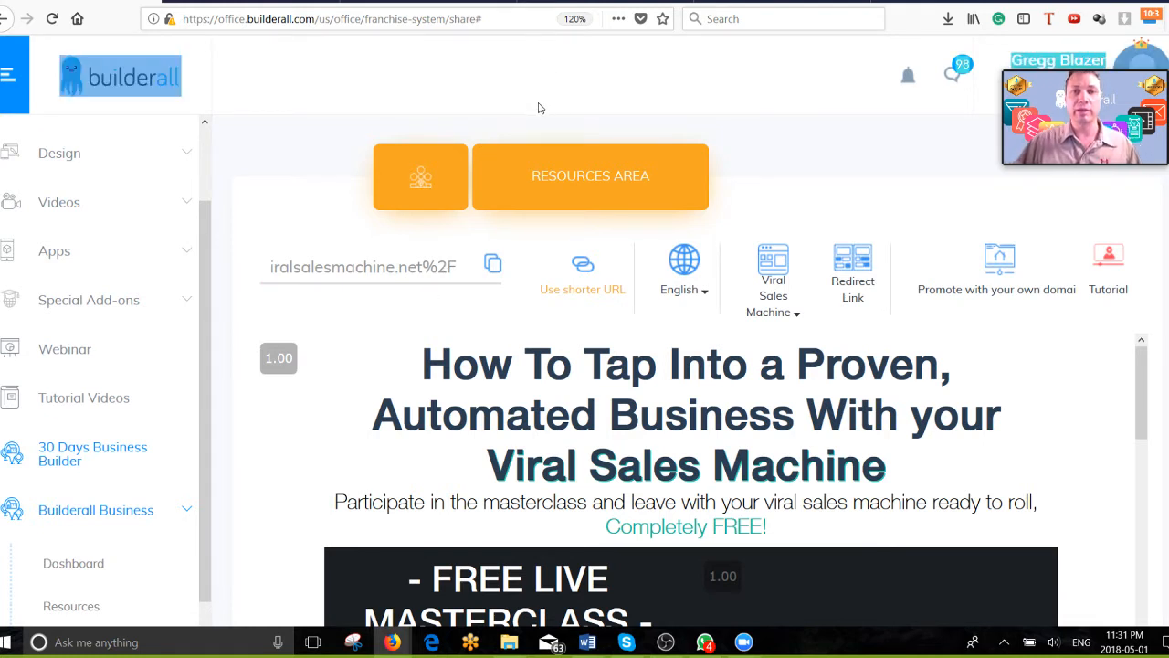
{"action": "mouse_move", "coordinate": [548, 109]}
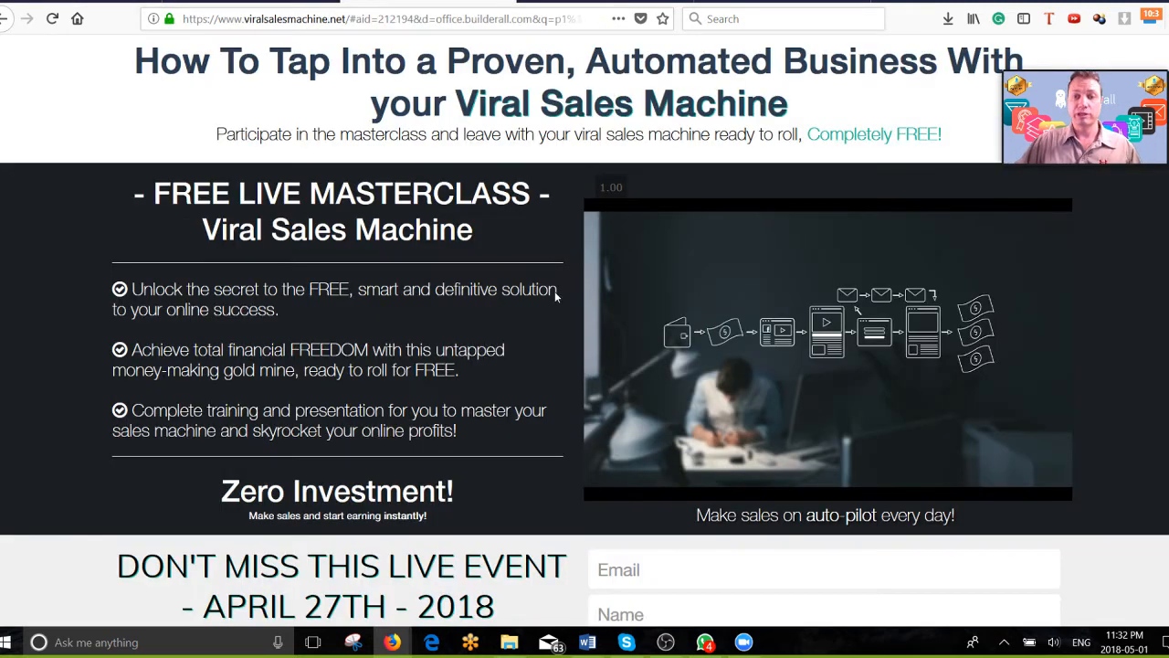
{"action": "mouse_move", "coordinate": [307, 77]}
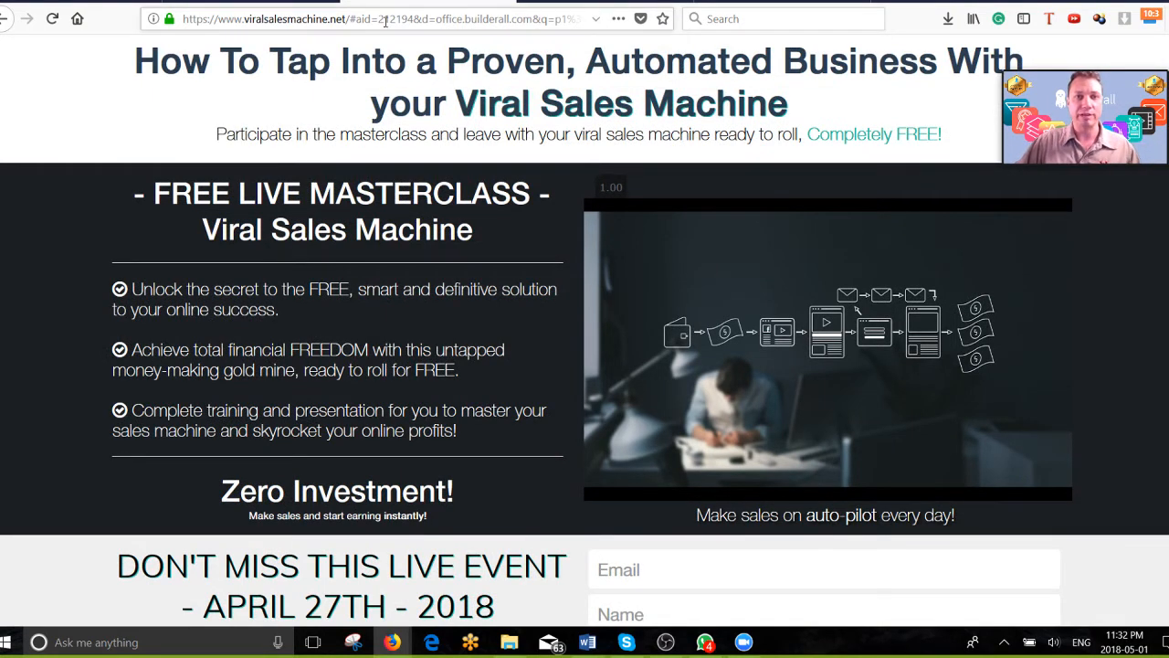
{"action": "mouse_move", "coordinate": [473, 252]}
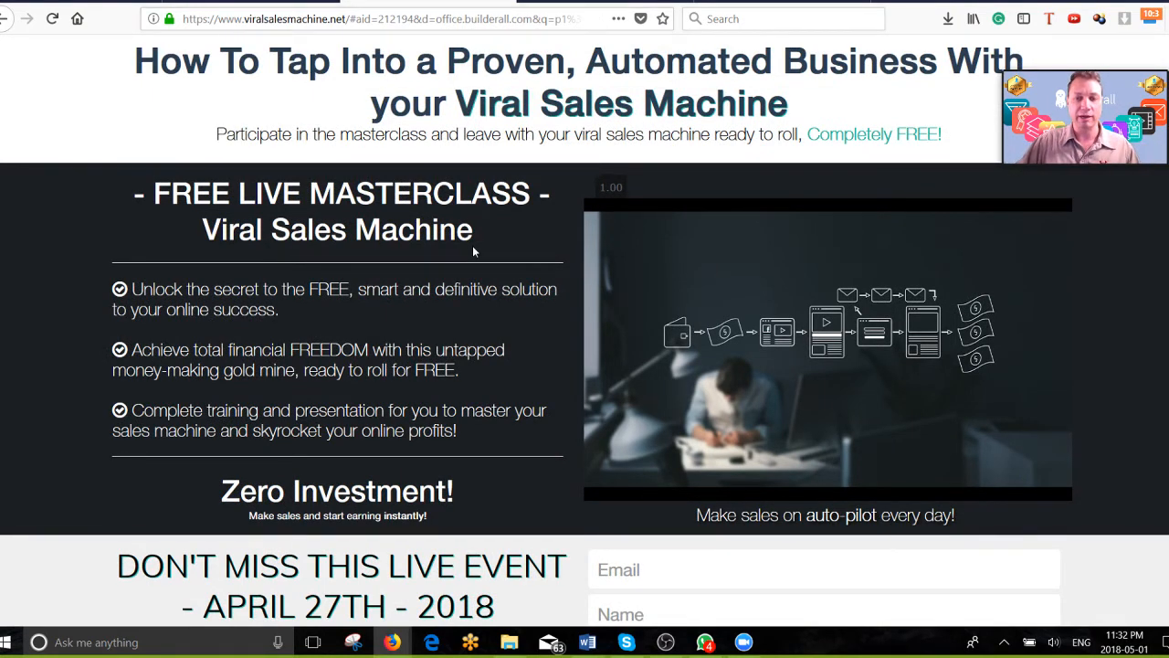
{"action": "scroll", "scroll_direction": "down", "scroll_amount": 3}
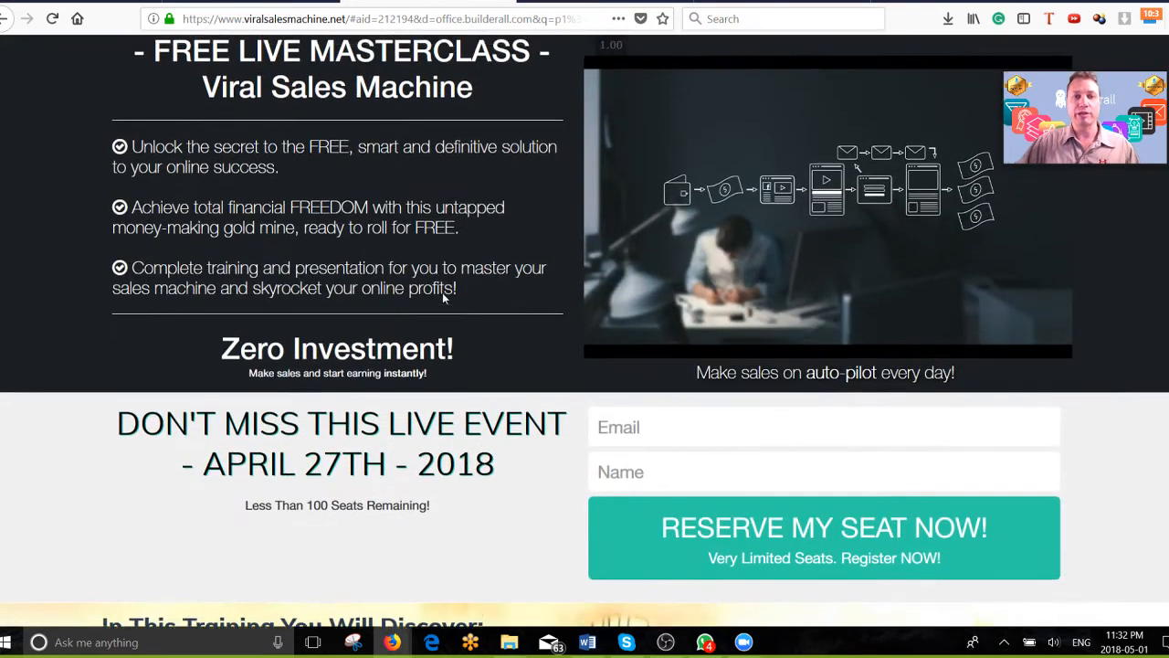
{"action": "scroll", "scroll_direction": "up", "scroll_amount": 3}
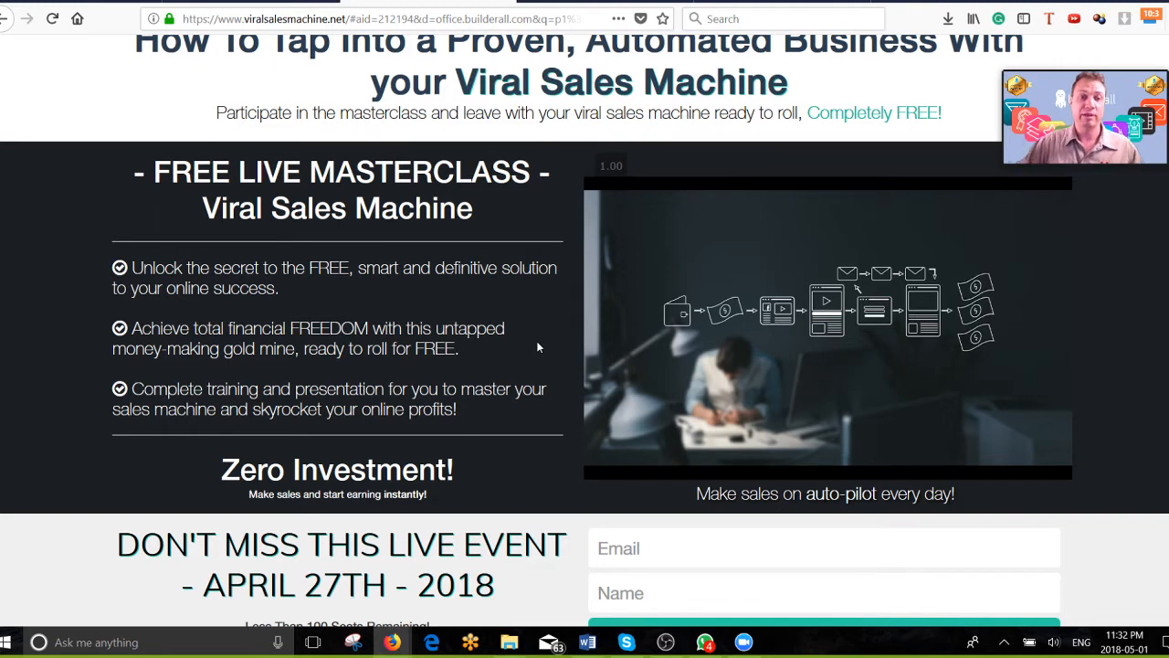
{"action": "scroll", "scroll_direction": "down", "scroll_amount": 3}
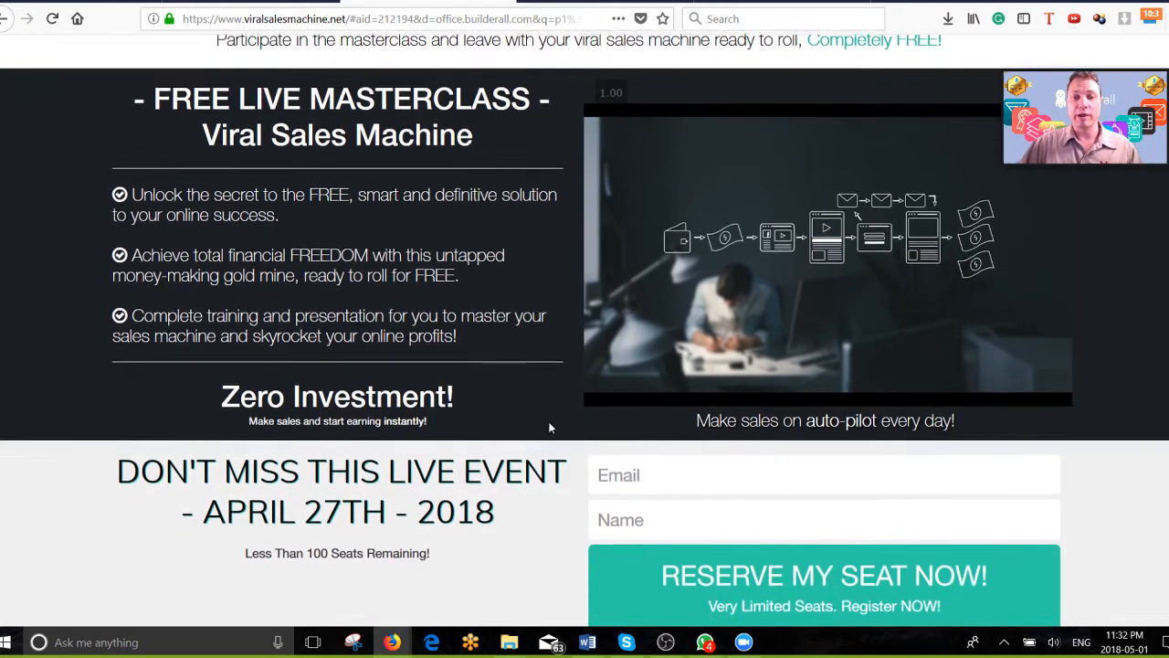
{"action": "scroll", "scroll_direction": "down", "scroll_amount": 3}
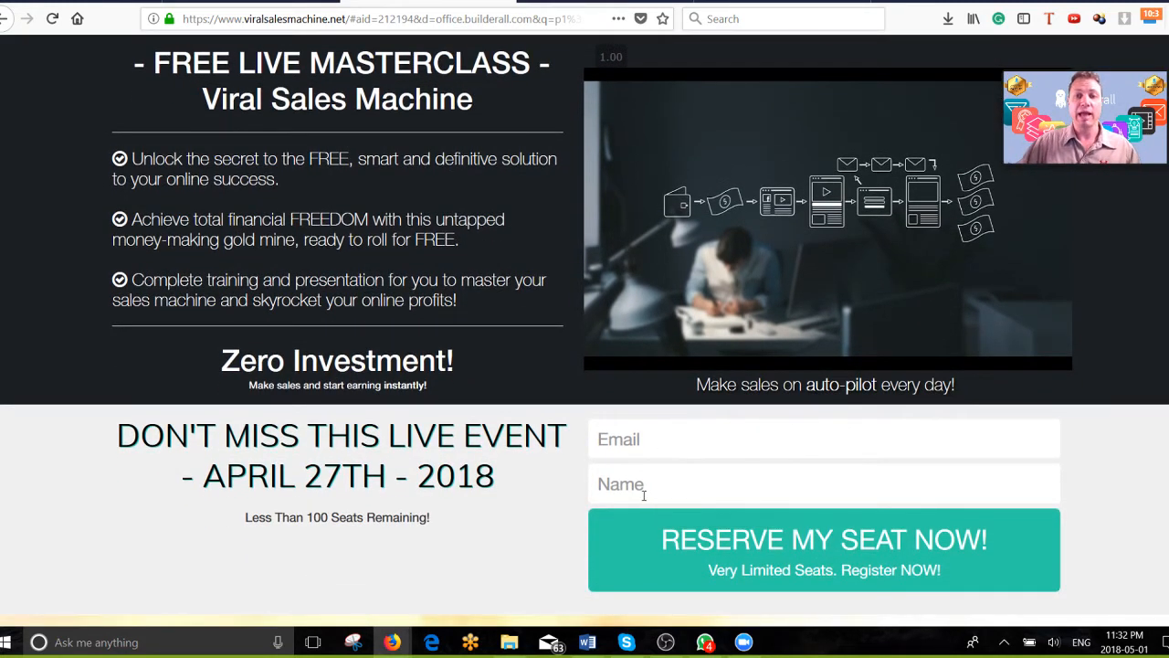
{"action": "scroll", "scroll_direction": "up", "scroll_amount": 3}
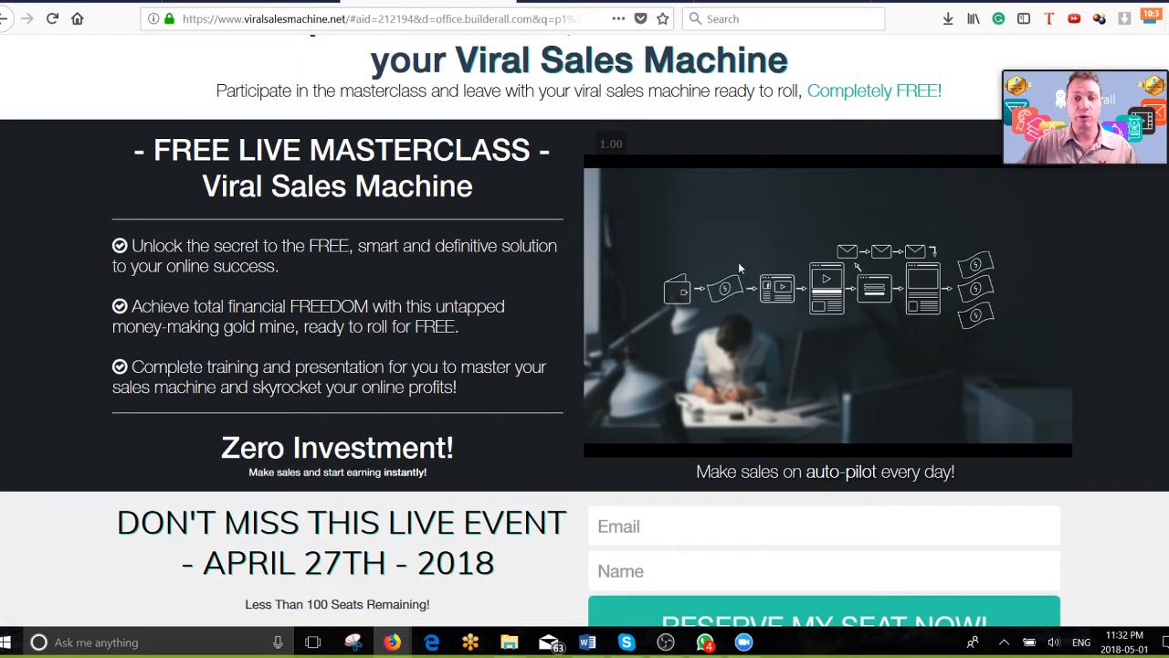
{"action": "scroll", "scroll_direction": "down", "scroll_amount": 3}
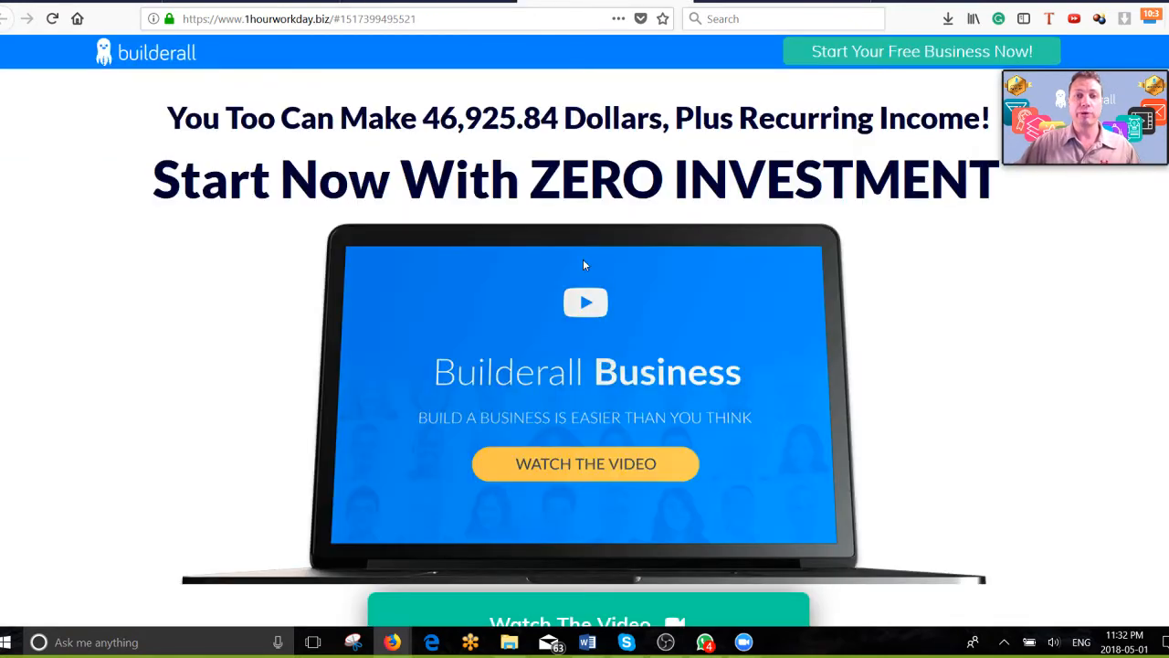
{"action": "mouse_move", "coordinate": [467, 117]}
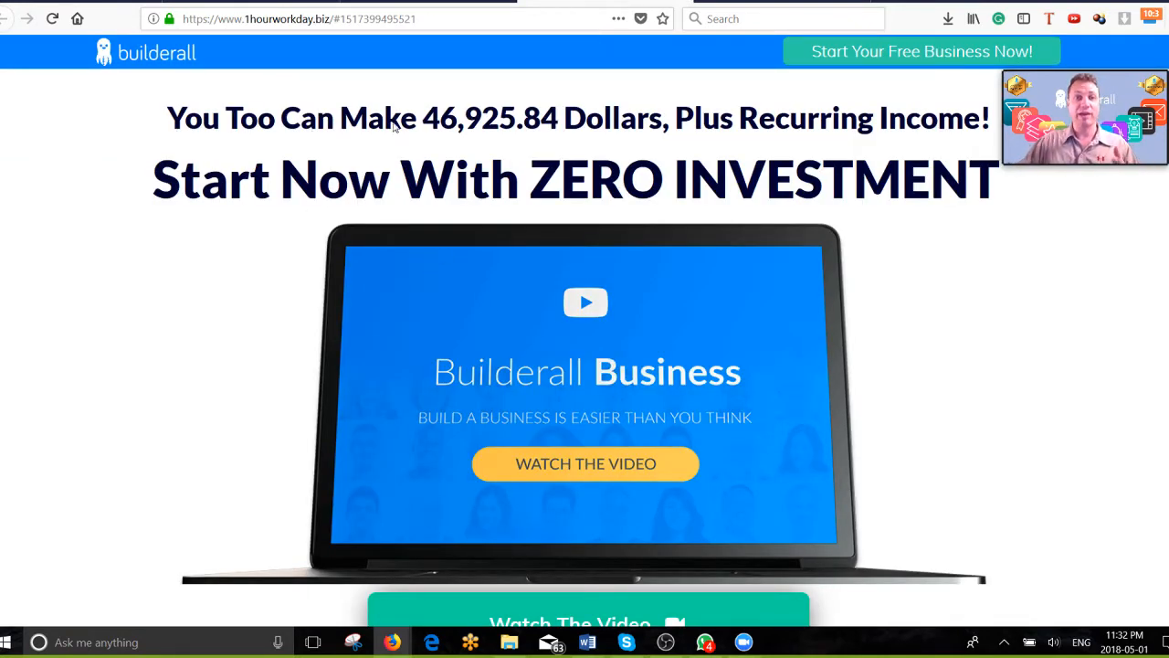
{"action": "mouse_move", "coordinate": [457, 143]}
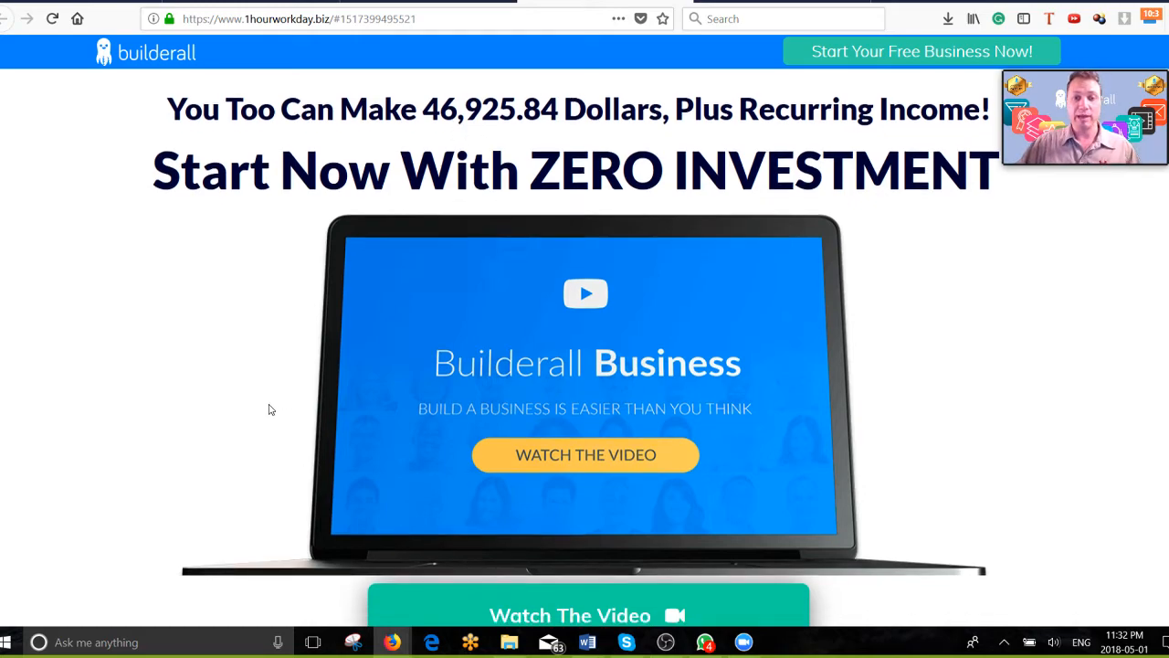
Scroll through the 1hourworkday.biz Builderall Business landing page promising $46,925.84.
{"action": "scroll", "scroll_direction": "down", "scroll_amount": 3}
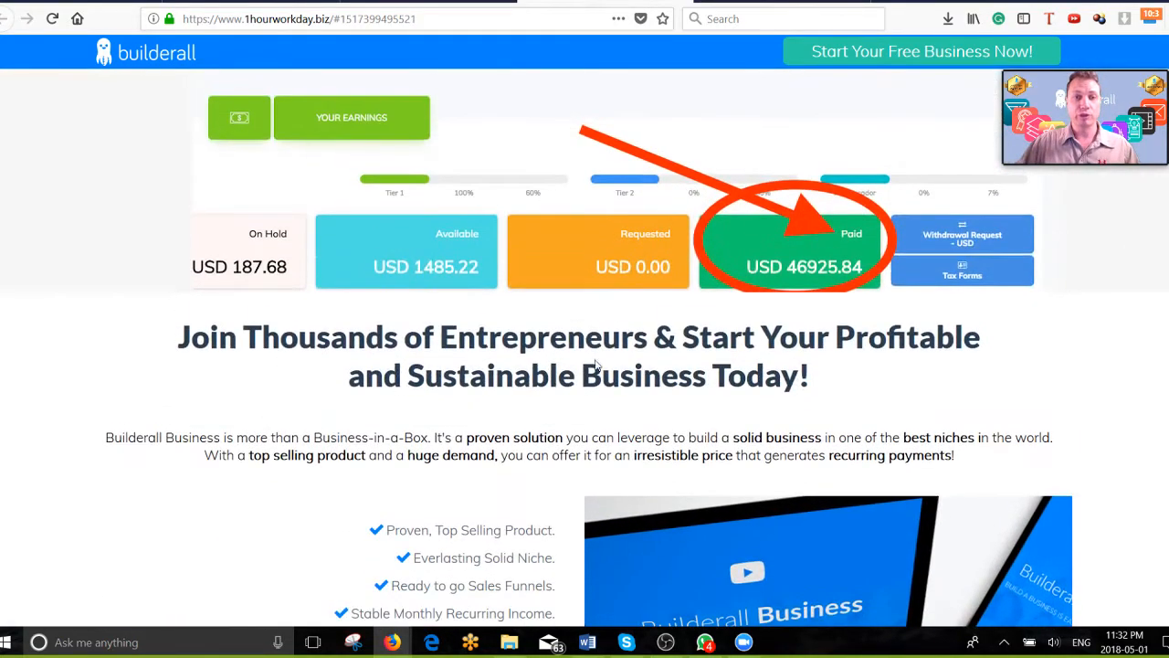
{"action": "scroll", "scroll_direction": "down", "scroll_amount": 3}
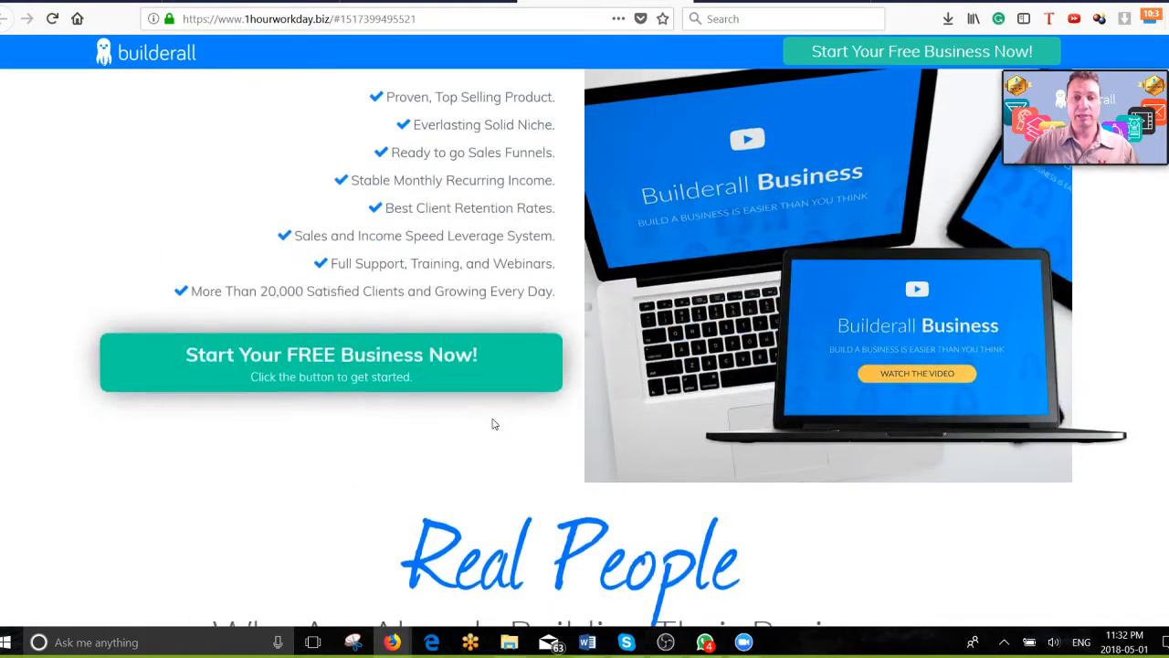
{"action": "scroll", "scroll_direction": "up", "scroll_amount": 3}
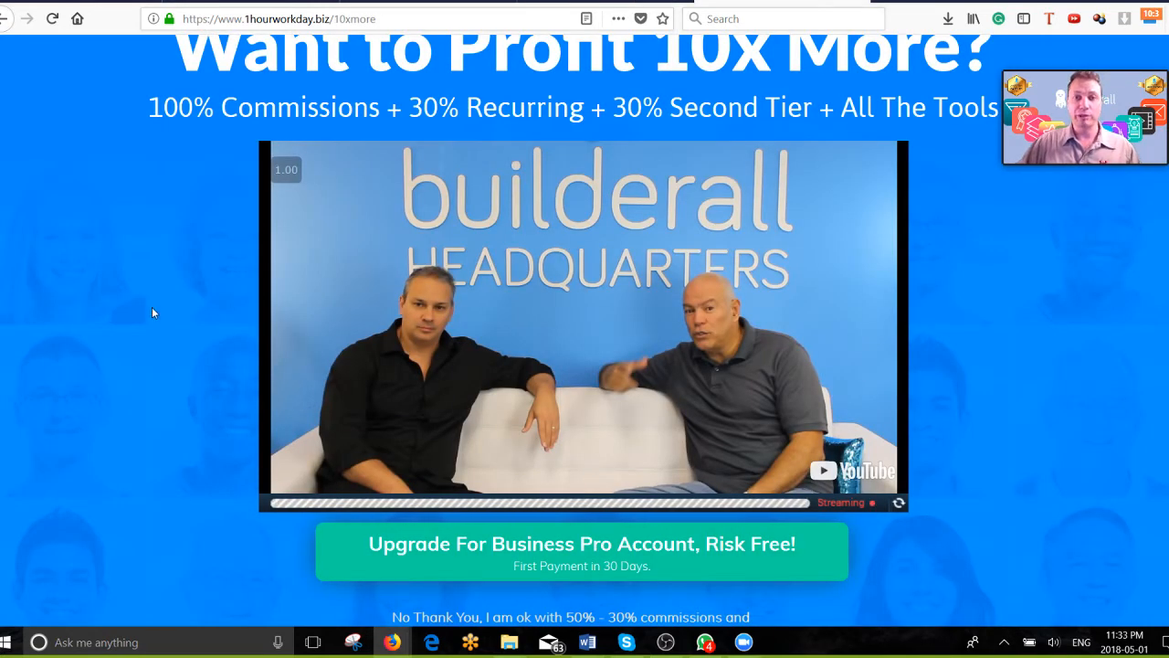
Scroll the 1hourworkday.biz/10xmore page to review the Business Pro upgrade offer and decline option.
{"action": "scroll", "scroll_direction": "up", "scroll_amount": 3}
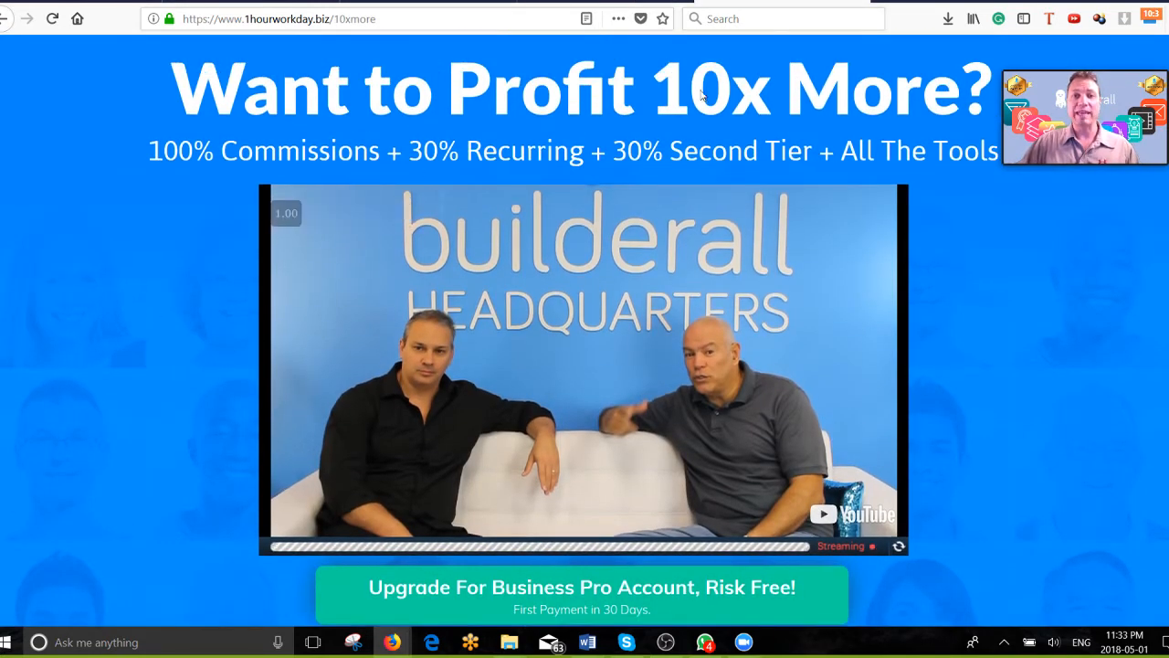
{"action": "mouse_move", "coordinate": [771, 120]}
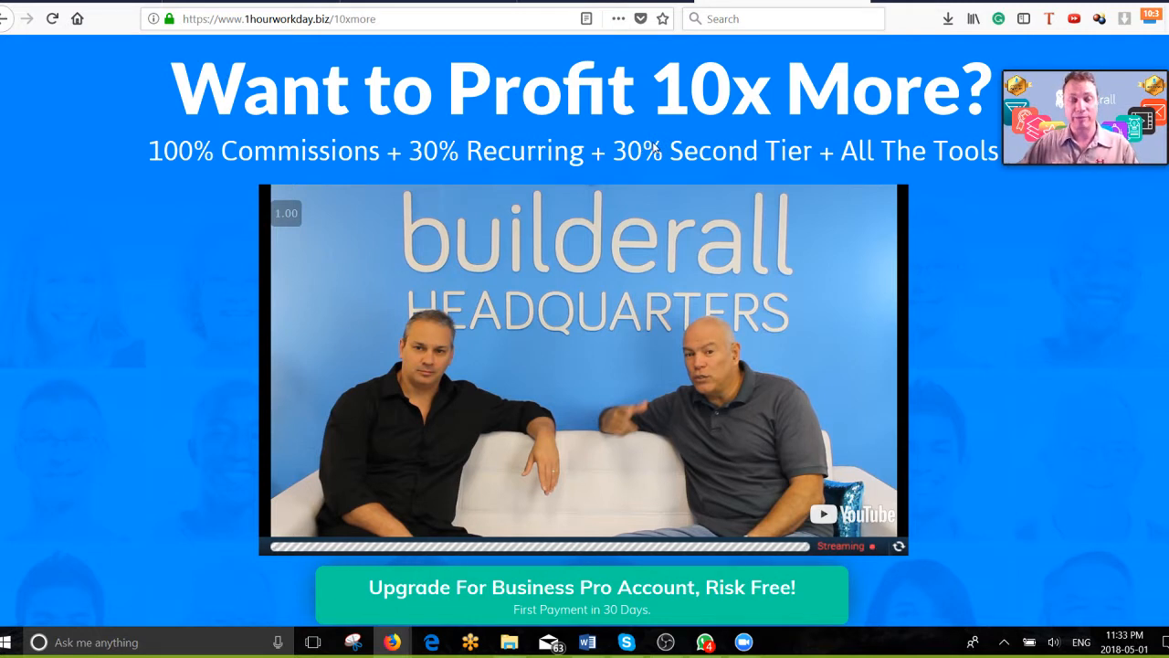
{"action": "mouse_move", "coordinate": [157, 310]}
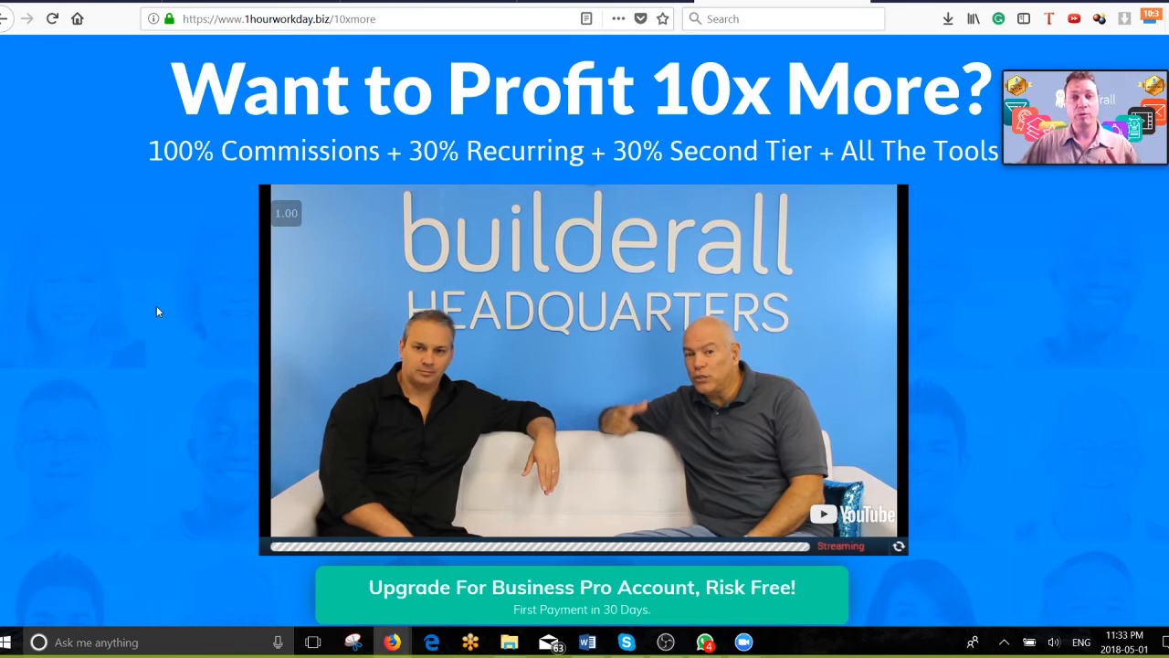
{"action": "mouse_move", "coordinate": [135, 356]}
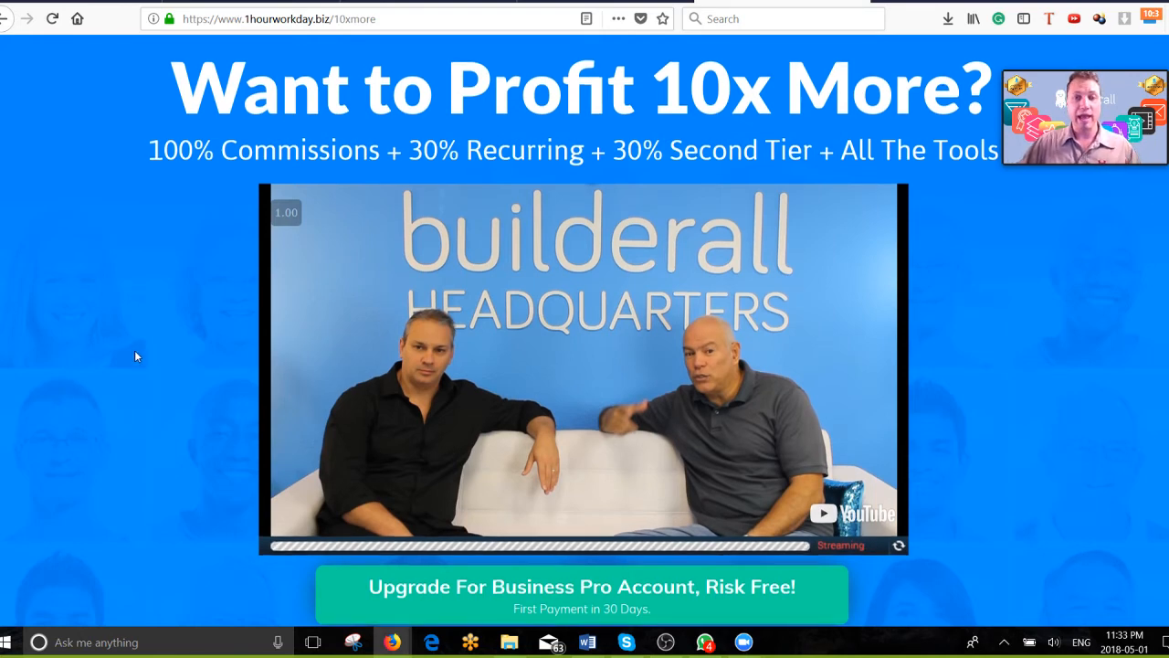
{"action": "scroll", "scroll_direction": "down", "scroll_amount": 3}
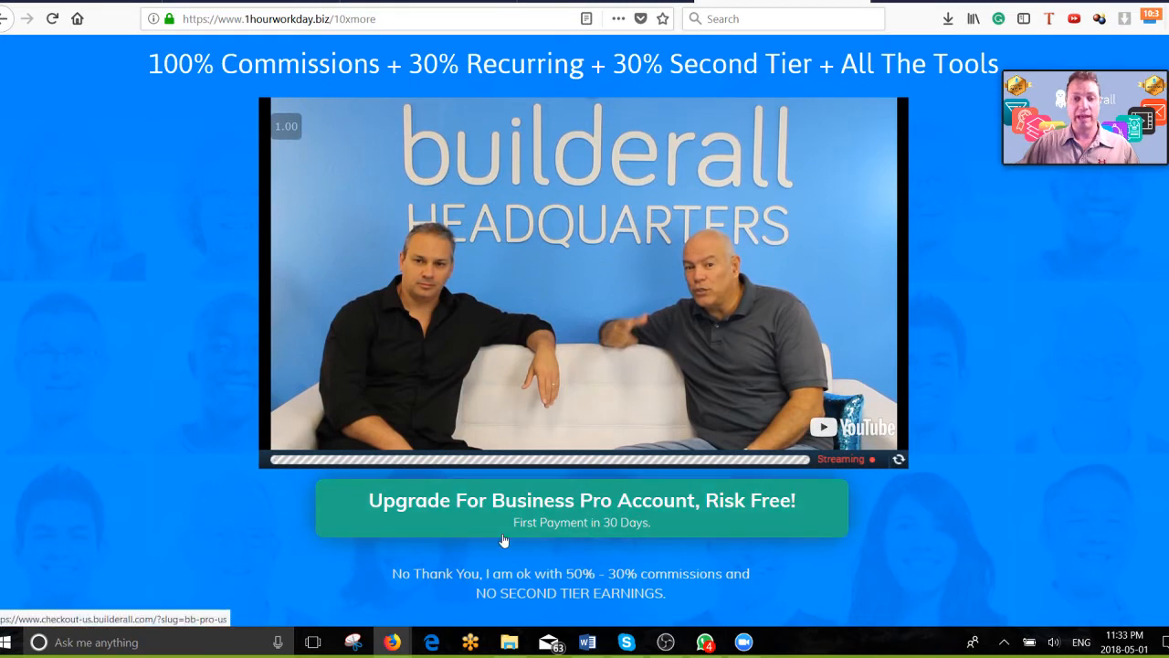
{"action": "mouse_move", "coordinate": [508, 552]}
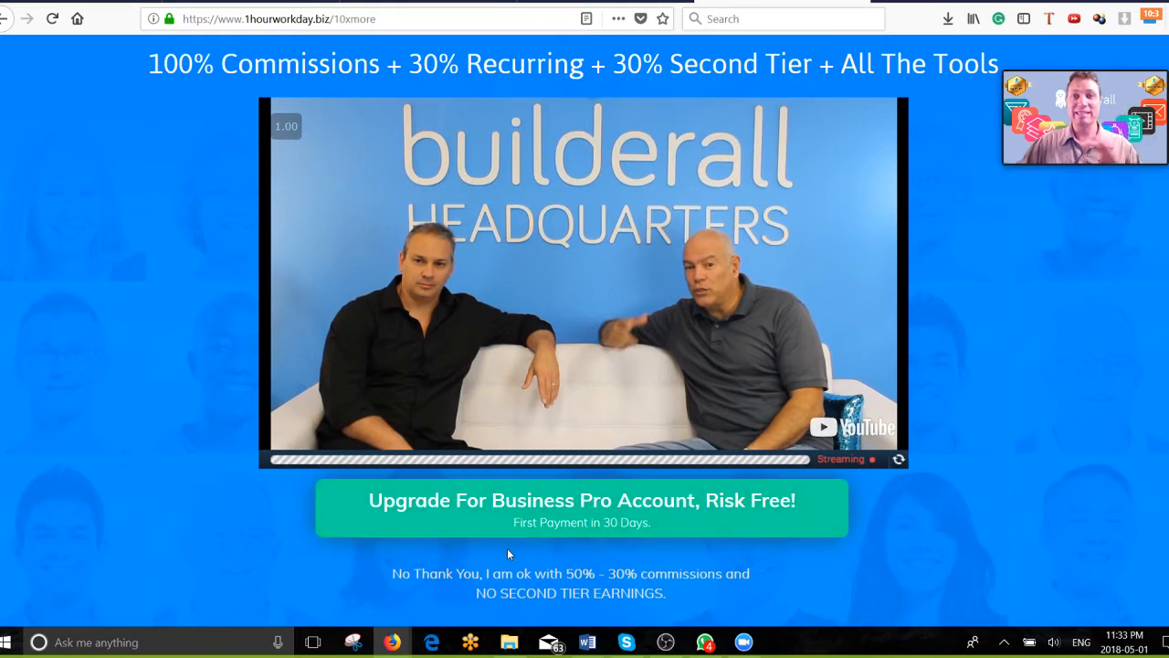
{"action": "mouse_move", "coordinate": [548, 510]}
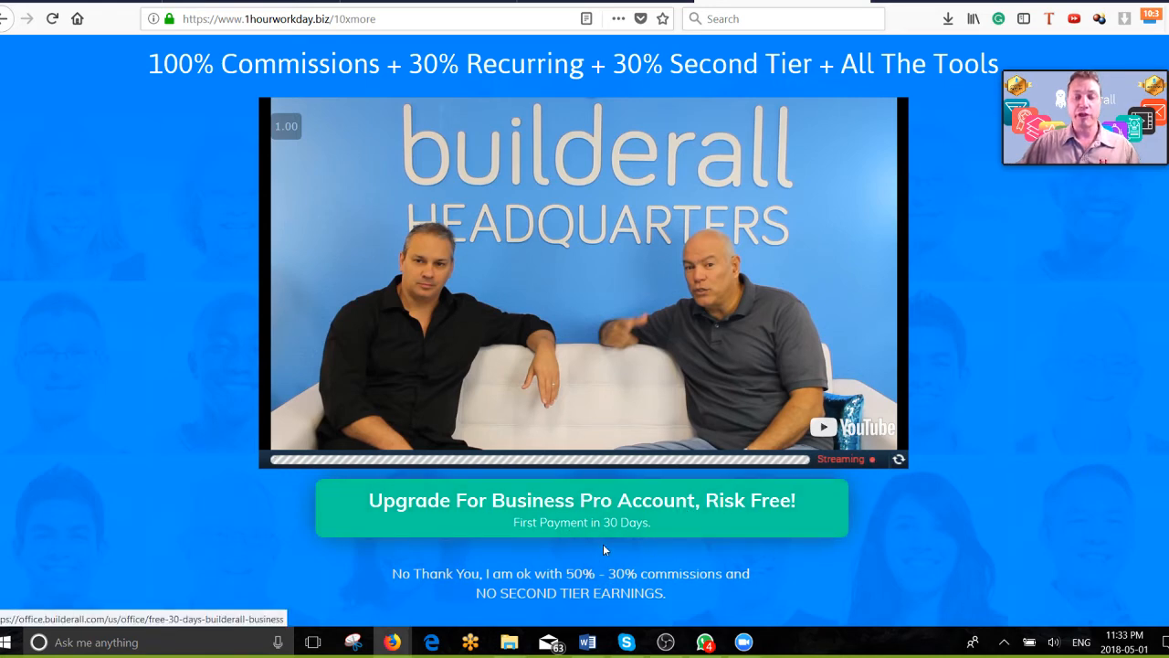
{"action": "scroll", "scroll_direction": "down", "scroll_amount": 3}
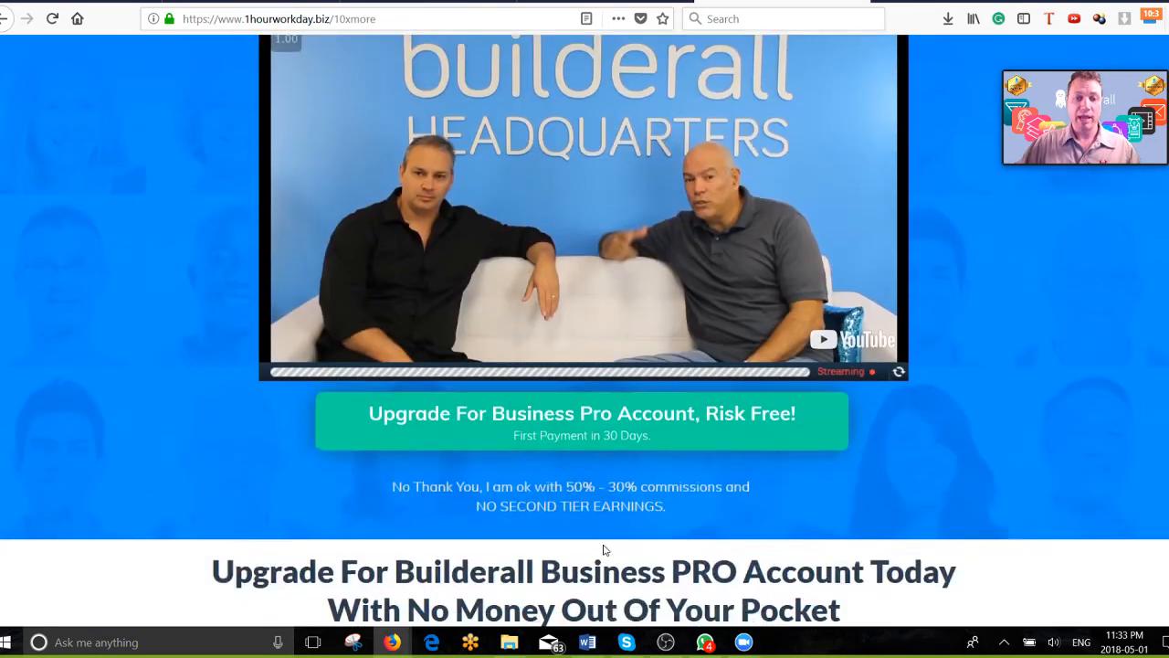
{"action": "mouse_move", "coordinate": [581, 420]}
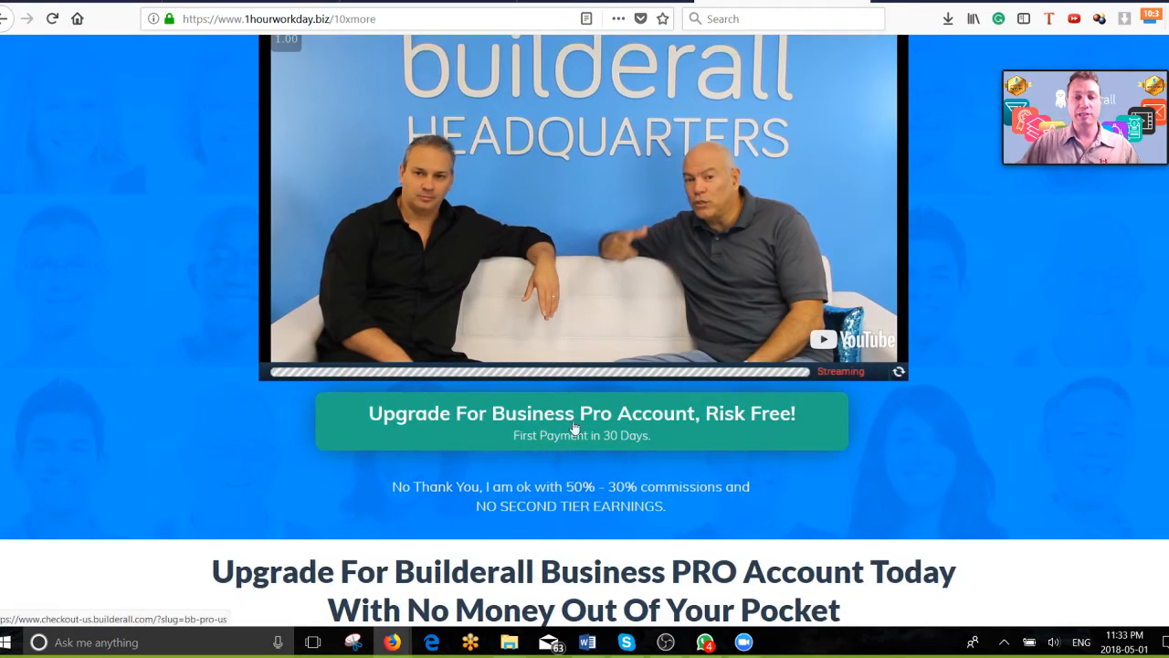
{"action": "scroll", "scroll_direction": "up", "scroll_amount": 3}
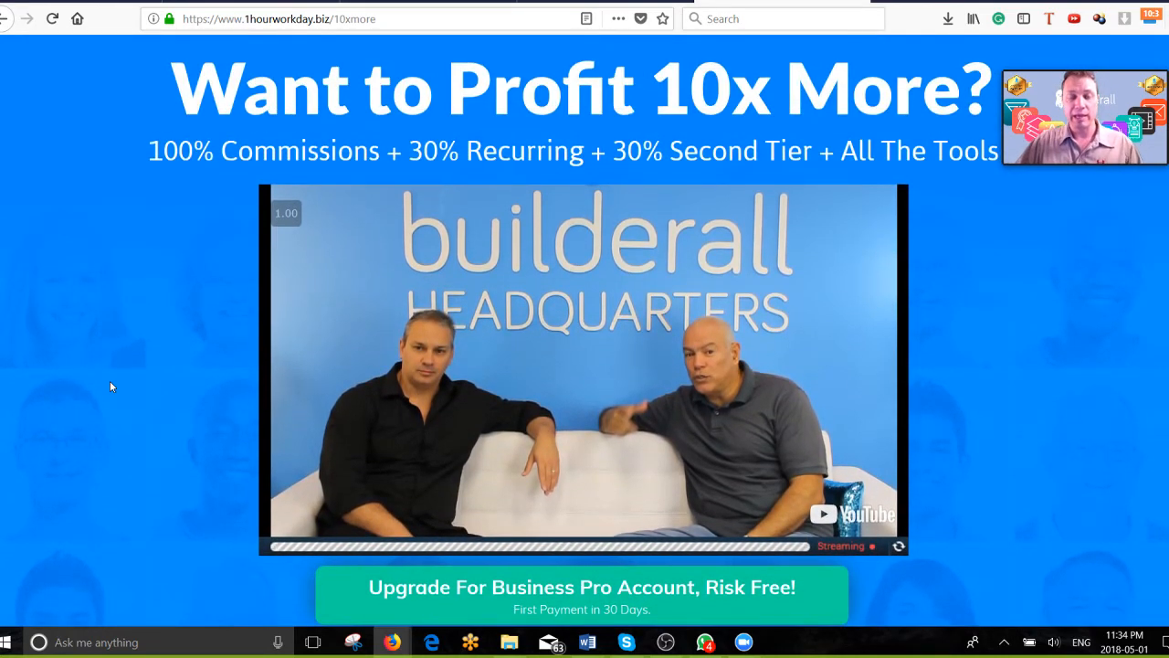
{"action": "mouse_move", "coordinate": [158, 230]}
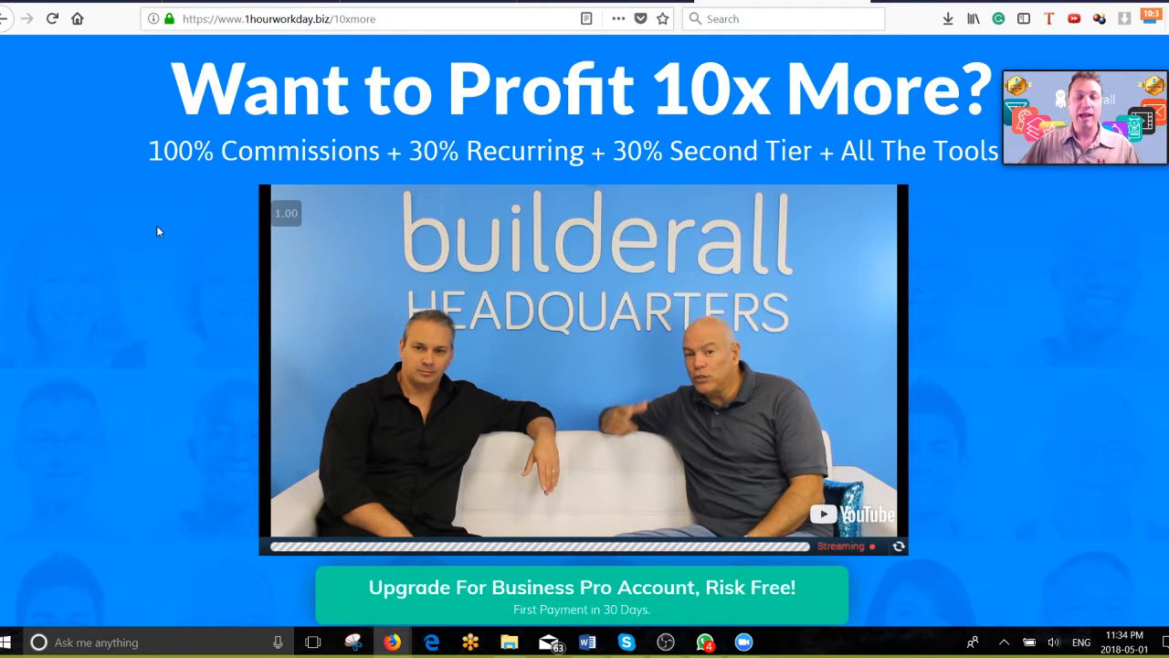
{"action": "mouse_move", "coordinate": [136, 263]}
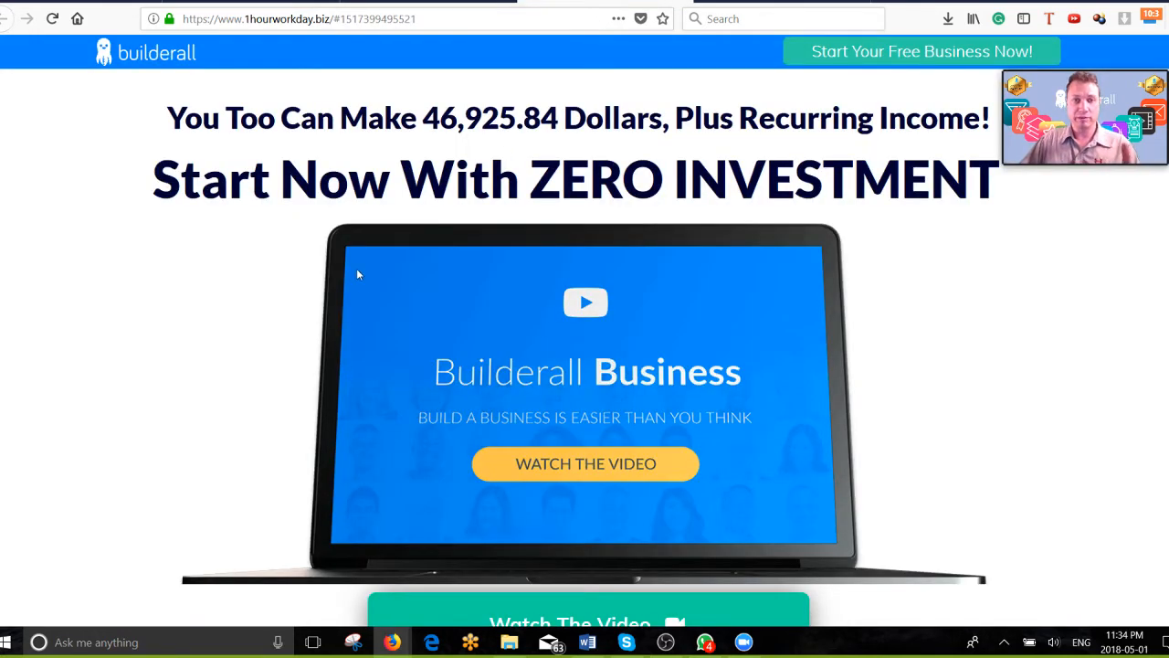
{"action": "mouse_move", "coordinate": [265, 316]}
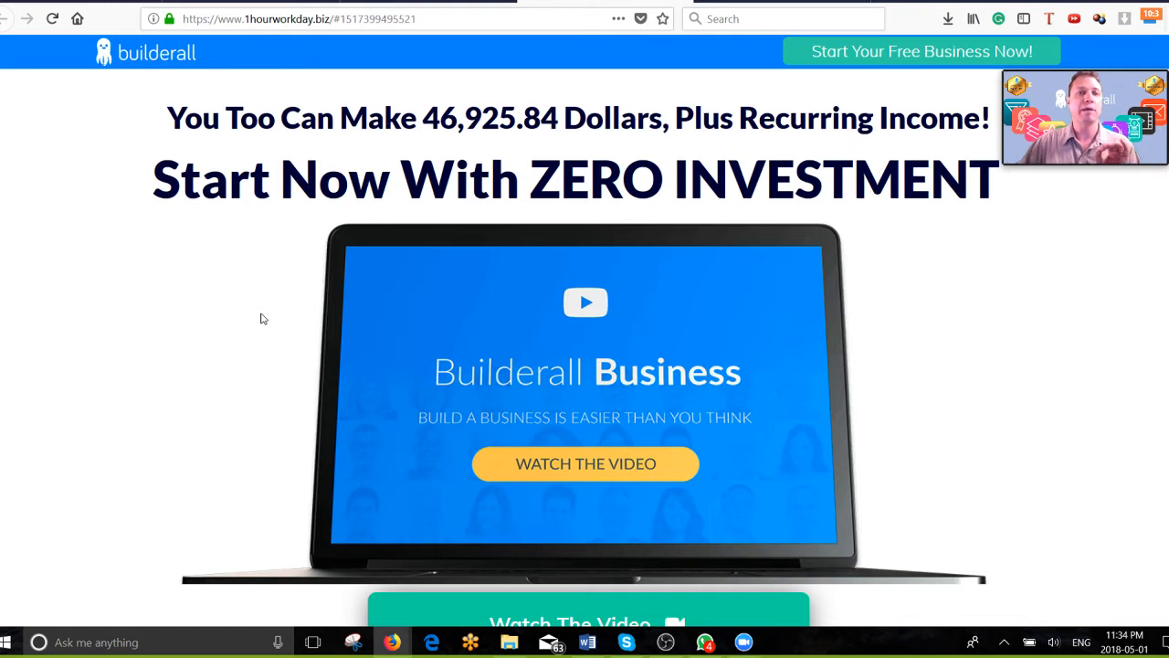
{"action": "mouse_move", "coordinate": [278, 211]}
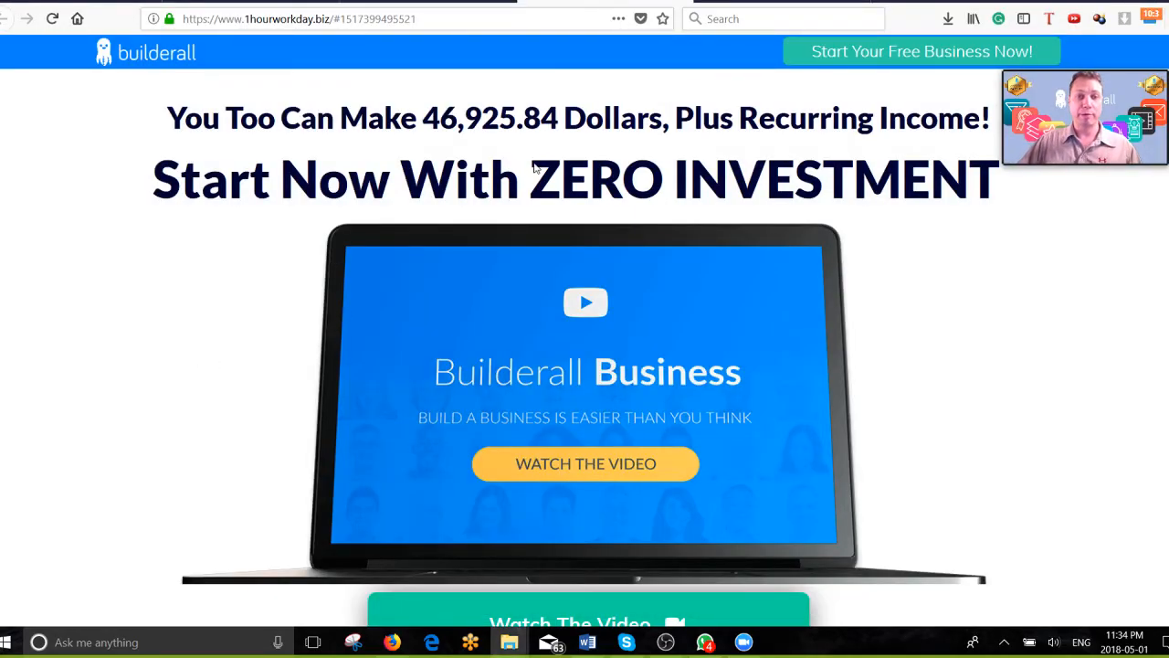
{"action": "mouse_move", "coordinate": [986, 454]}
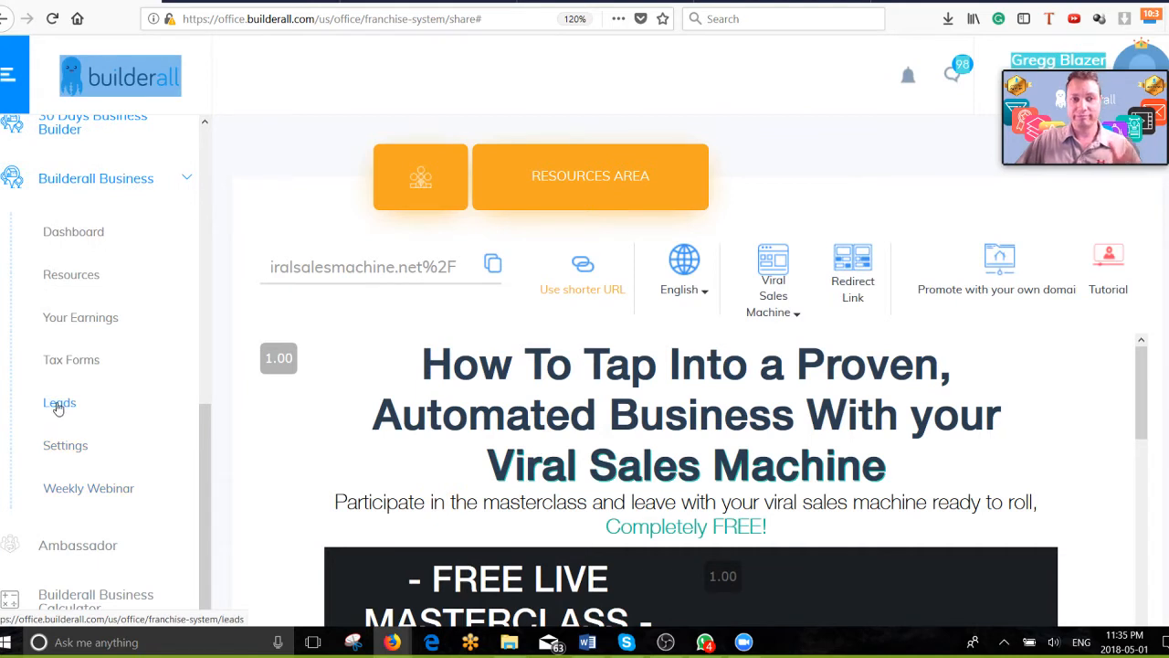
{"action": "mouse_move", "coordinate": [115, 357]}
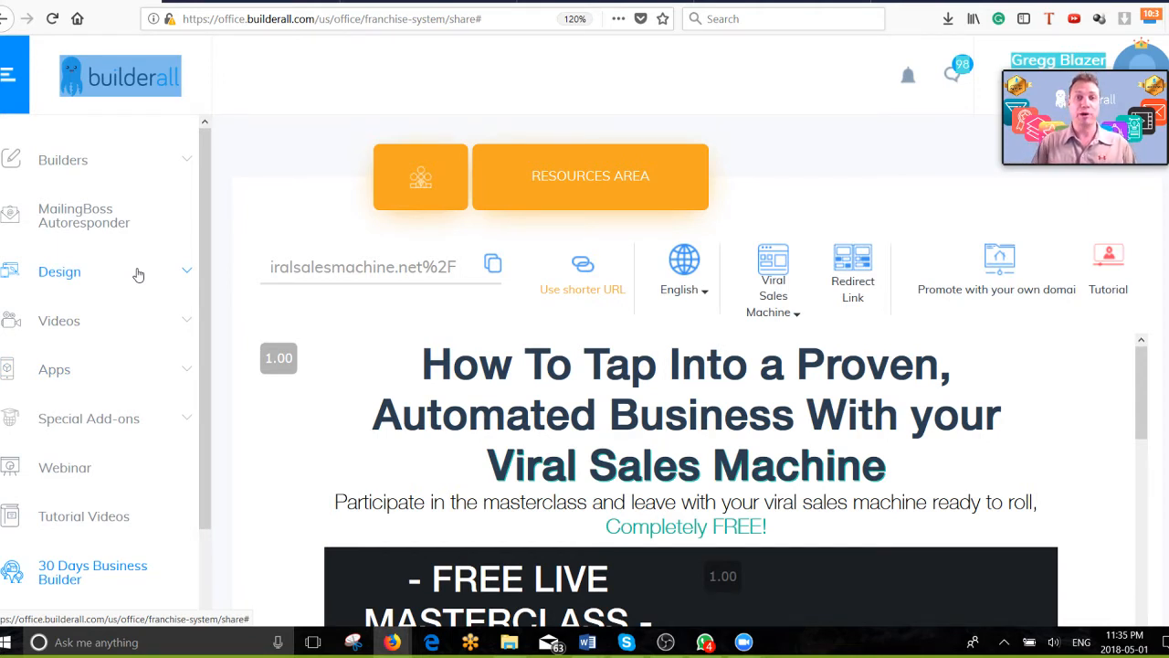
{"action": "mouse_move", "coordinate": [305, 145]}
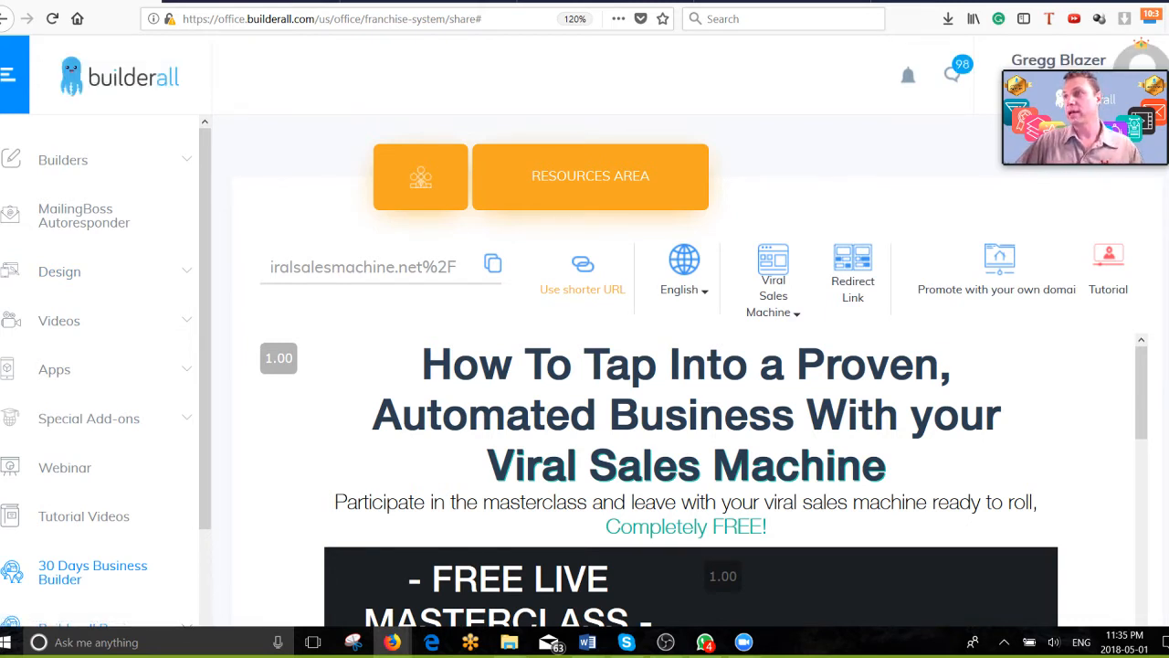
Bring up the 'FREE UPGRADE Follow Up Email' Word document over the Builderall share page.
{"action": "left_click", "coordinate": [588, 641]}
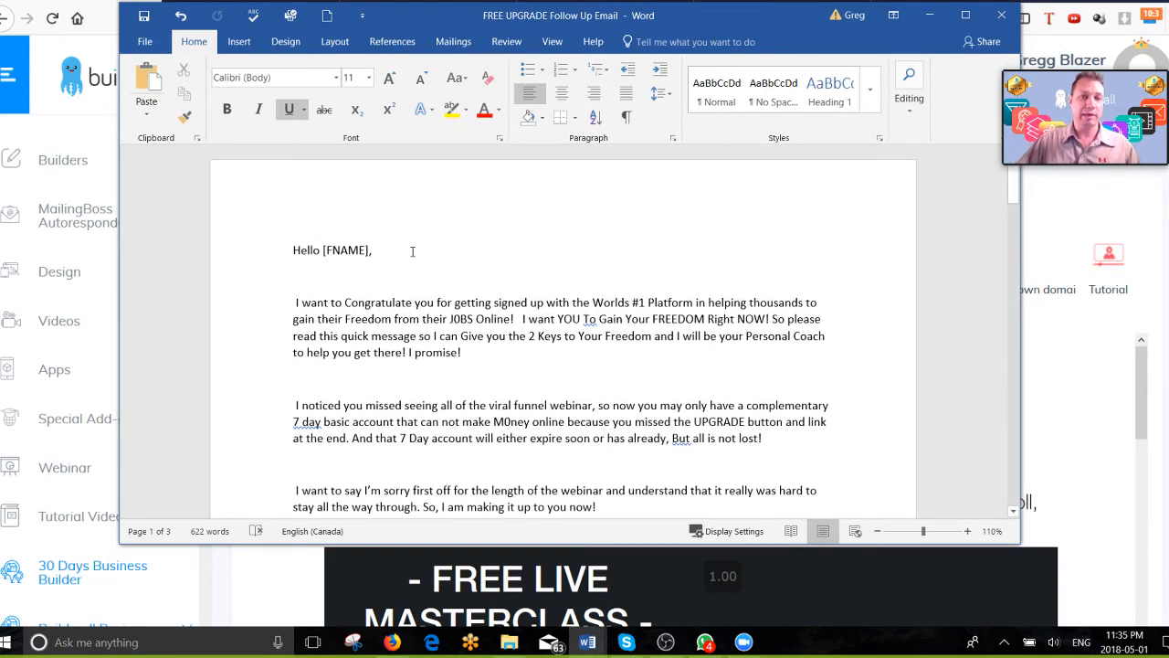
{"action": "mouse_move", "coordinate": [407, 296]}
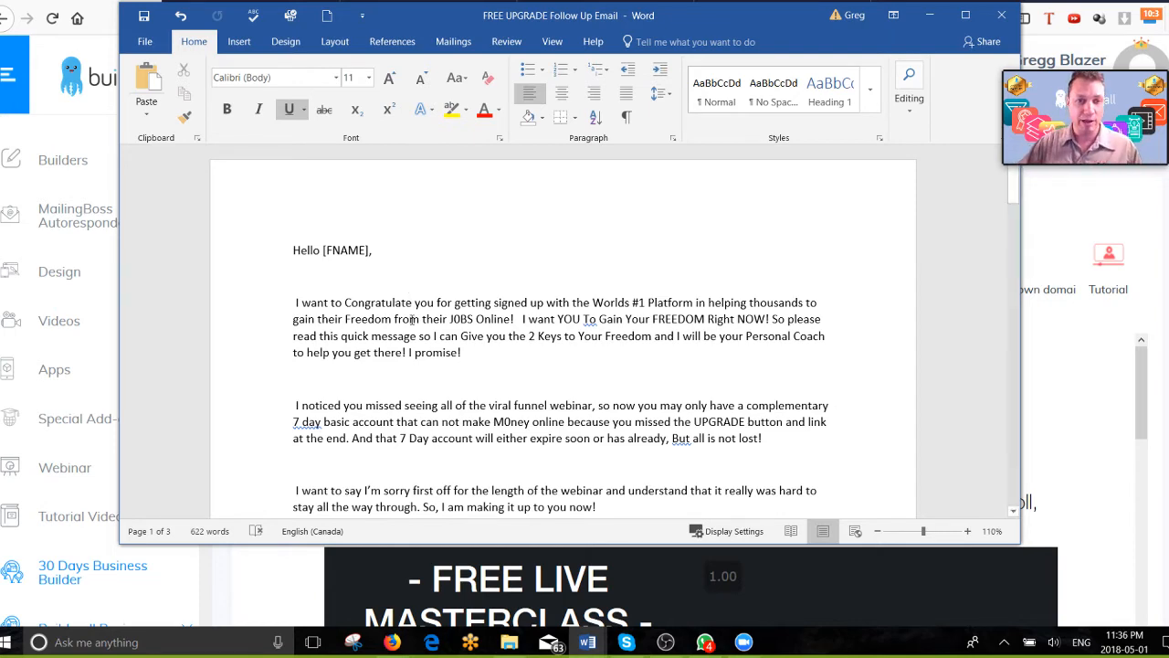
{"action": "scroll", "scroll_direction": "up", "scroll_amount": 3}
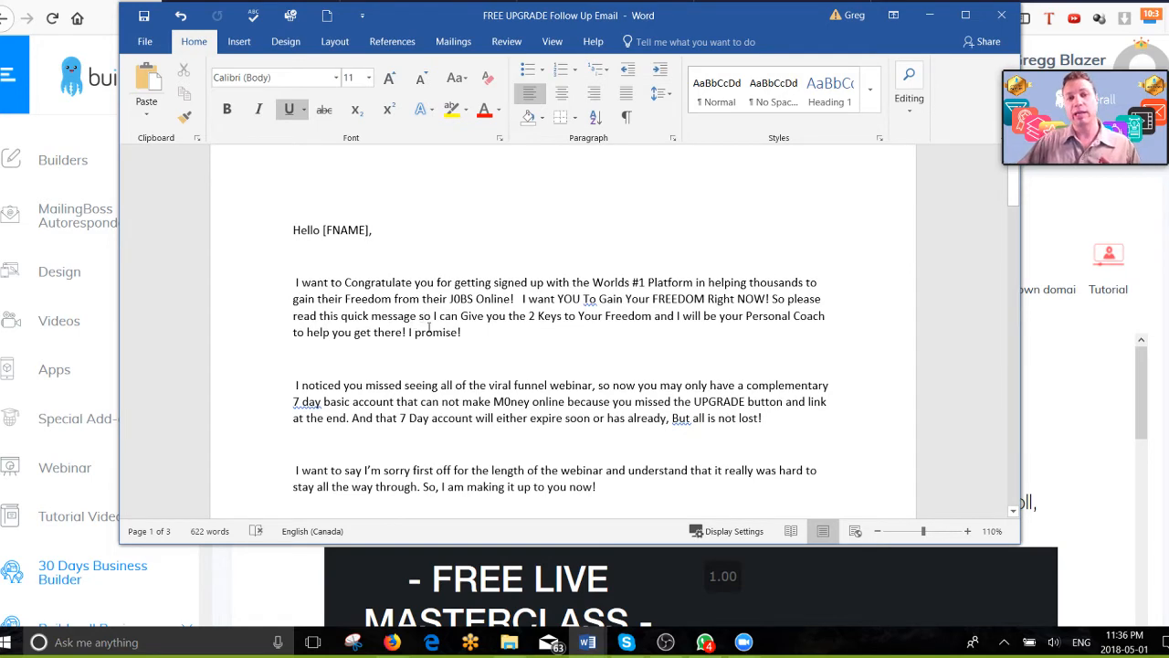
{"action": "scroll", "scroll_direction": "up", "scroll_amount": 3}
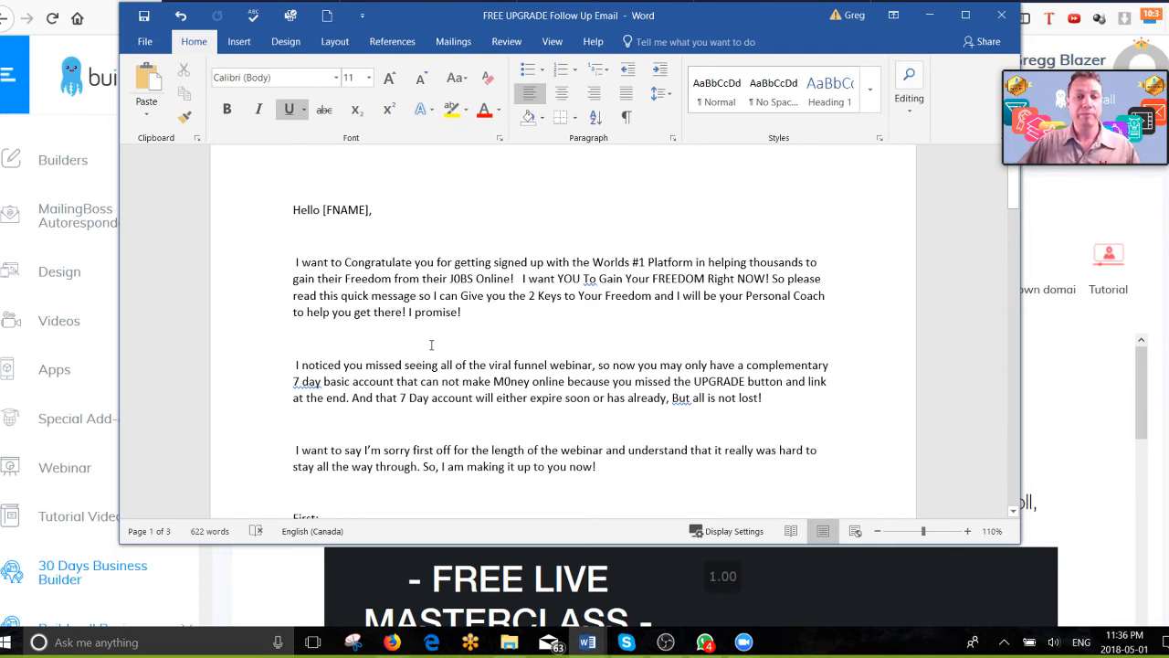
{"action": "scroll", "scroll_direction": "up", "scroll_amount": 3}
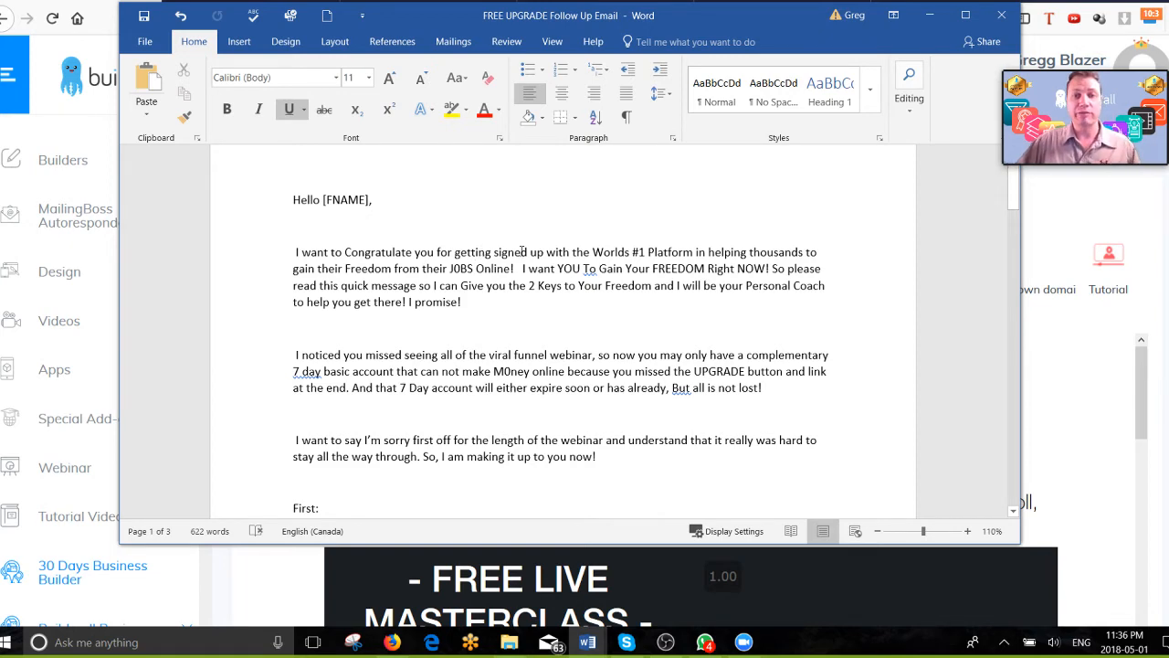
{"action": "scroll", "scroll_direction": "up", "scroll_amount": 3}
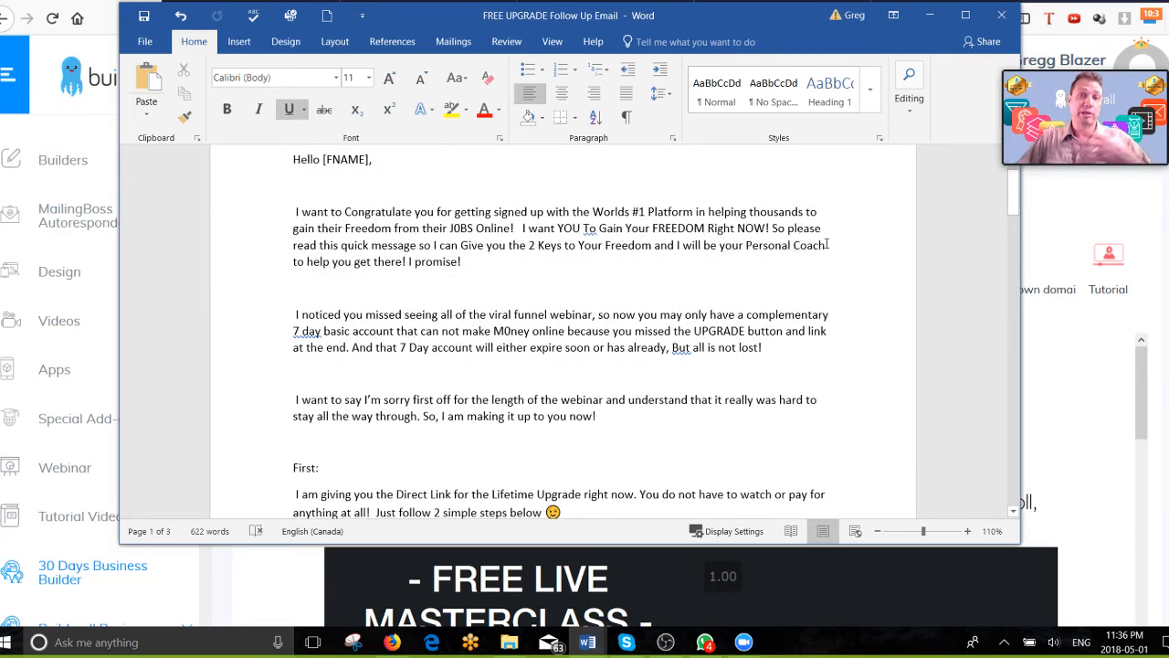
{"action": "scroll", "scroll_direction": "down", "scroll_amount": 3}
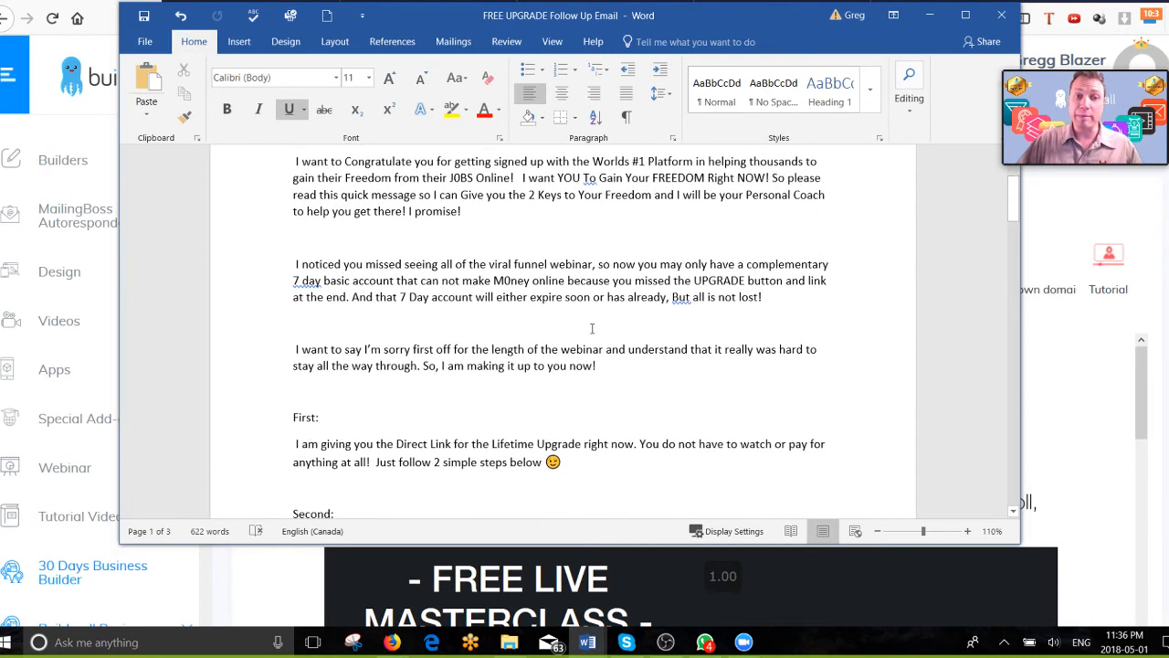
{"action": "scroll", "scroll_direction": "down", "scroll_amount": 3}
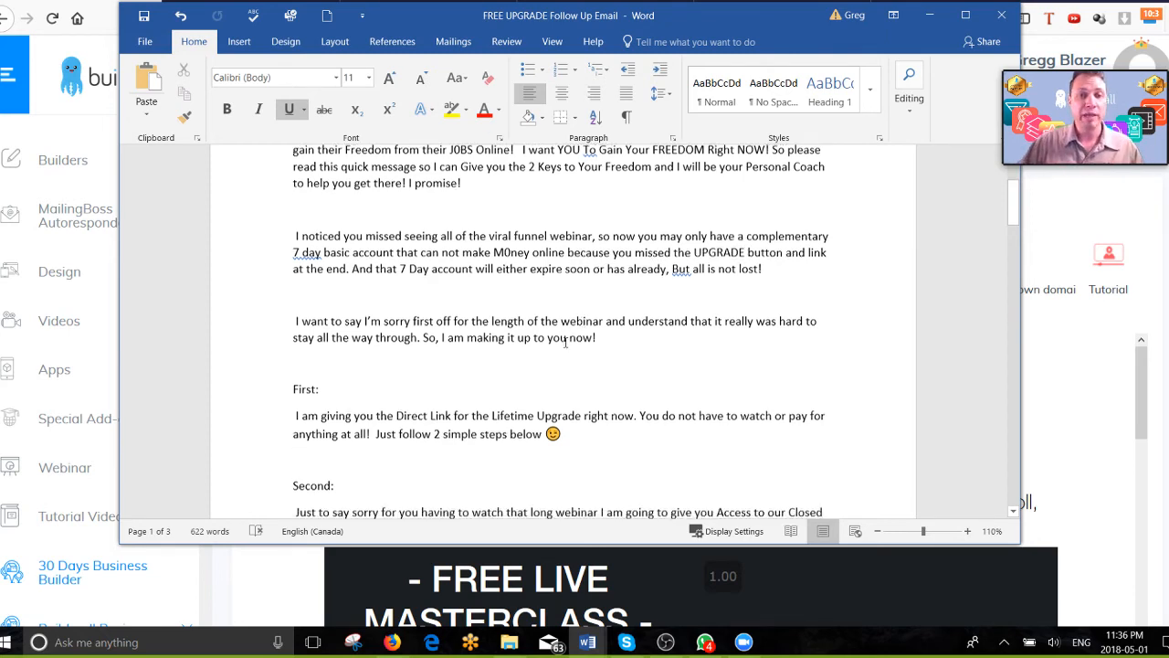
{"action": "scroll", "scroll_direction": "down", "scroll_amount": 3}
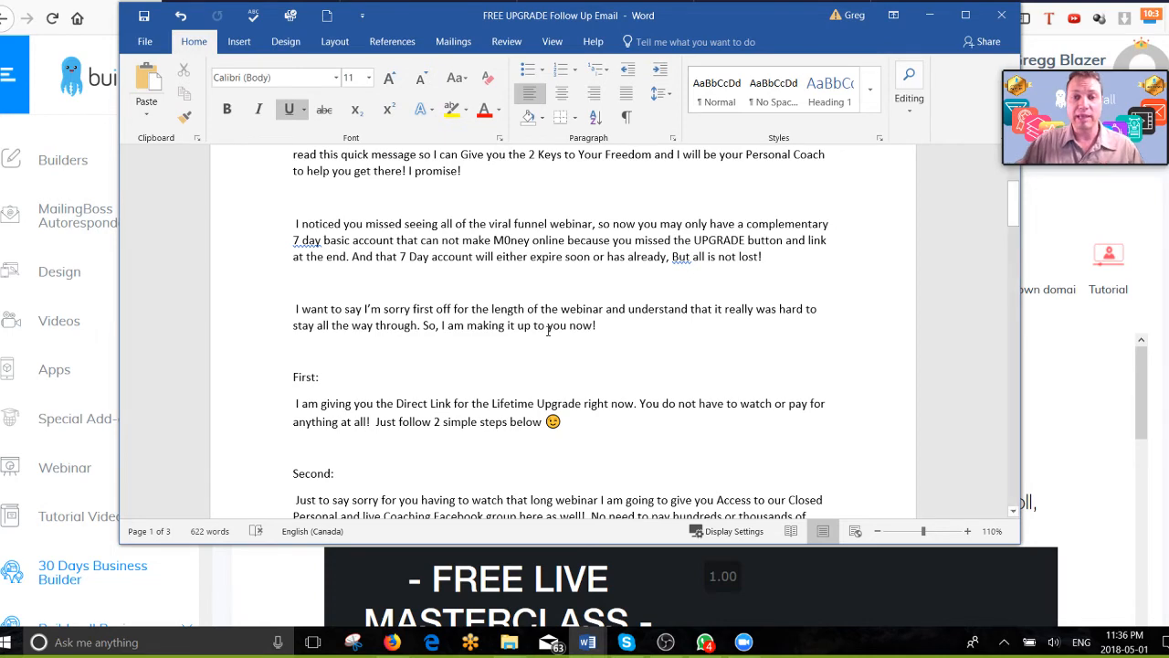
{"action": "scroll", "scroll_direction": "down", "scroll_amount": 3}
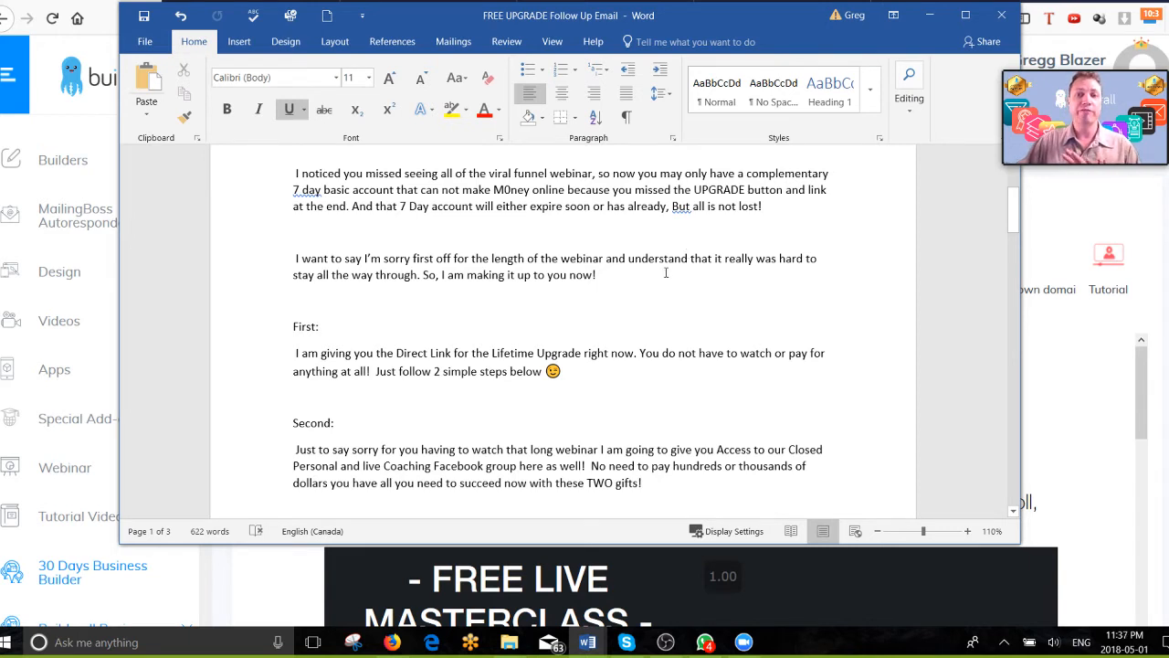
{"action": "mouse_move", "coordinate": [635, 284]}
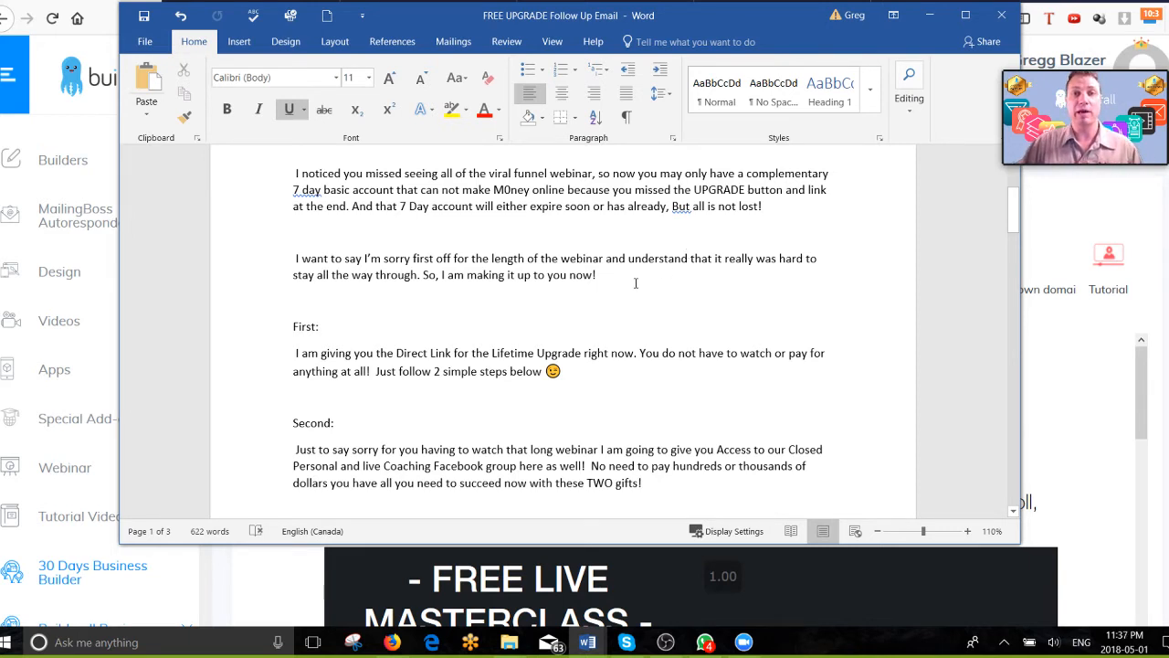
{"action": "scroll", "scroll_direction": "down", "scroll_amount": 3}
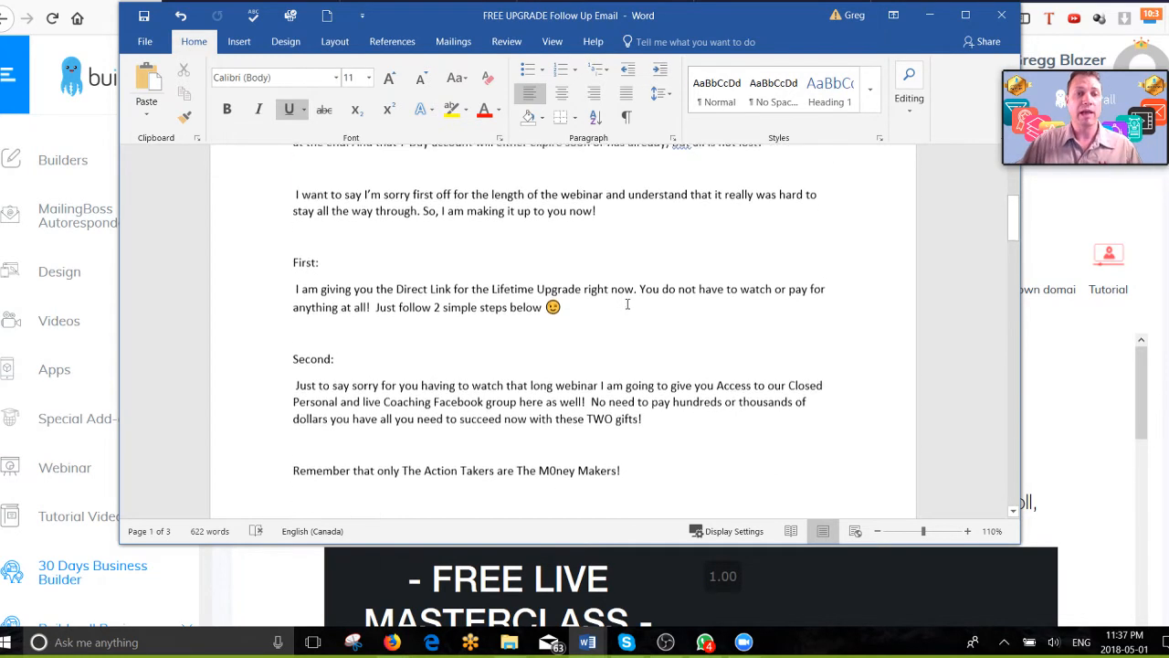
{"action": "scroll", "scroll_direction": "down", "scroll_amount": 3}
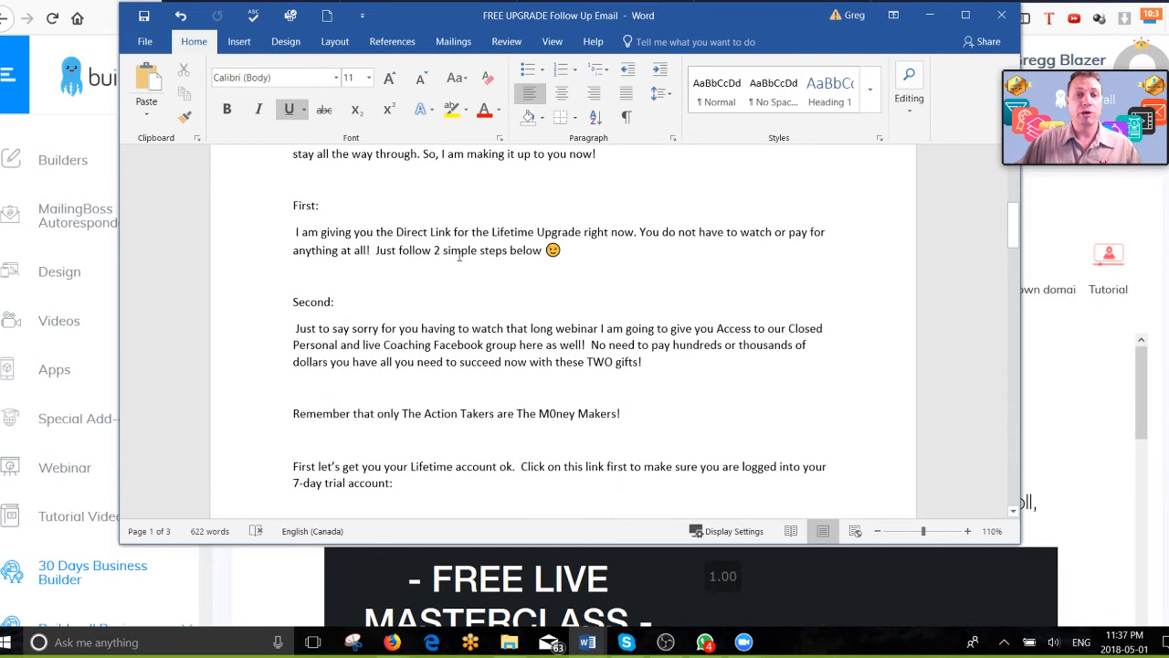
{"action": "scroll", "scroll_direction": "down", "scroll_amount": 3}
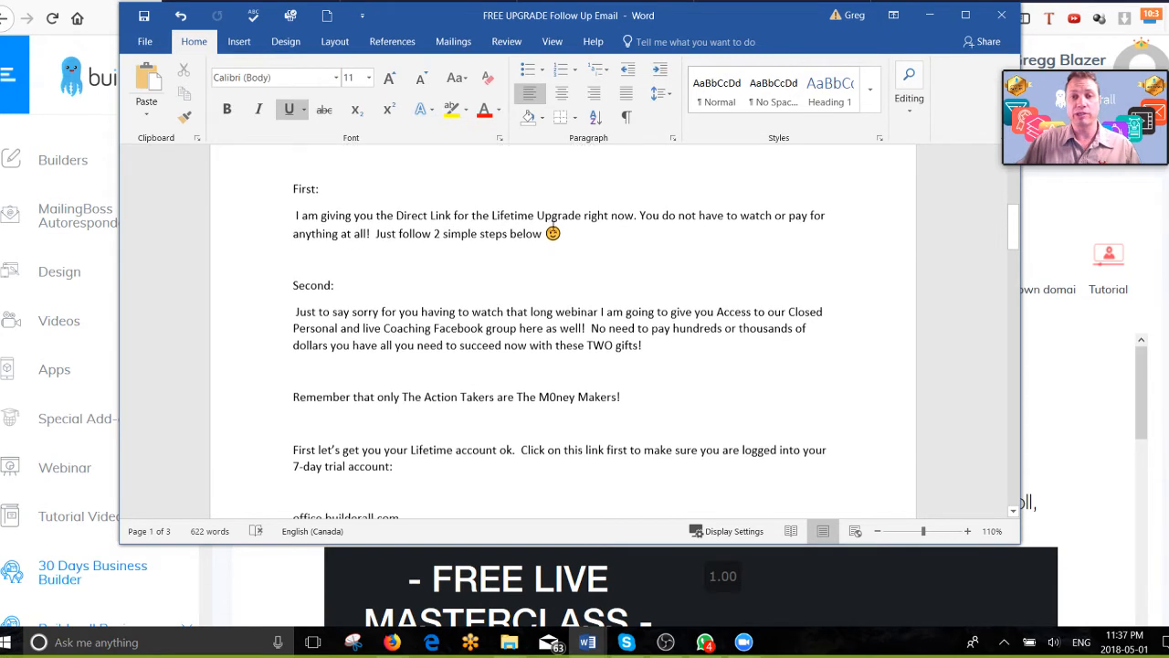
{"action": "scroll", "scroll_direction": "down", "scroll_amount": 3}
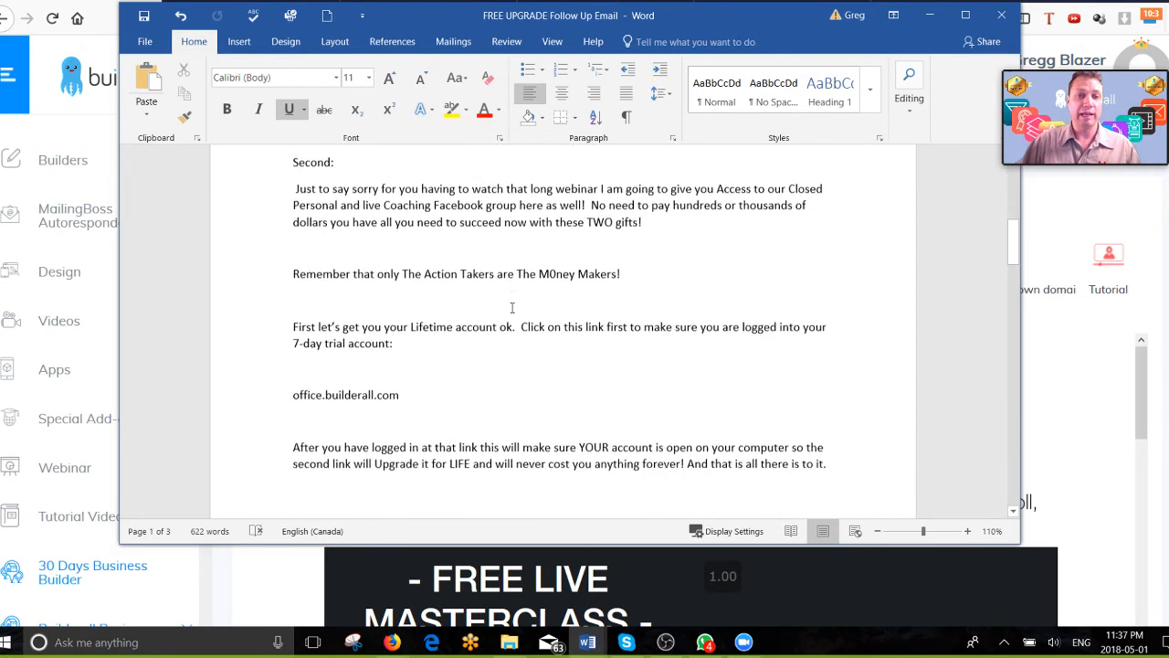
{"action": "scroll", "scroll_direction": "down", "scroll_amount": 3}
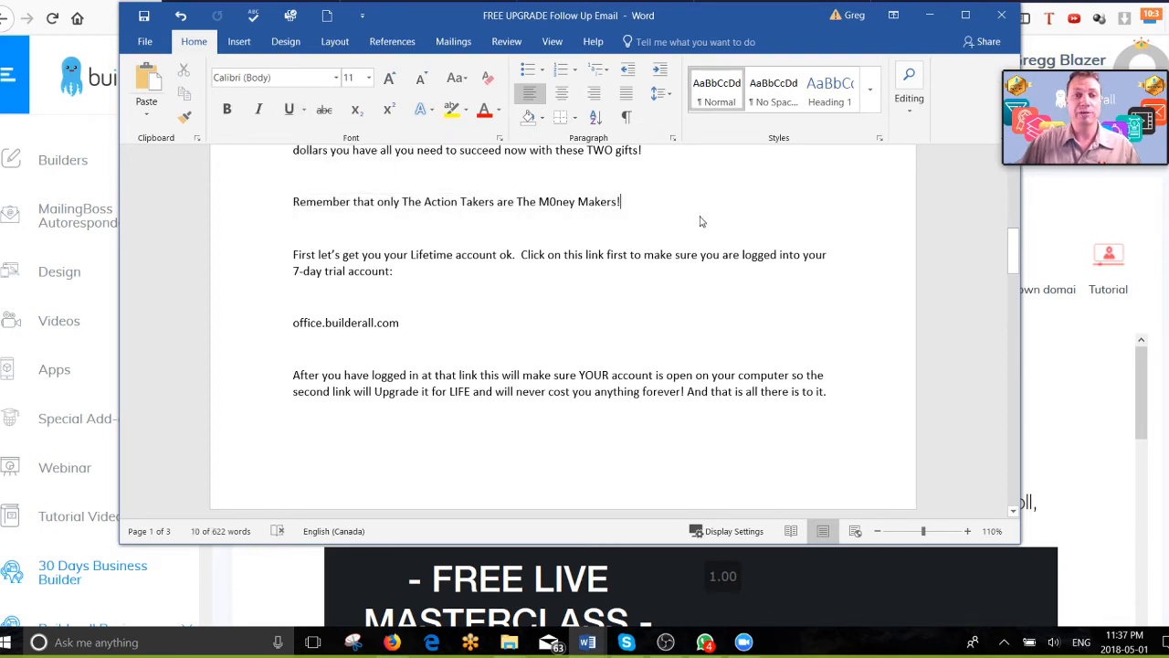
{"action": "scroll", "scroll_direction": "up", "scroll_amount": 3}
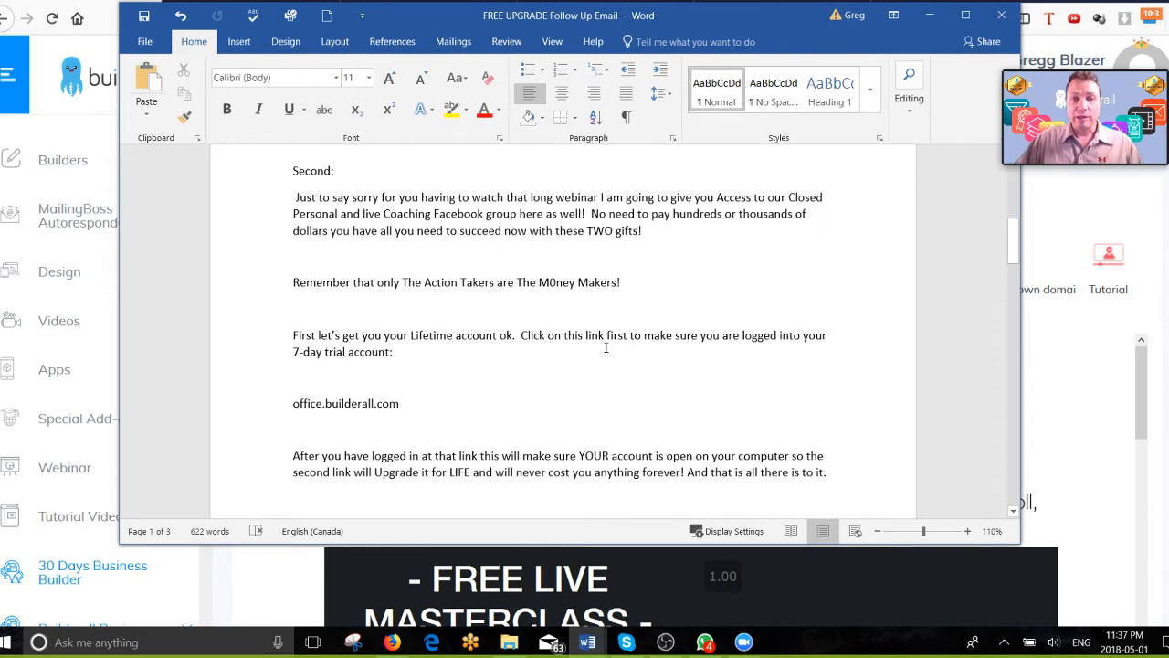
{"action": "scroll", "scroll_direction": "down", "scroll_amount": 3}
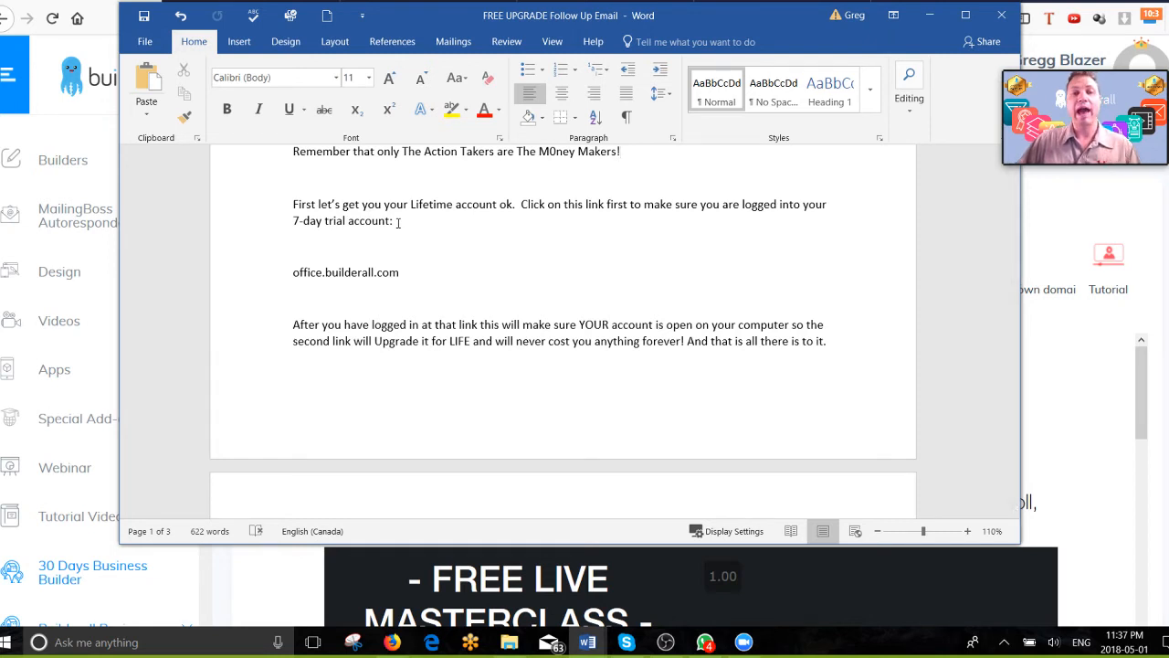
{"action": "left_click", "coordinate": [621, 151]}
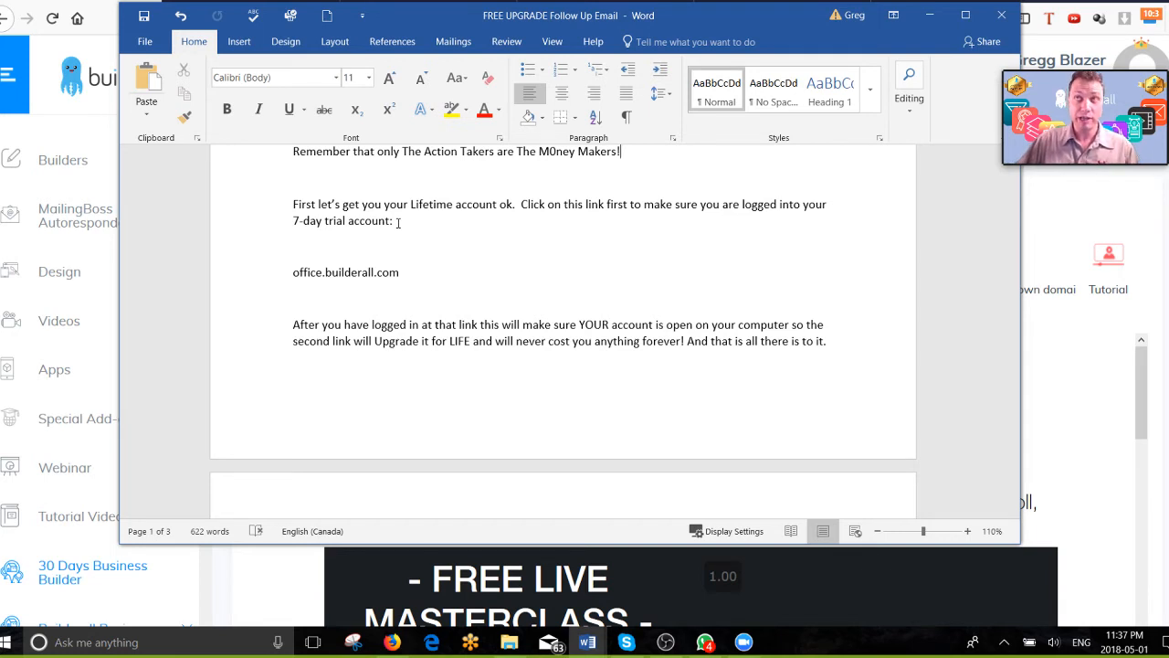
{"action": "left_click", "coordinate": [292, 245]}
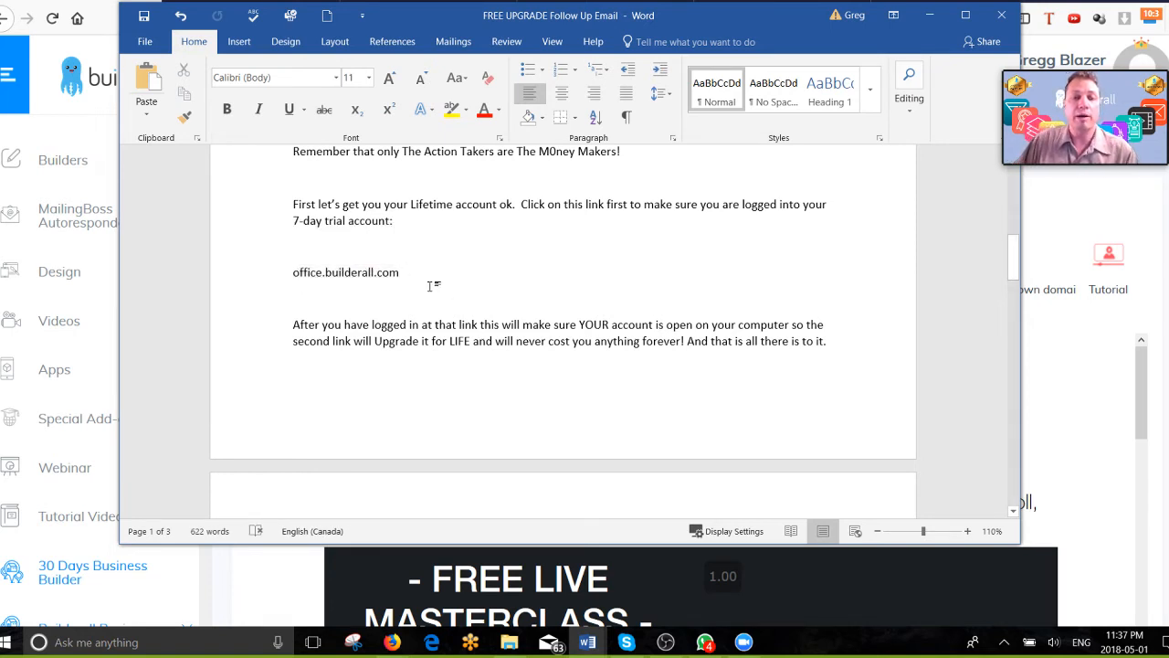
{"action": "left_click", "coordinate": [402, 272]}
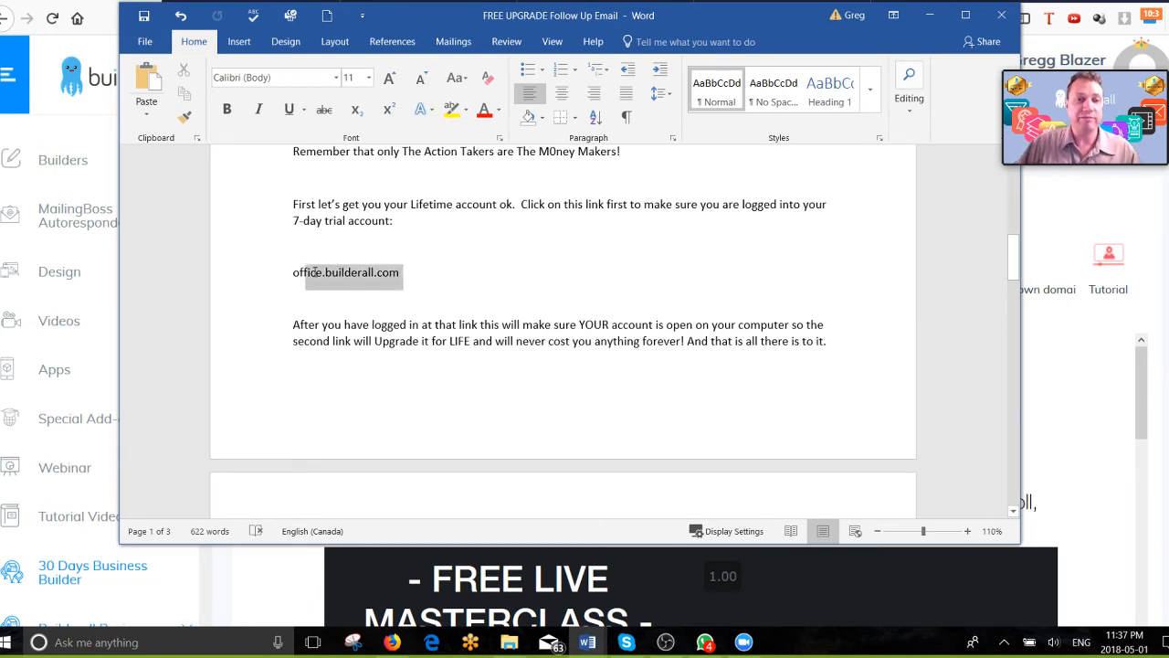
{"action": "left_click", "coordinate": [407, 274]}
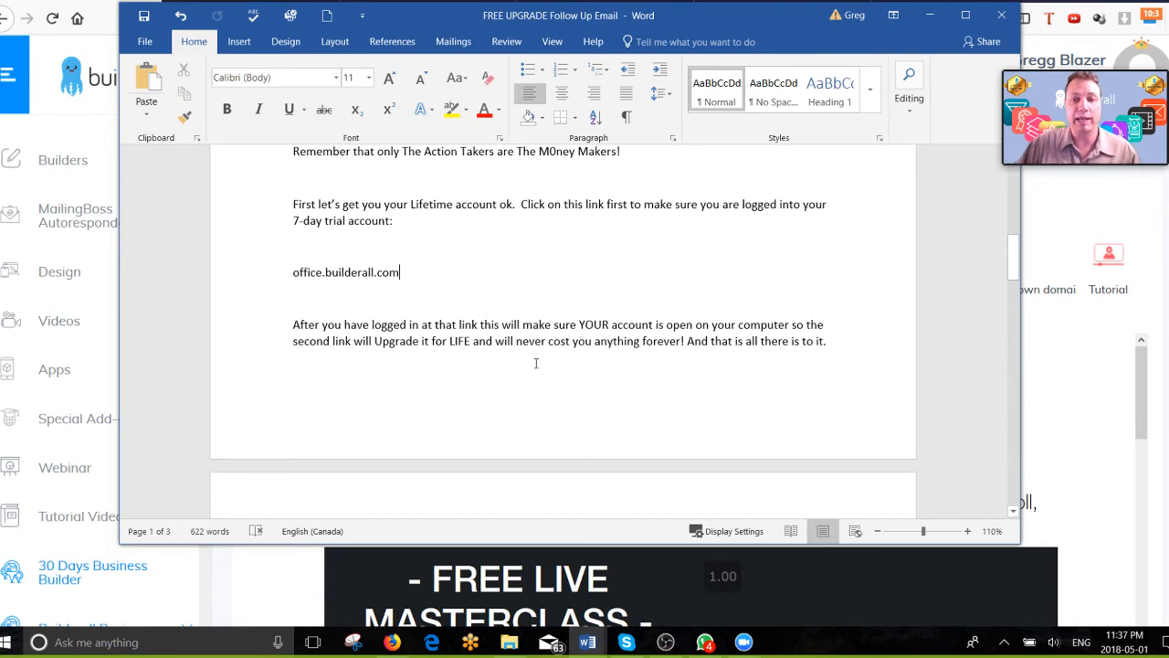
{"action": "scroll", "scroll_direction": "down", "scroll_amount": 3}
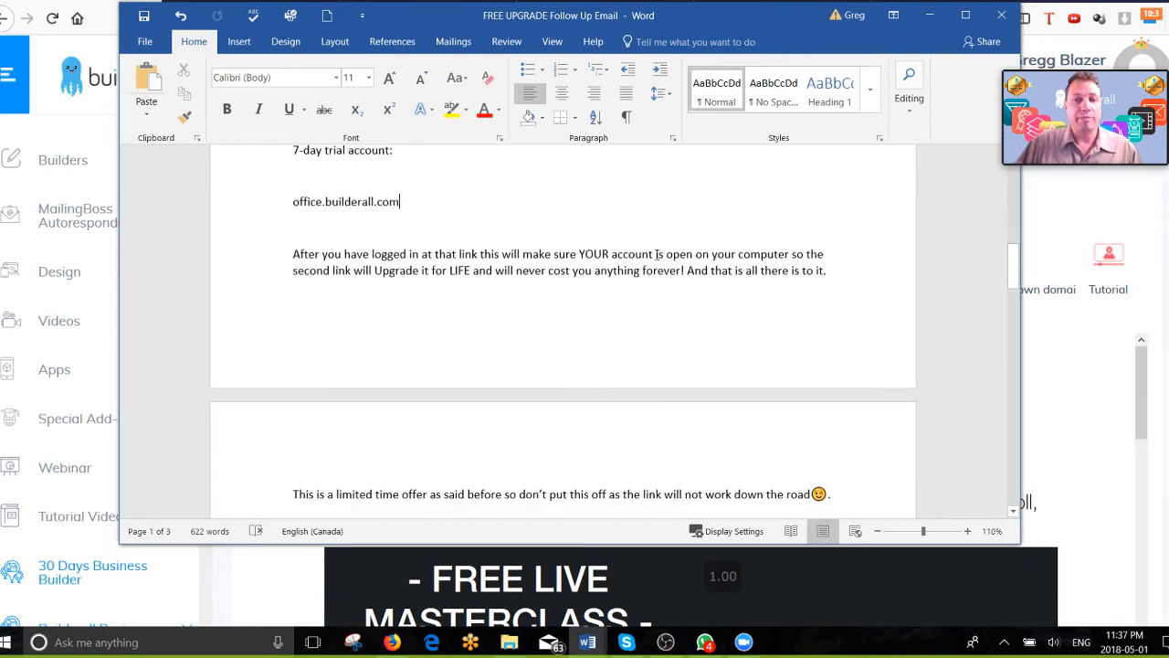
{"action": "scroll", "scroll_direction": "down", "scroll_amount": 3}
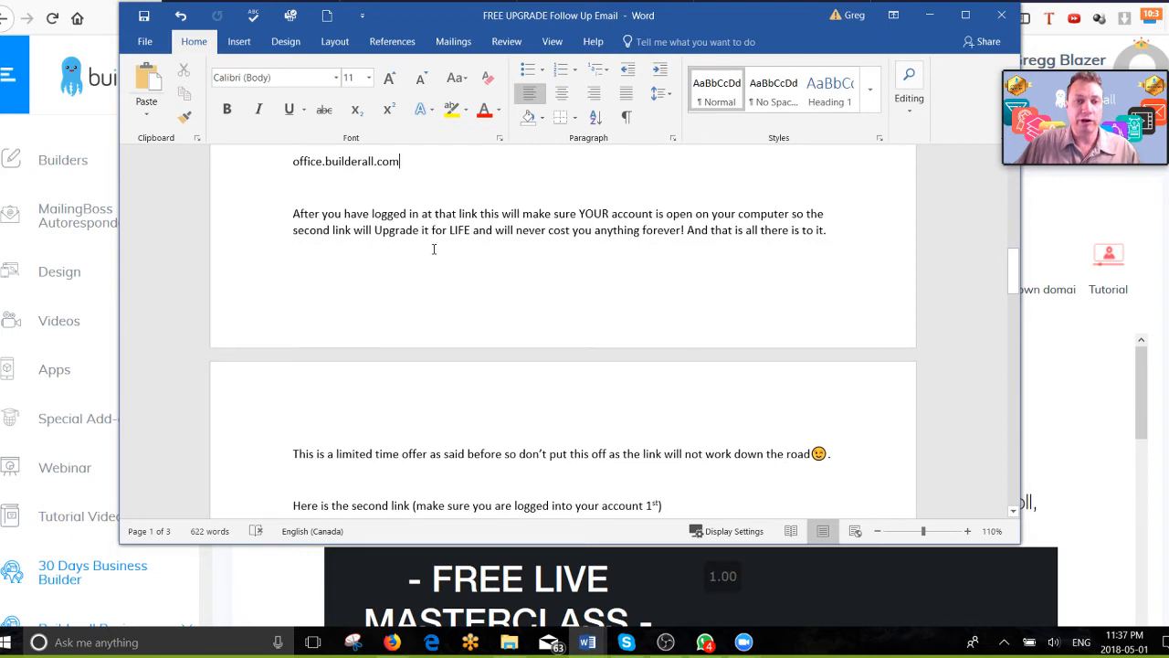
{"action": "scroll", "scroll_direction": "up", "scroll_amount": 3}
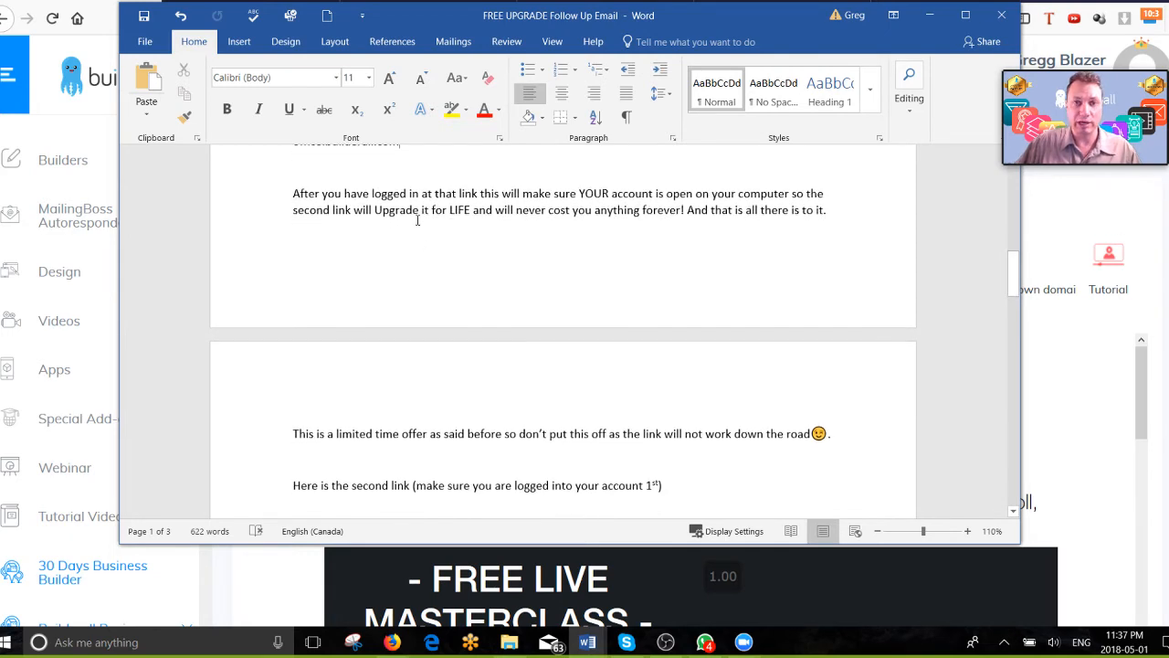
{"action": "double_click", "coordinate": [395, 209]}
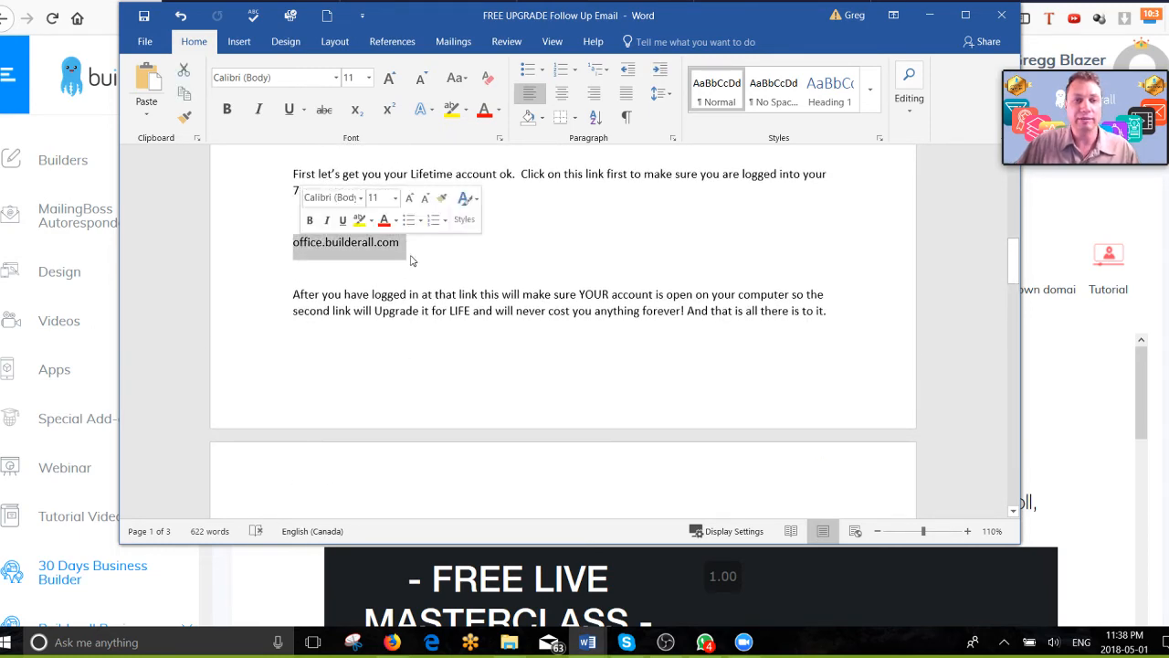
{"action": "scroll", "scroll_direction": "down", "scroll_amount": 3}
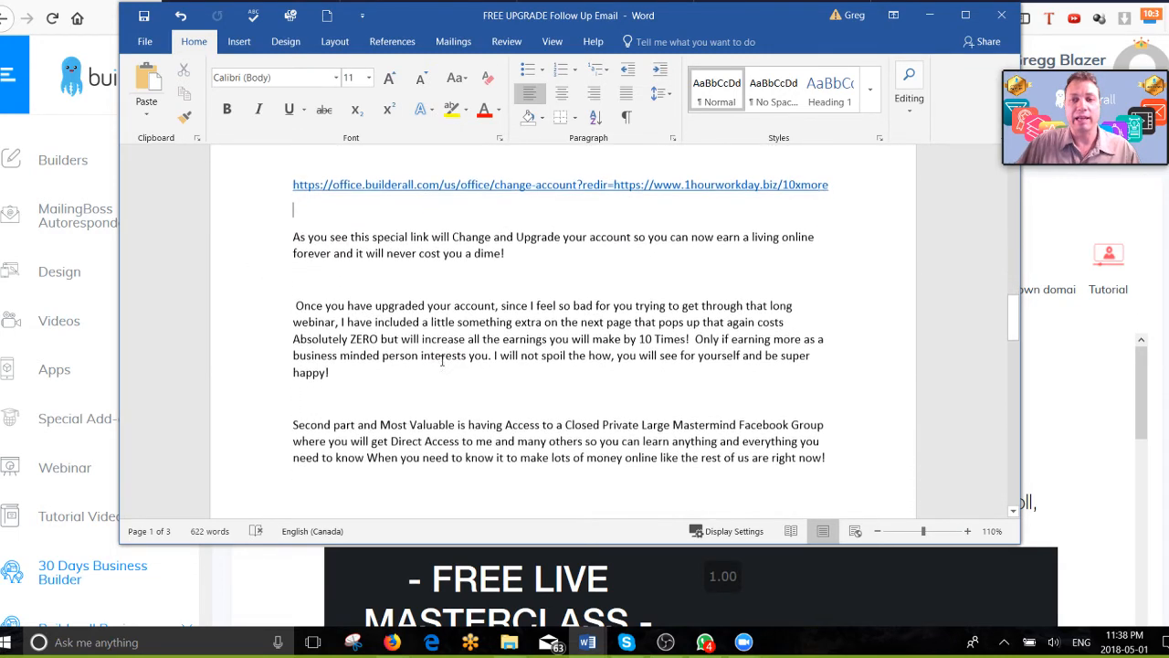
{"action": "scroll", "scroll_direction": "down", "scroll_amount": 3}
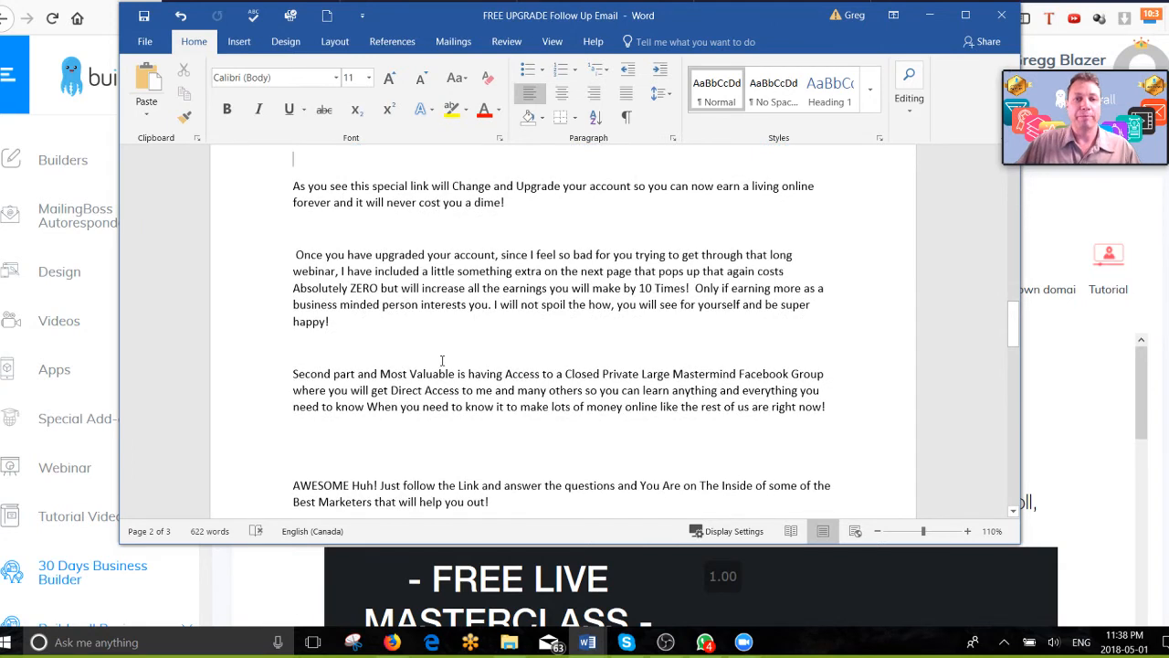
{"action": "mouse_move", "coordinate": [517, 208]}
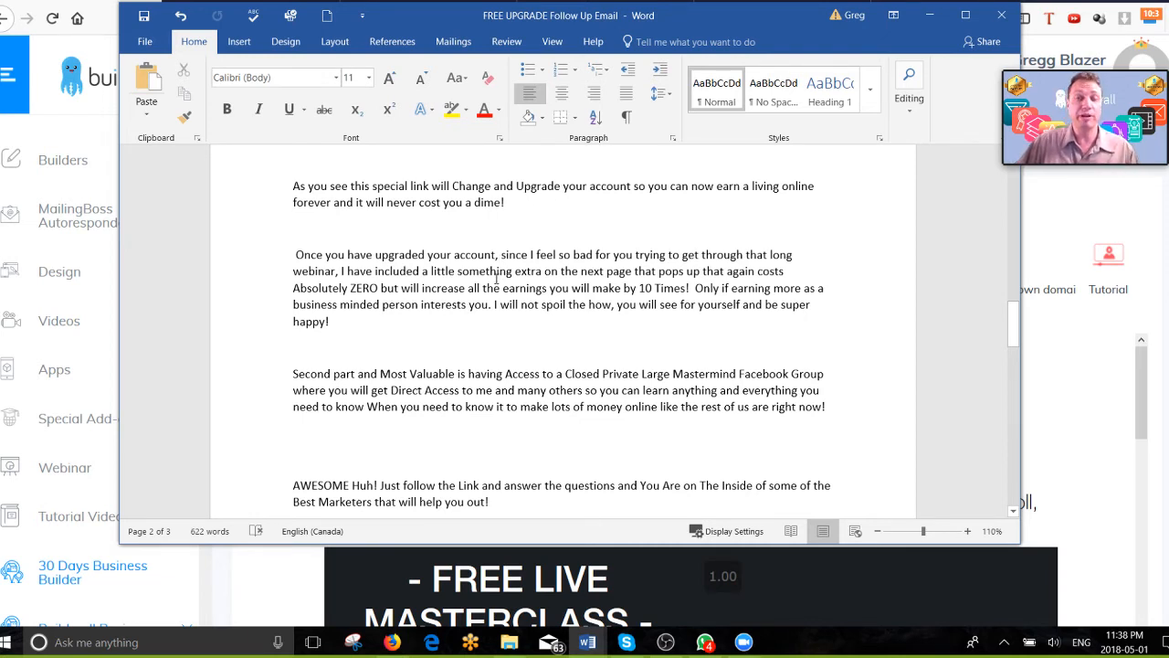
{"action": "scroll", "scroll_direction": "up", "scroll_amount": 3}
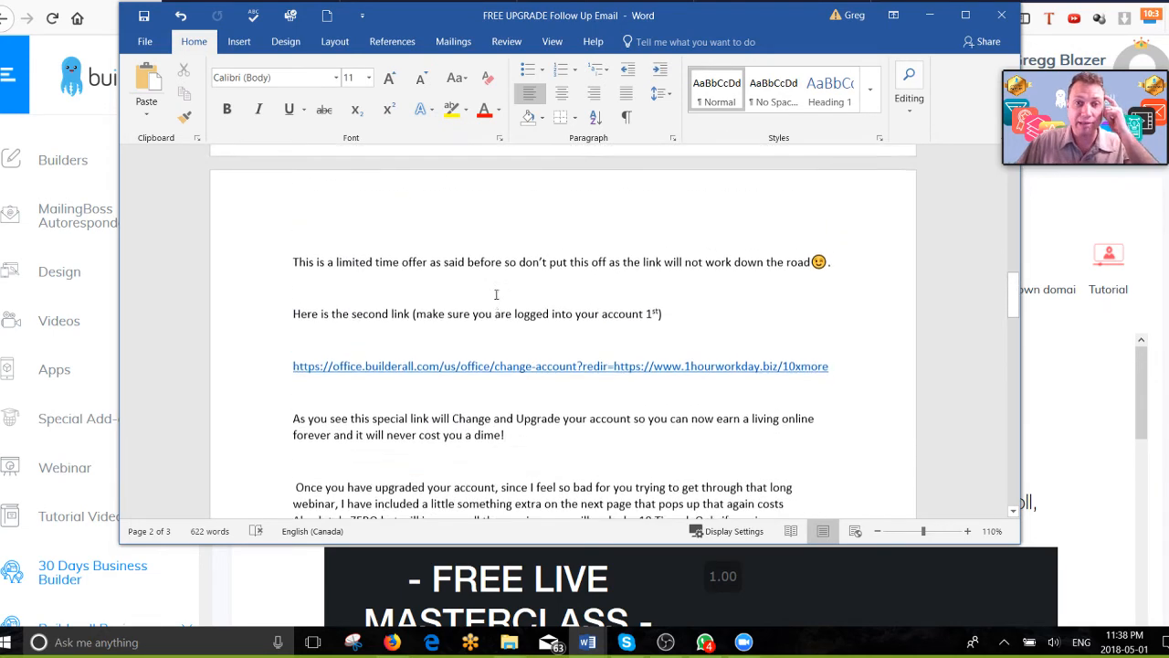
{"action": "scroll", "scroll_direction": "up", "scroll_amount": 3}
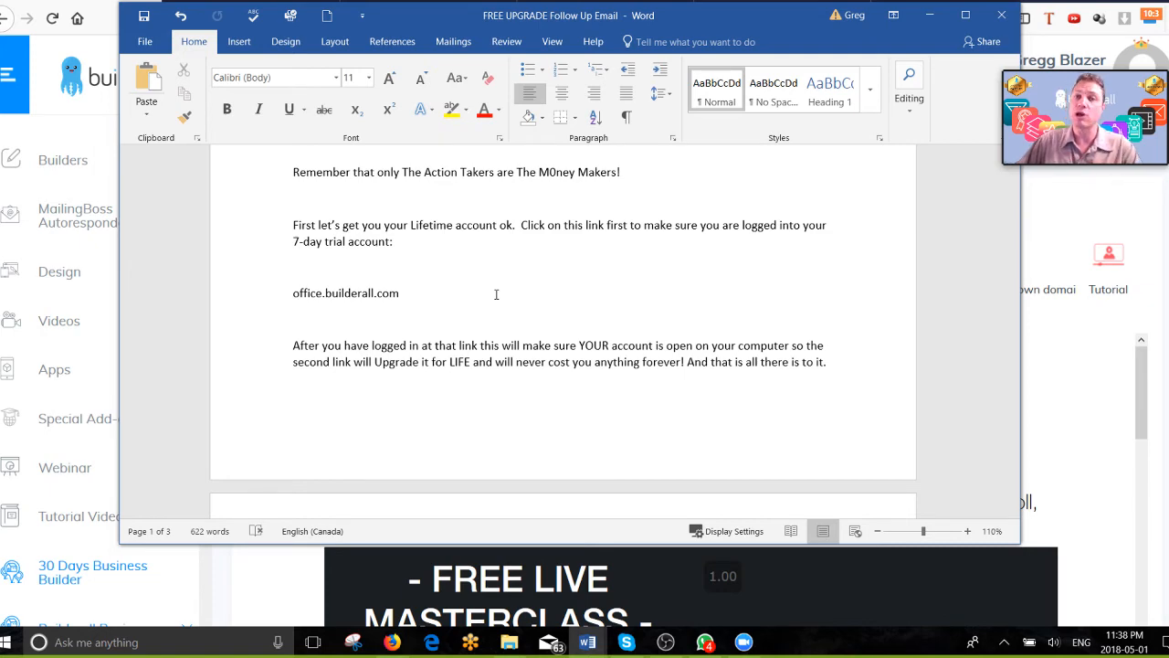
{"action": "scroll", "scroll_direction": "down", "scroll_amount": 3}
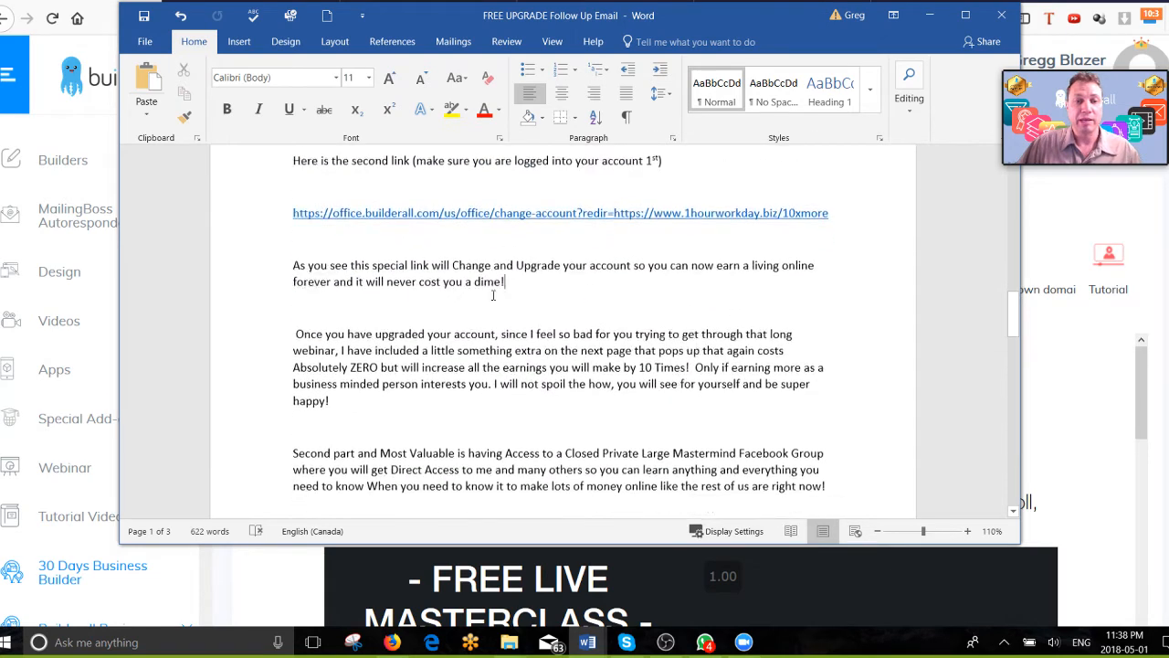
{"action": "scroll", "scroll_direction": "down", "scroll_amount": 3}
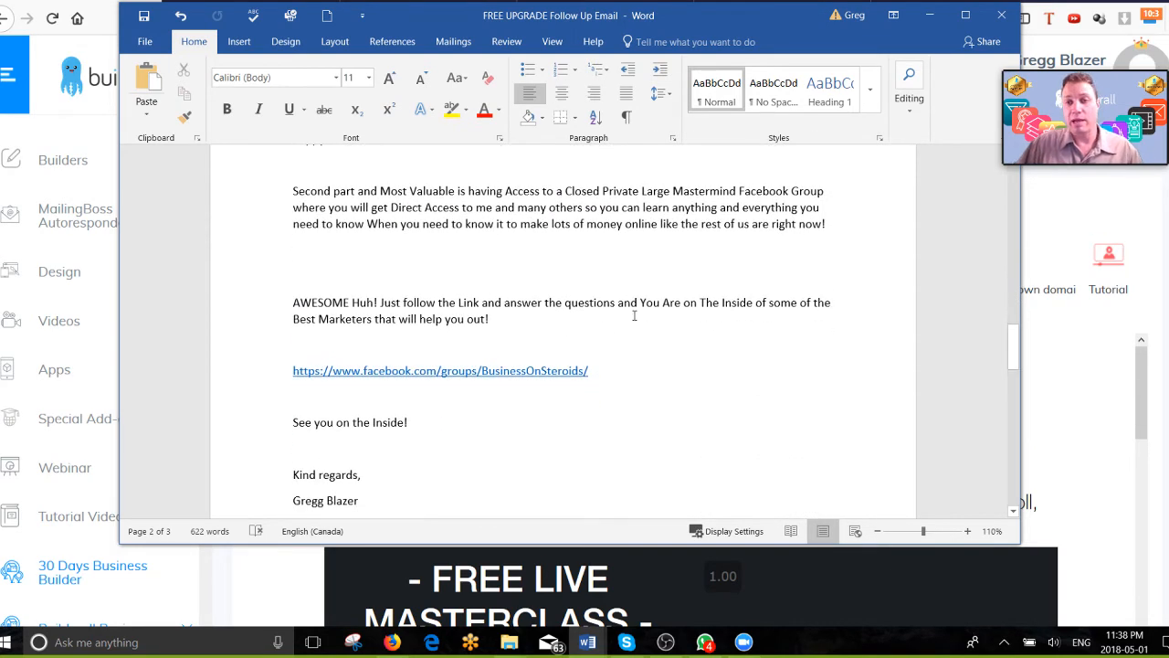
{"action": "scroll", "scroll_direction": "down", "scroll_amount": 3}
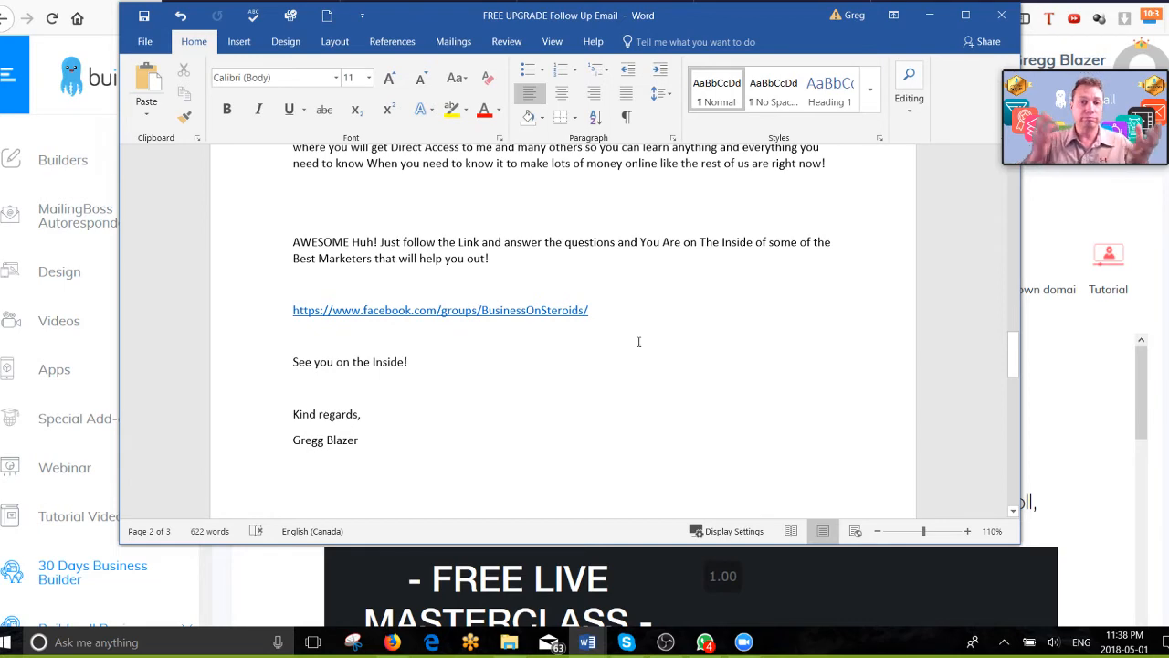
{"action": "scroll", "scroll_direction": "up", "scroll_amount": 3}
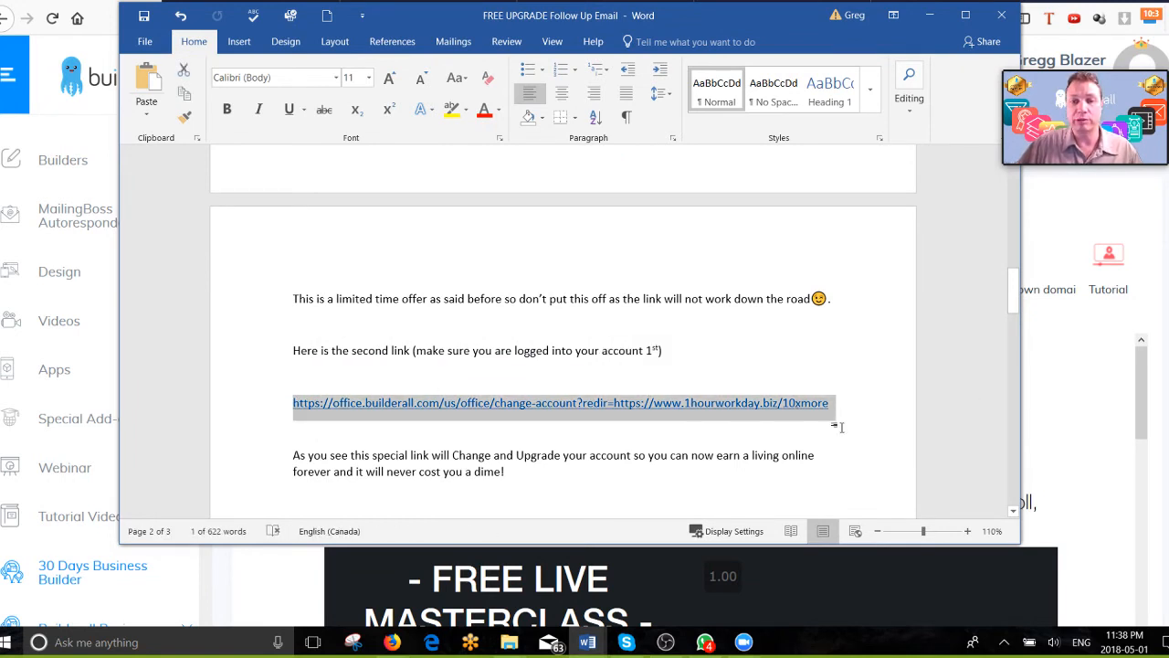
{"action": "scroll", "scroll_direction": "up", "scroll_amount": 3}
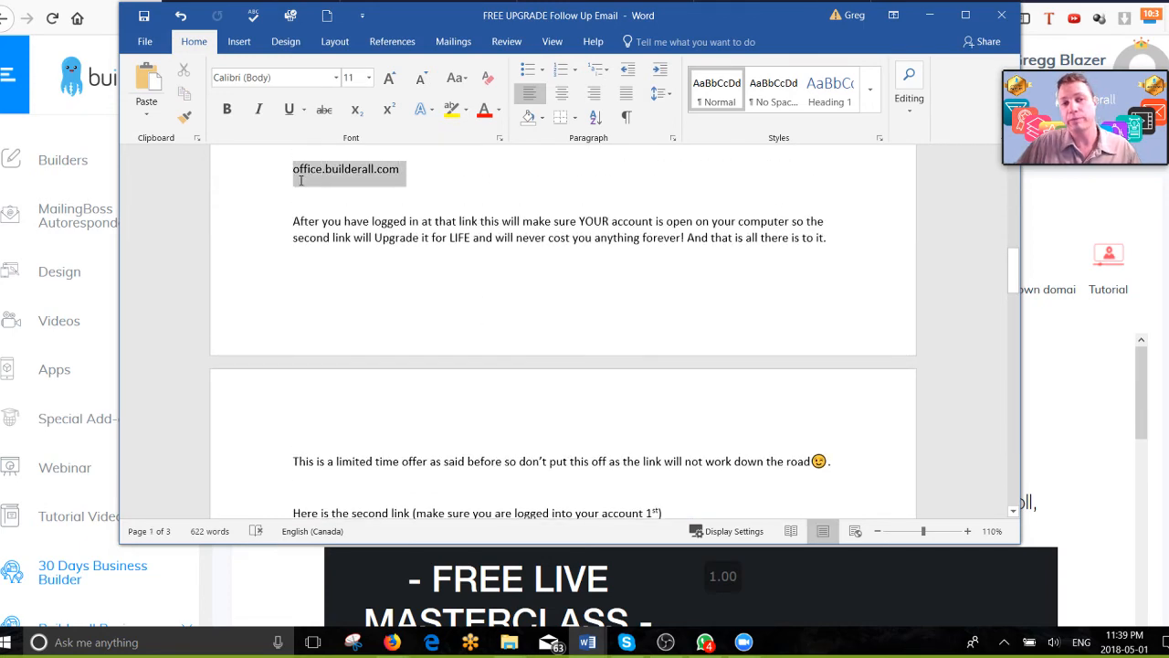
{"action": "scroll", "scroll_direction": "down", "scroll_amount": 3}
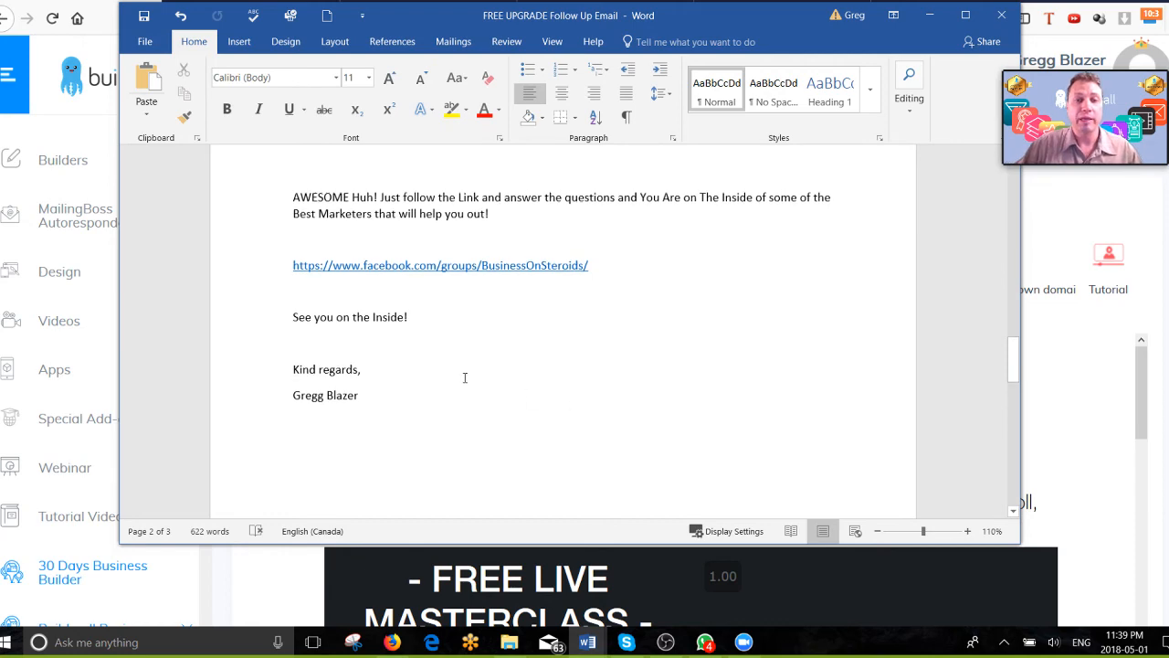
{"action": "scroll", "scroll_direction": "up", "scroll_amount": 3}
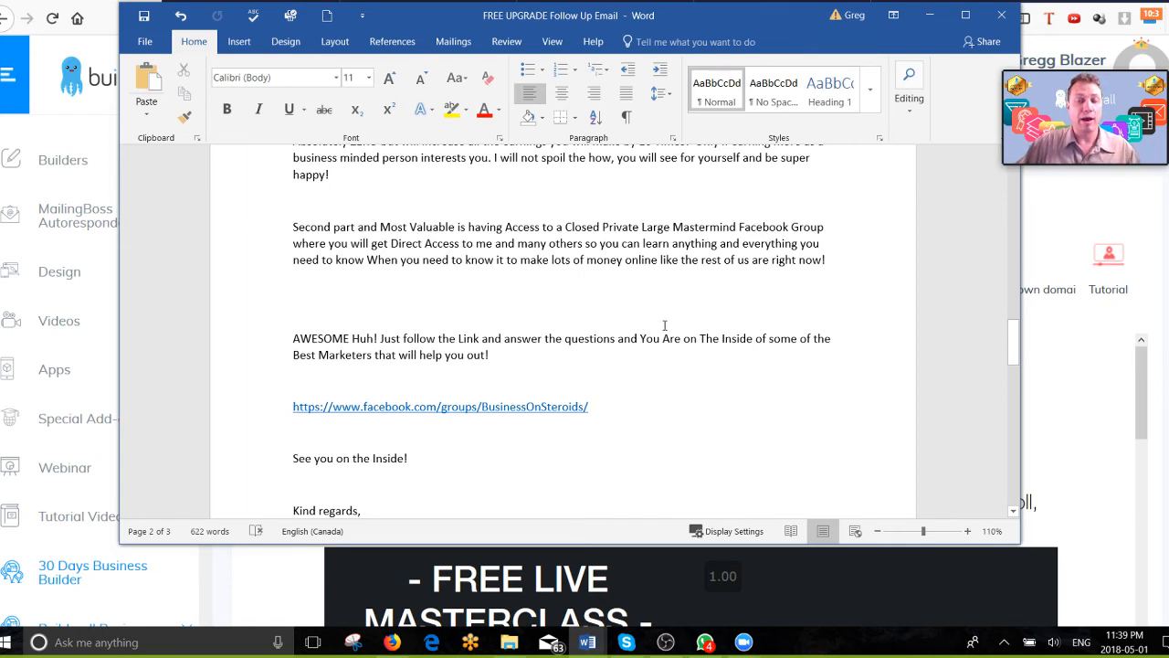
{"action": "scroll", "scroll_direction": "down", "scroll_amount": 3}
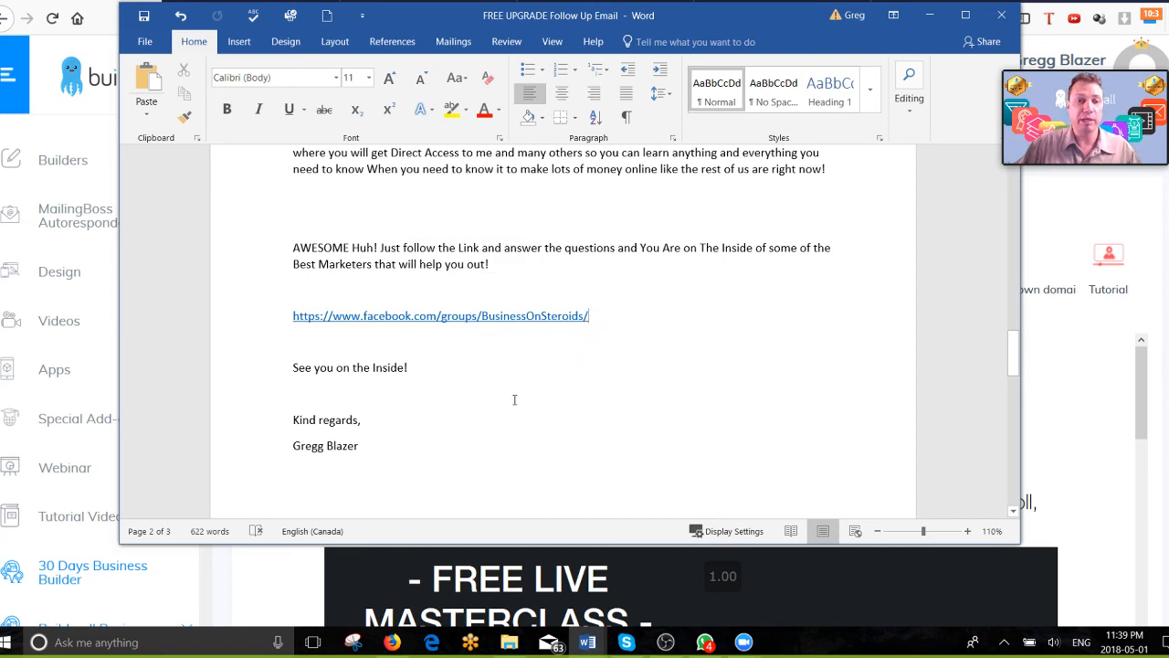
{"action": "scroll", "scroll_direction": "up", "scroll_amount": 3}
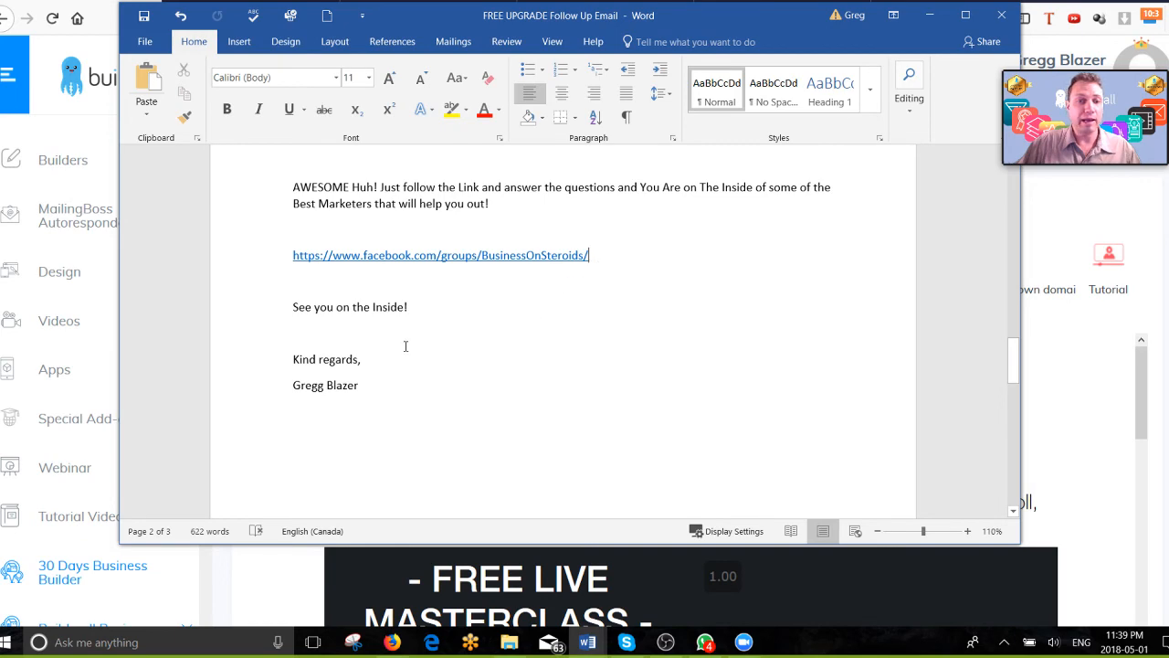
{"action": "scroll", "scroll_direction": "down", "scroll_amount": 3}
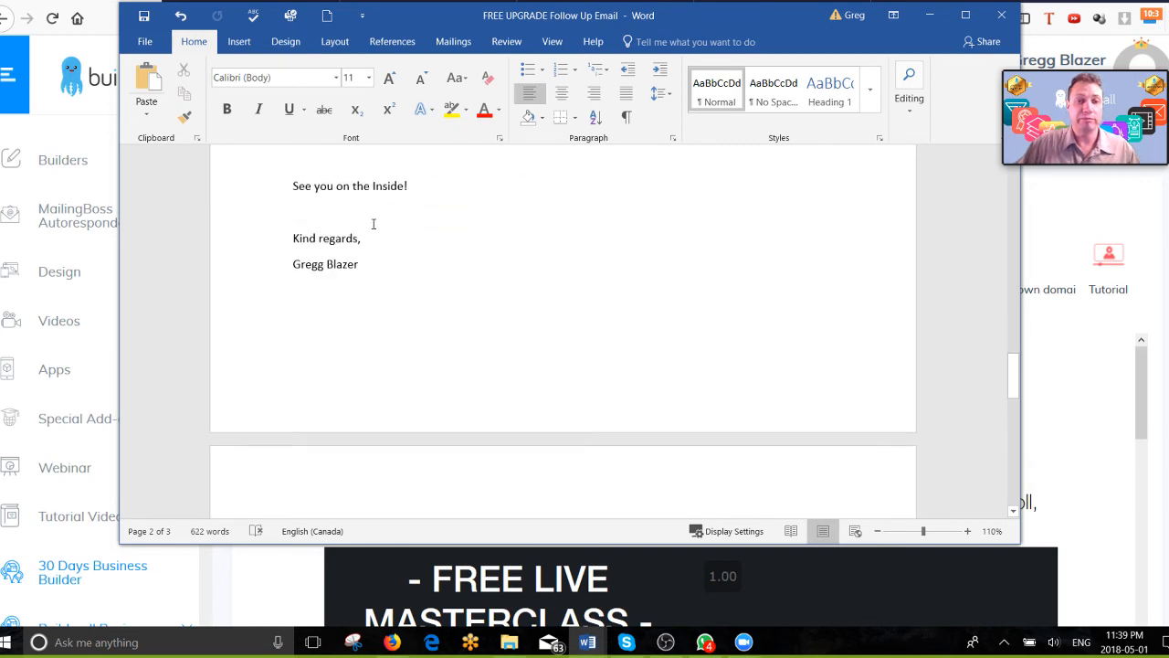
{"action": "scroll", "scroll_direction": "up", "scroll_amount": 3}
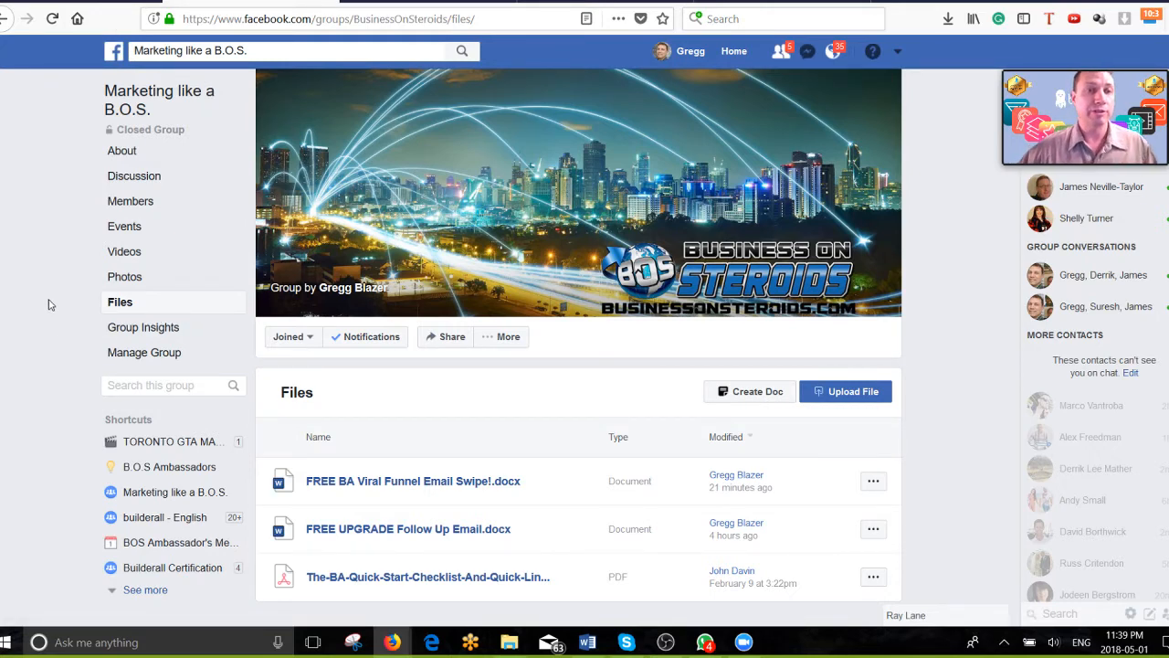
{"action": "mouse_move", "coordinate": [84, 100]}
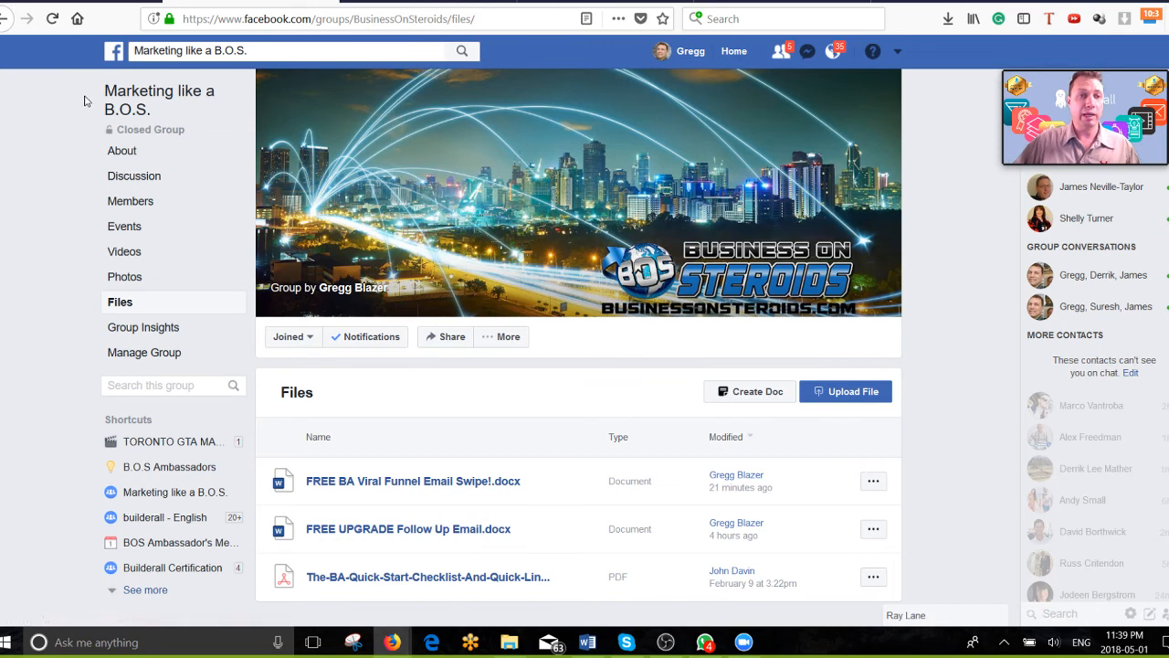
{"action": "mouse_move", "coordinate": [73, 318]}
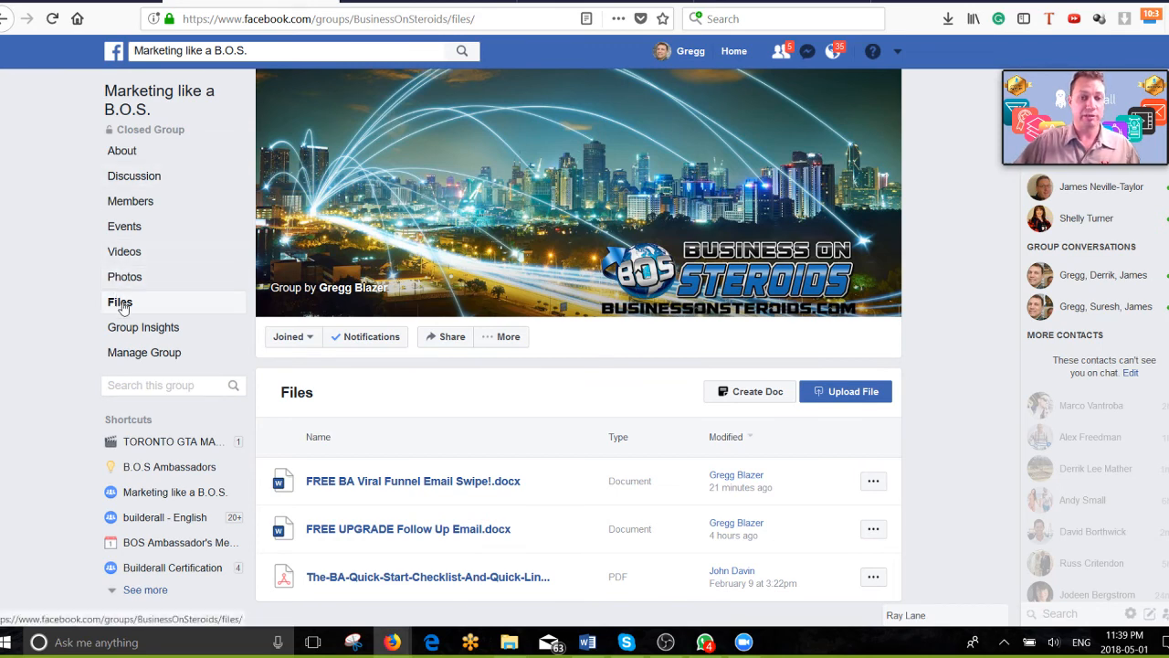
Go to the Marketing like a B.O.S. group's main page from the Files list.
{"action": "left_click", "coordinate": [159, 99]}
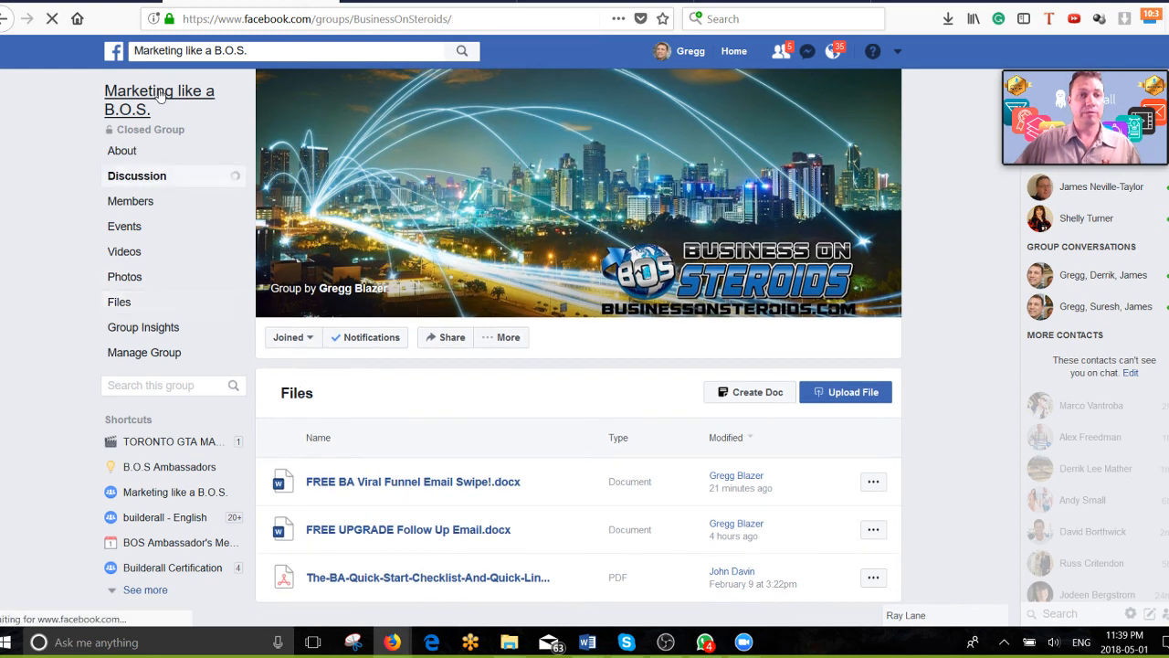
Scroll the group's Discussion feed past the posts announcing the uploaded email .docx files.
{"action": "left_click", "coordinate": [135, 176]}
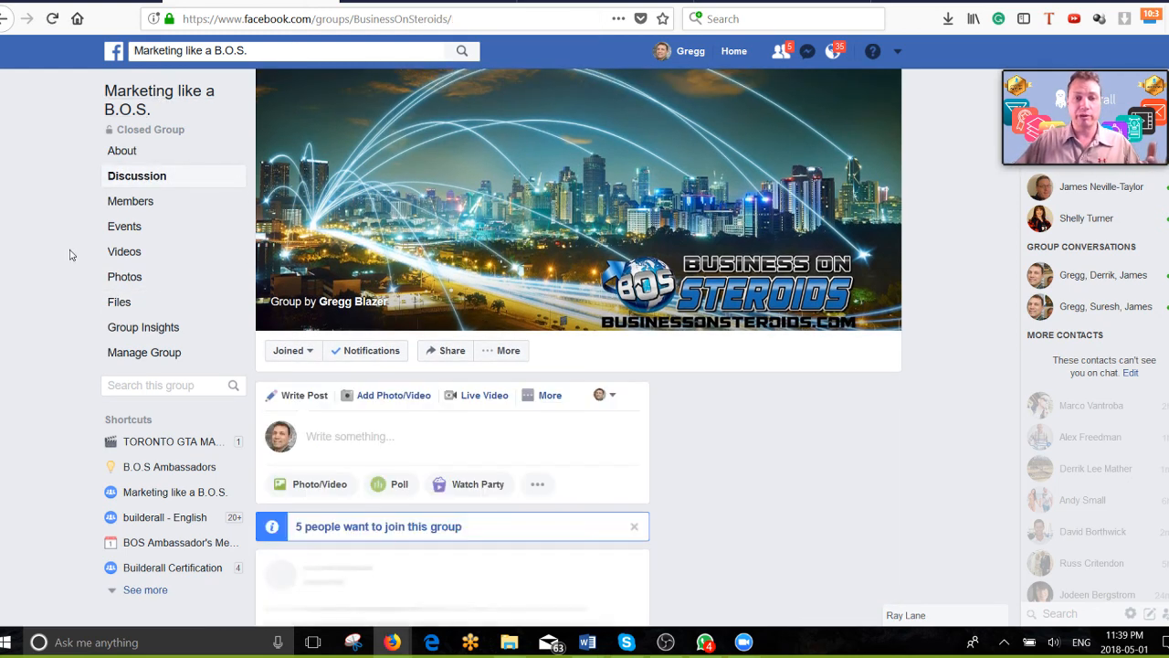
{"action": "scroll", "scroll_direction": "down", "scroll_amount": 3}
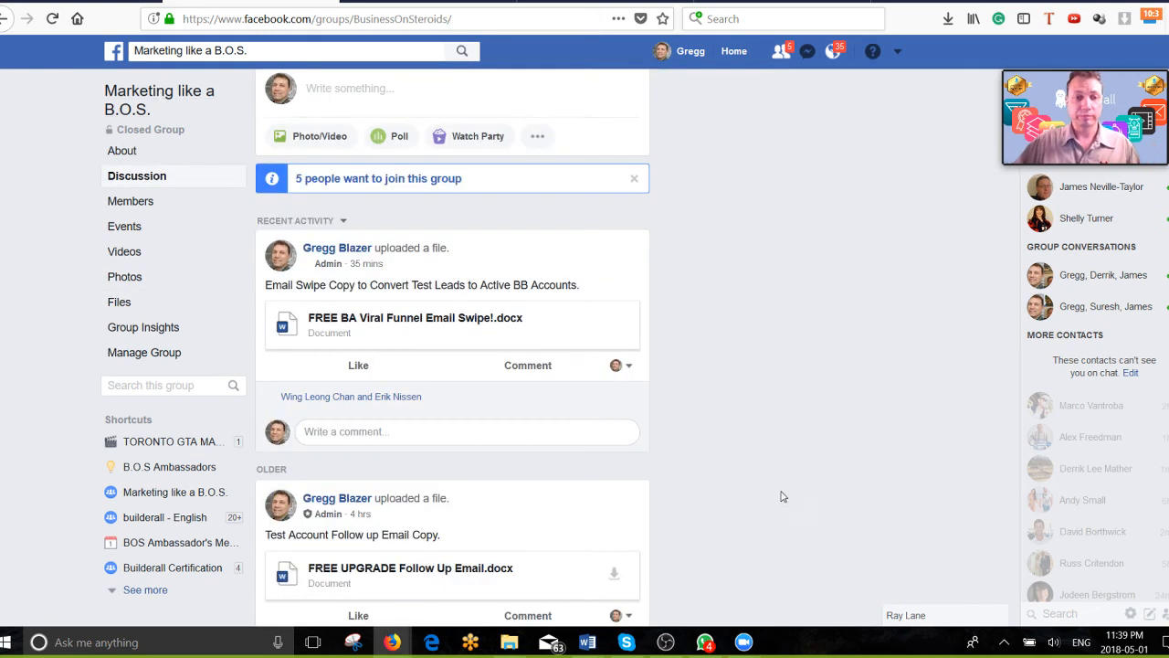
{"action": "scroll", "scroll_direction": "down", "scroll_amount": 3}
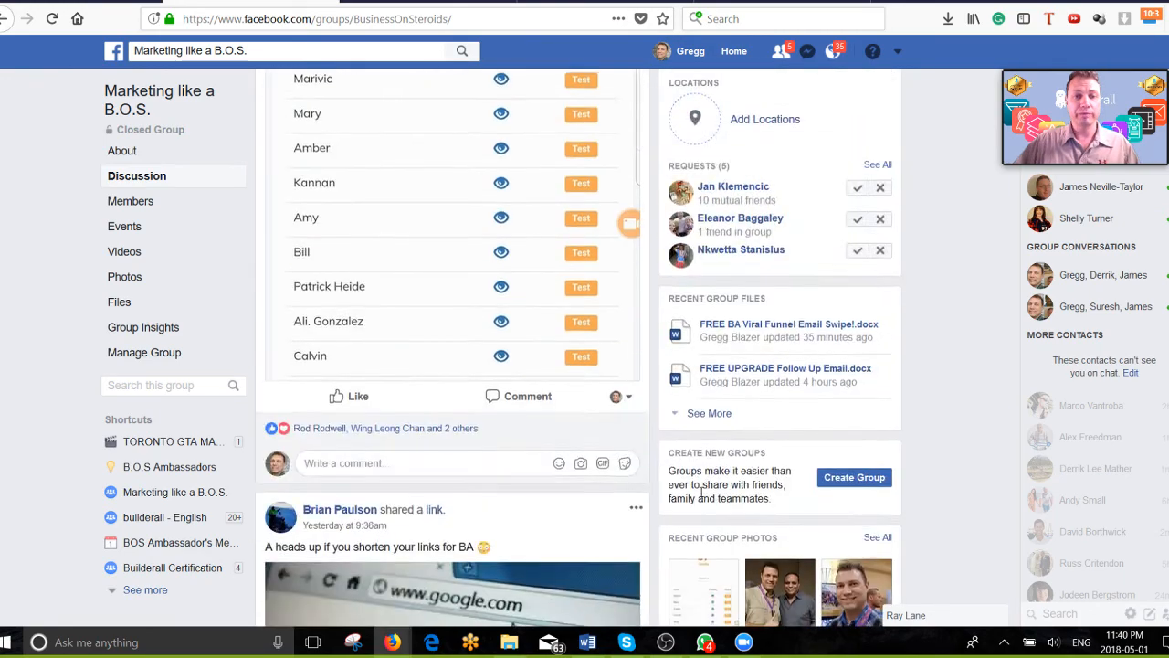
{"action": "scroll", "scroll_direction": "up", "scroll_amount": 3}
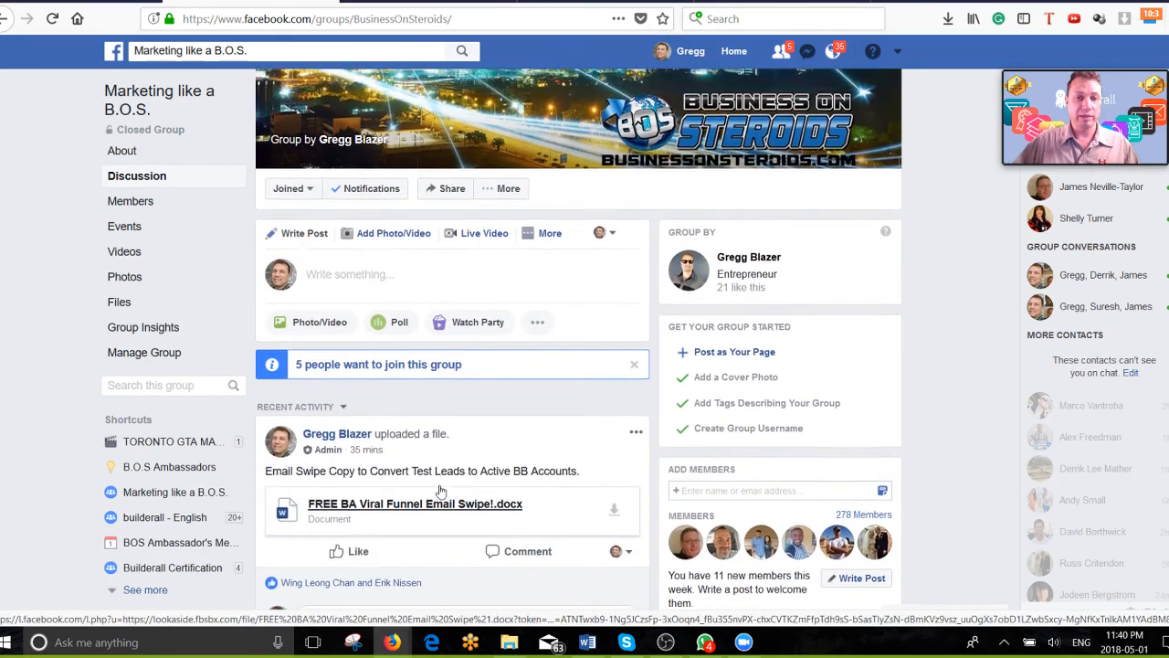
{"action": "scroll", "scroll_direction": "down", "scroll_amount": 3}
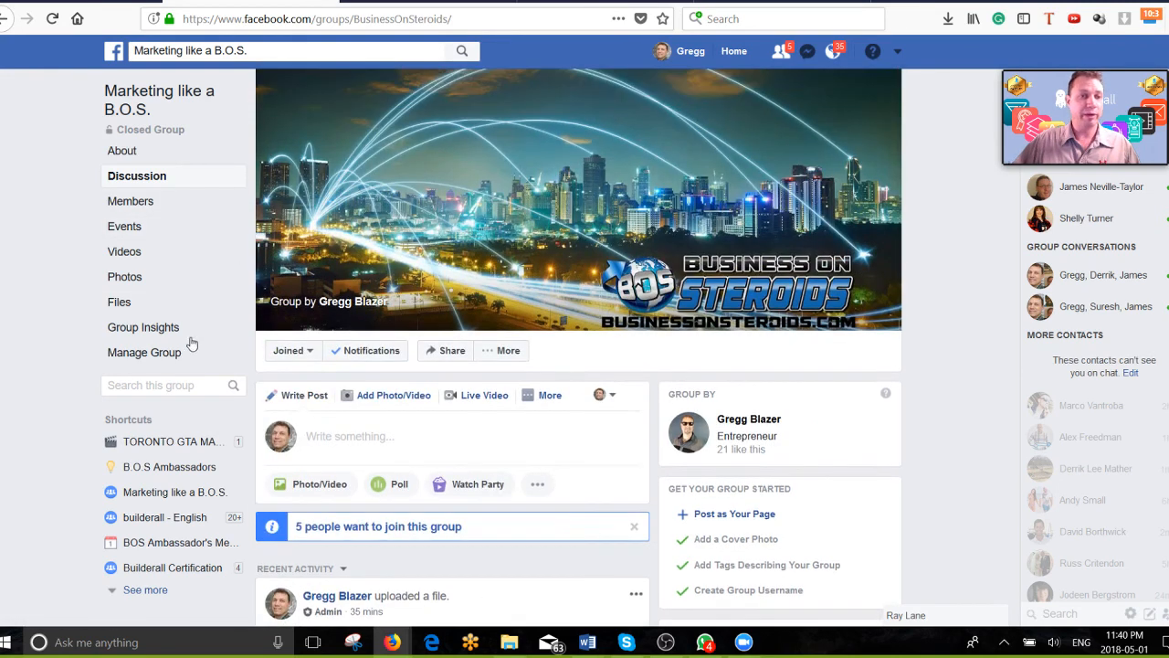
{"action": "mouse_move", "coordinate": [119, 303]}
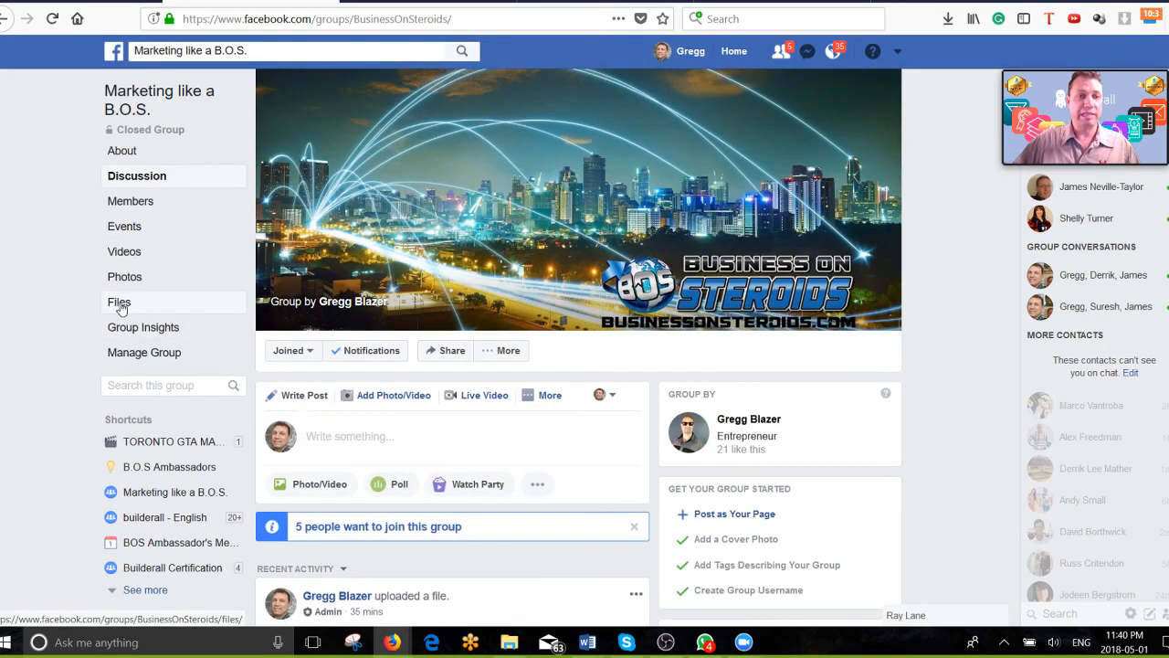
Show the group's Files section listing FREE BA Viral Funnel Email Swipe!.docx and FREE UPGRADE Follow Up Email.docx.
{"action": "left_click", "coordinate": [119, 303]}
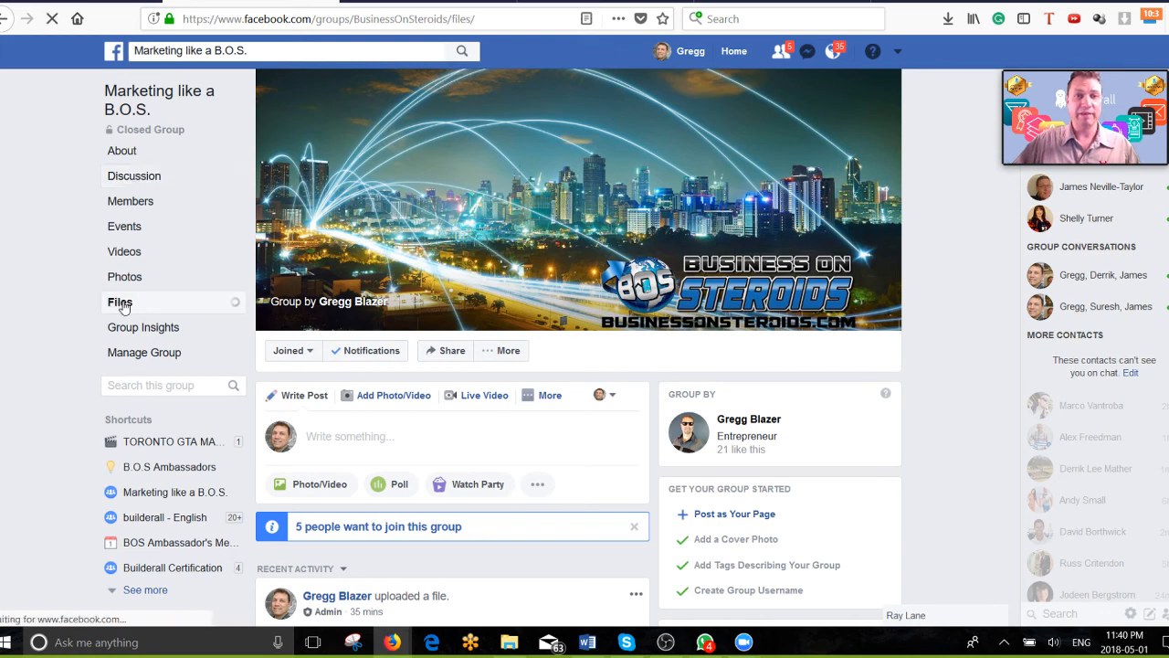
{"action": "left_click", "coordinate": [120, 302]}
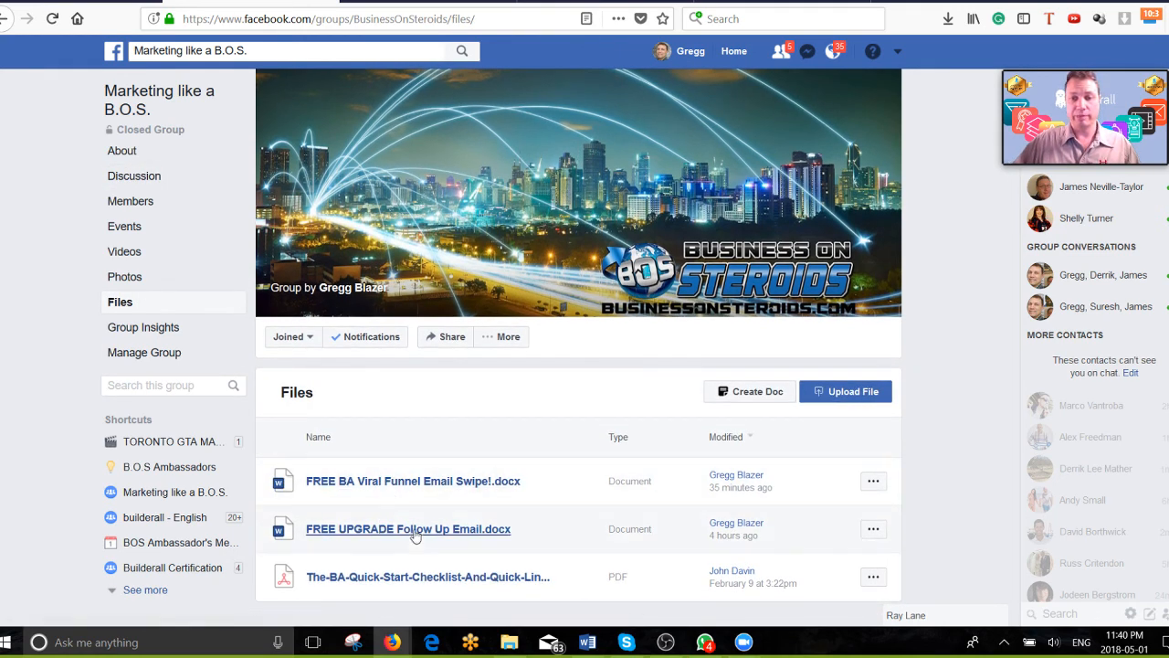
{"action": "left_click", "coordinate": [873, 482]}
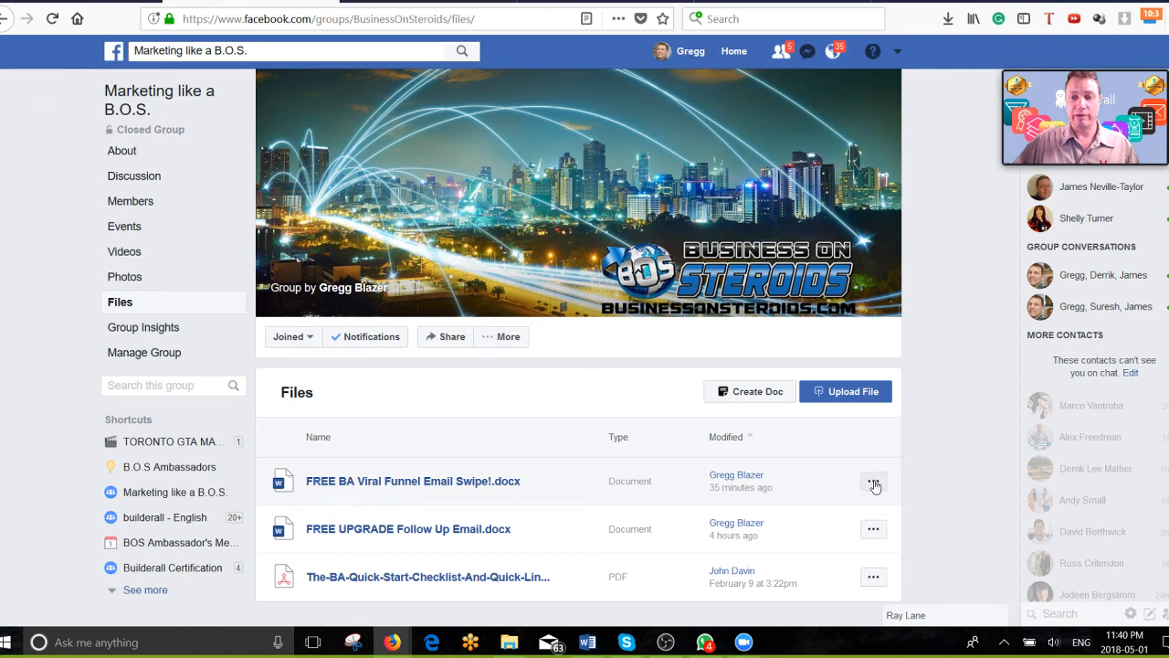
{"action": "left_click", "coordinate": [873, 483]}
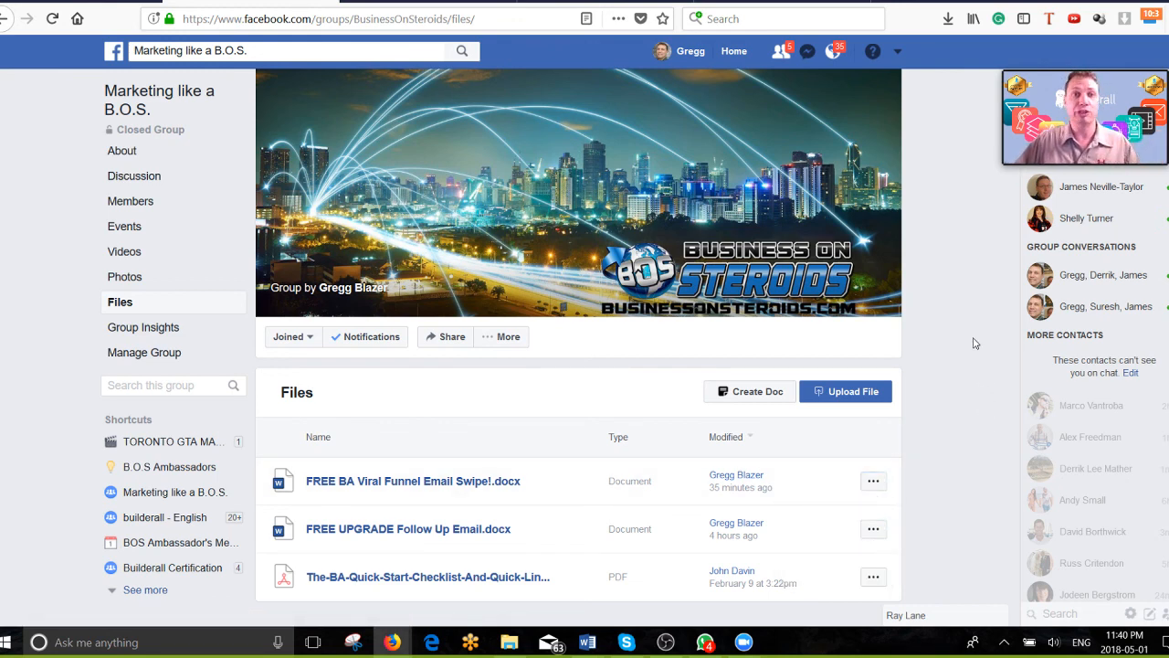
{"action": "mouse_move", "coordinate": [959, 366]}
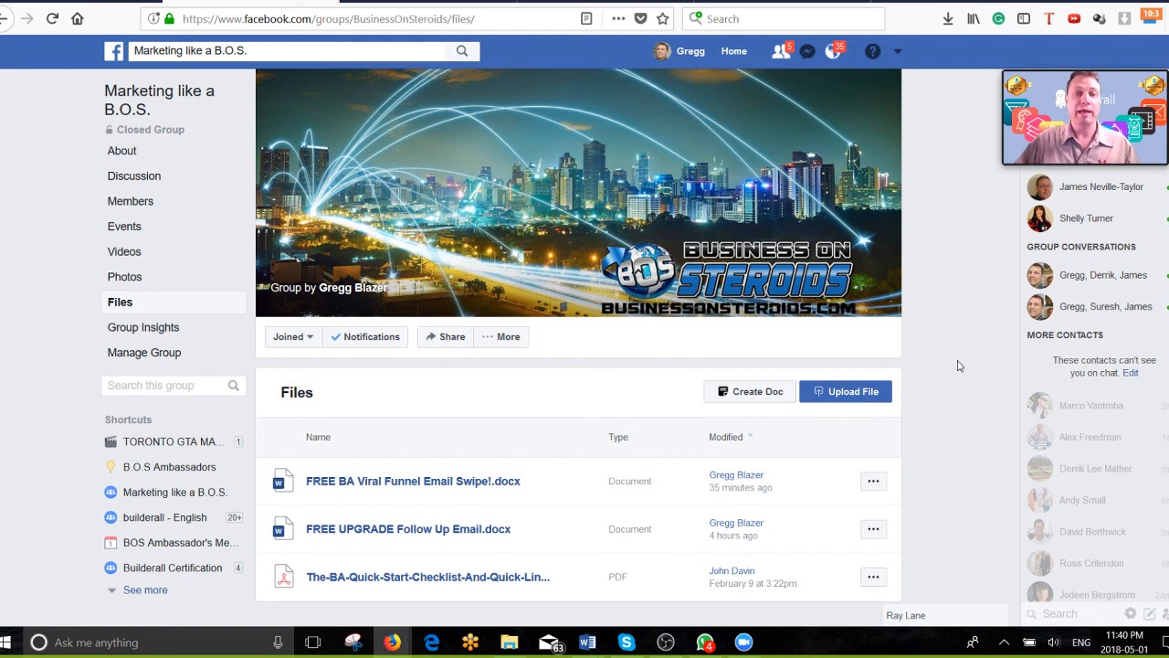